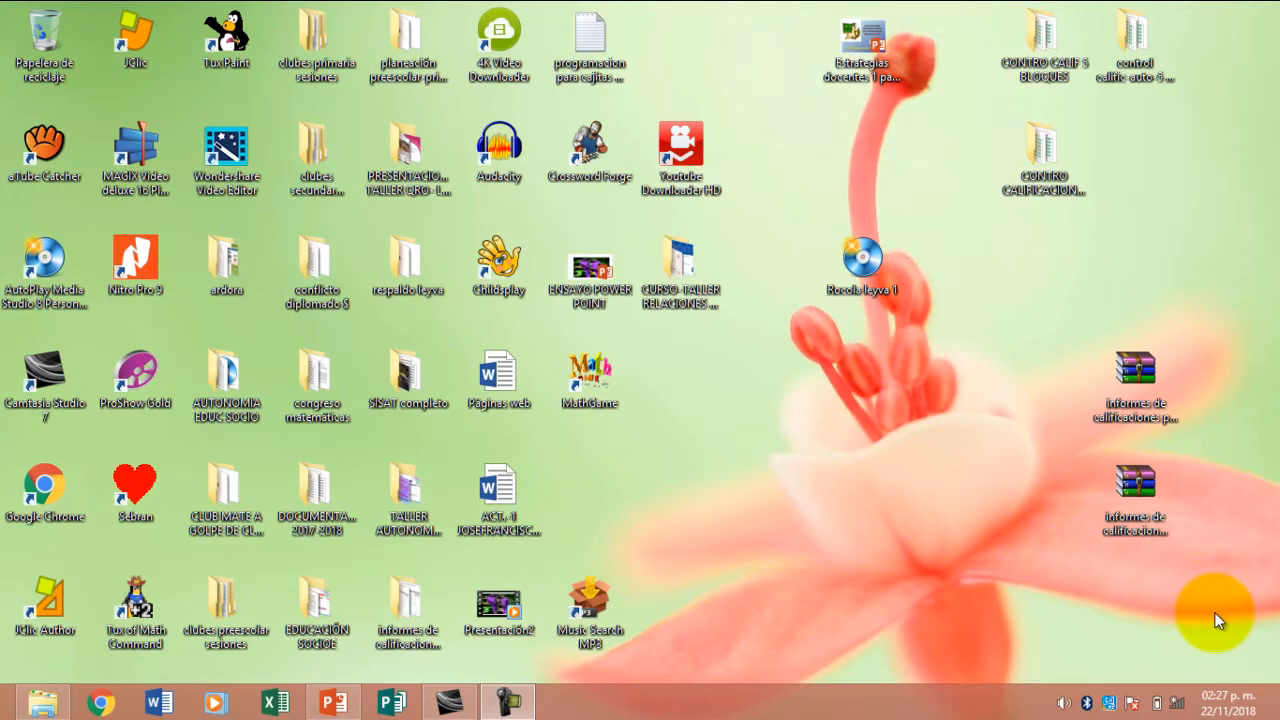
mouse_move(658, 688)
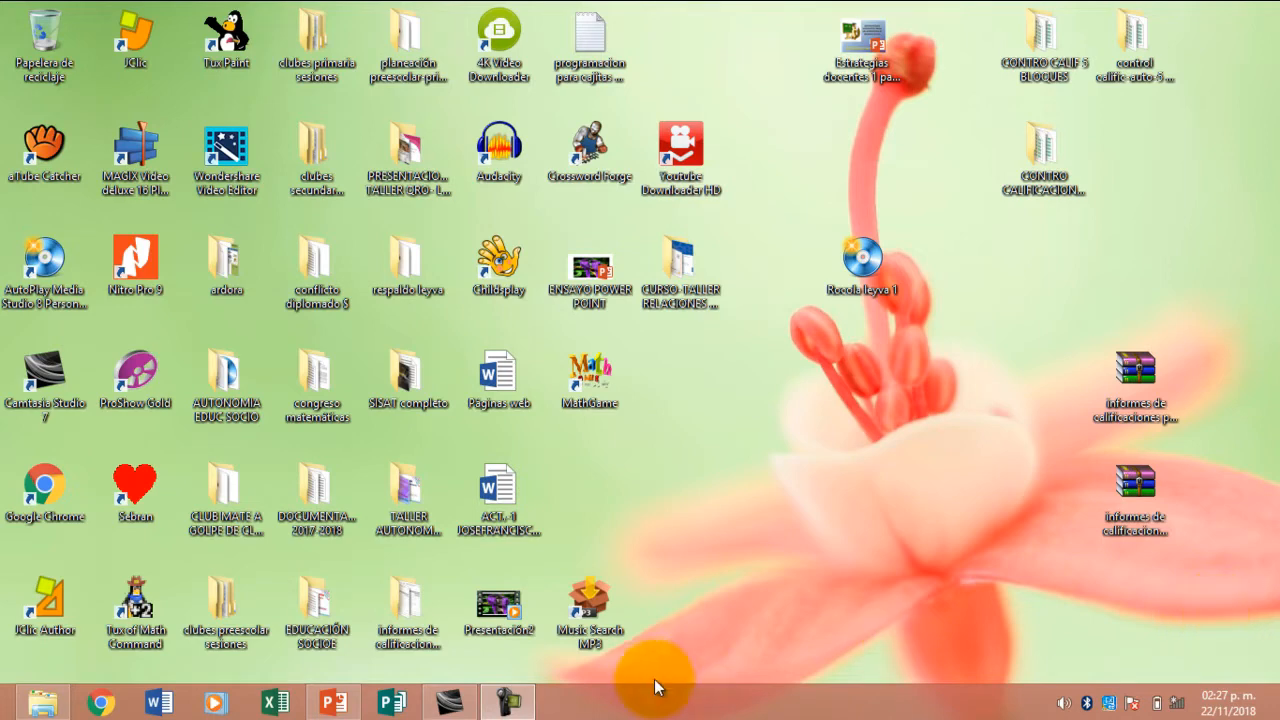
- Switch from the Windows desktop to the open PowerPoint presentation
click(334, 702)
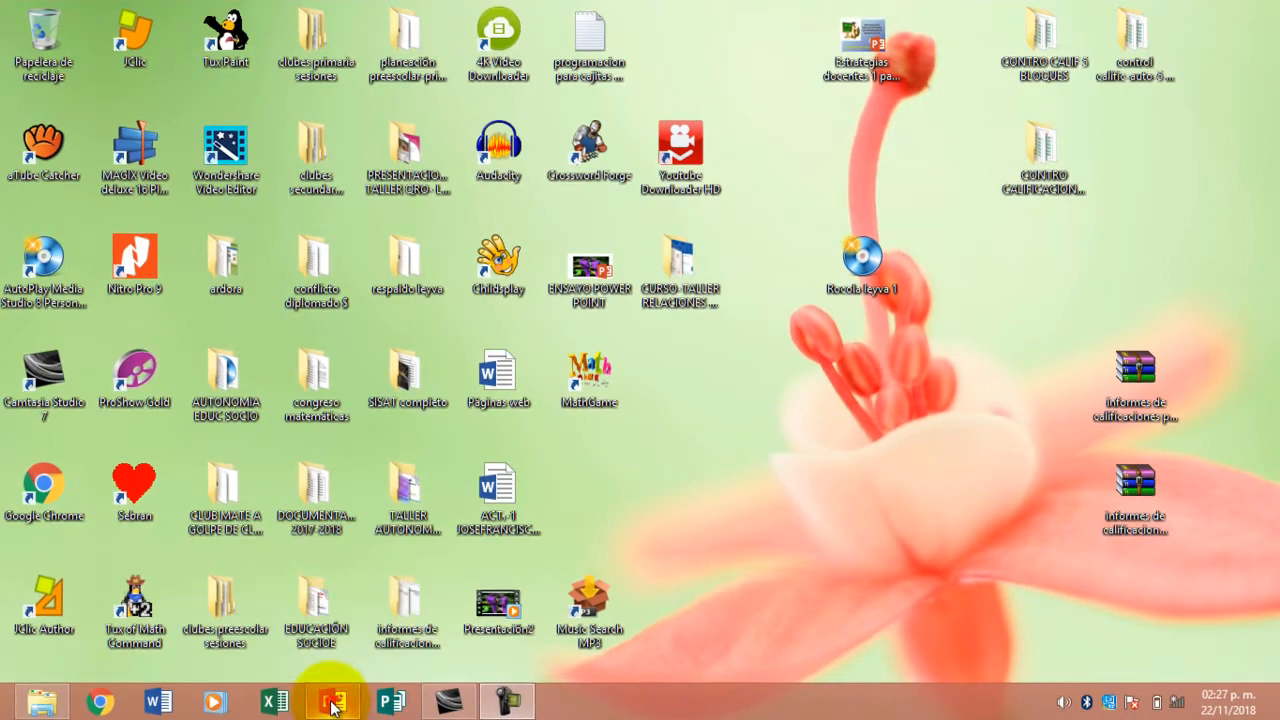
- Draw a tall blue Cilindro from the Formas básicas gallery onto blank slide 6
click(332, 700)
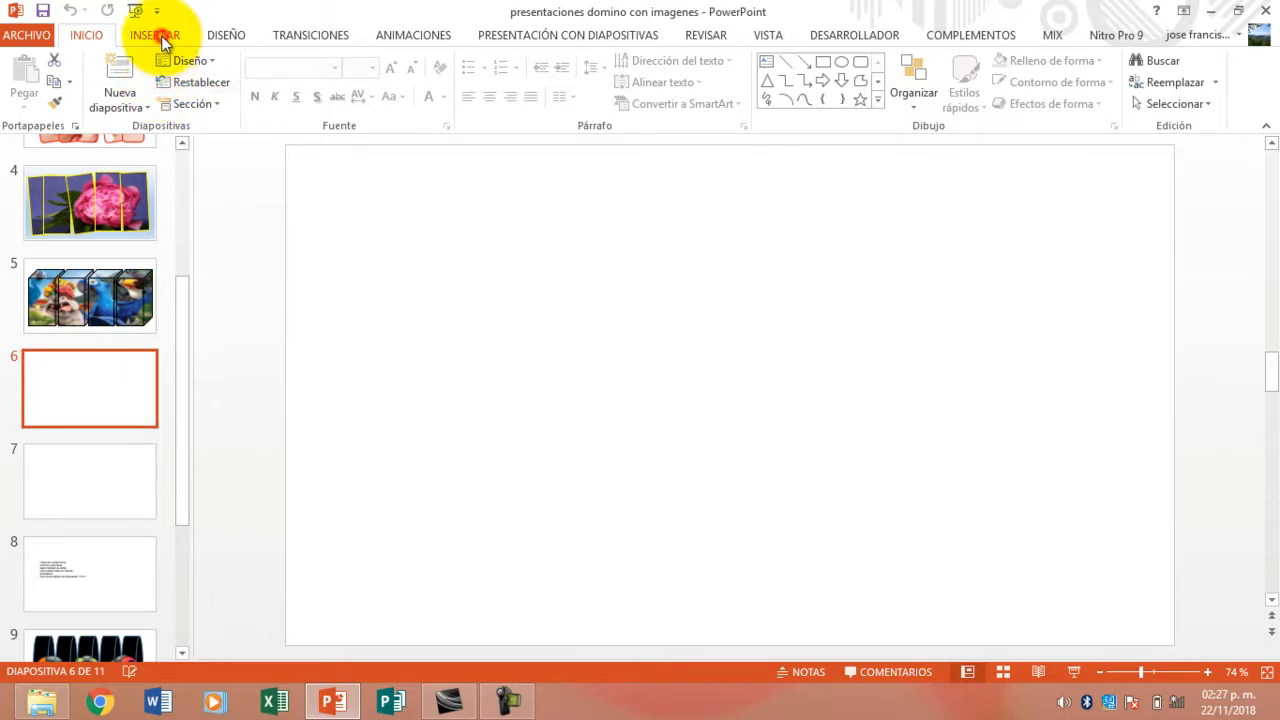
click(156, 34)
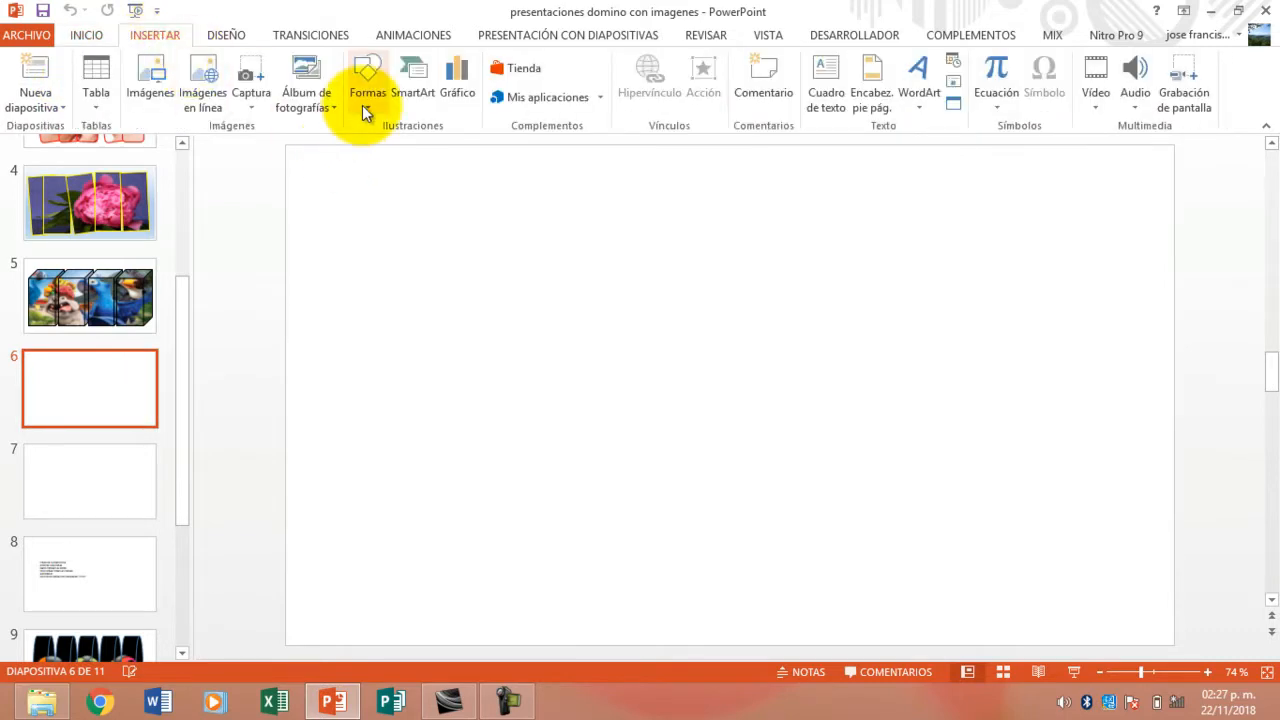
click(368, 80)
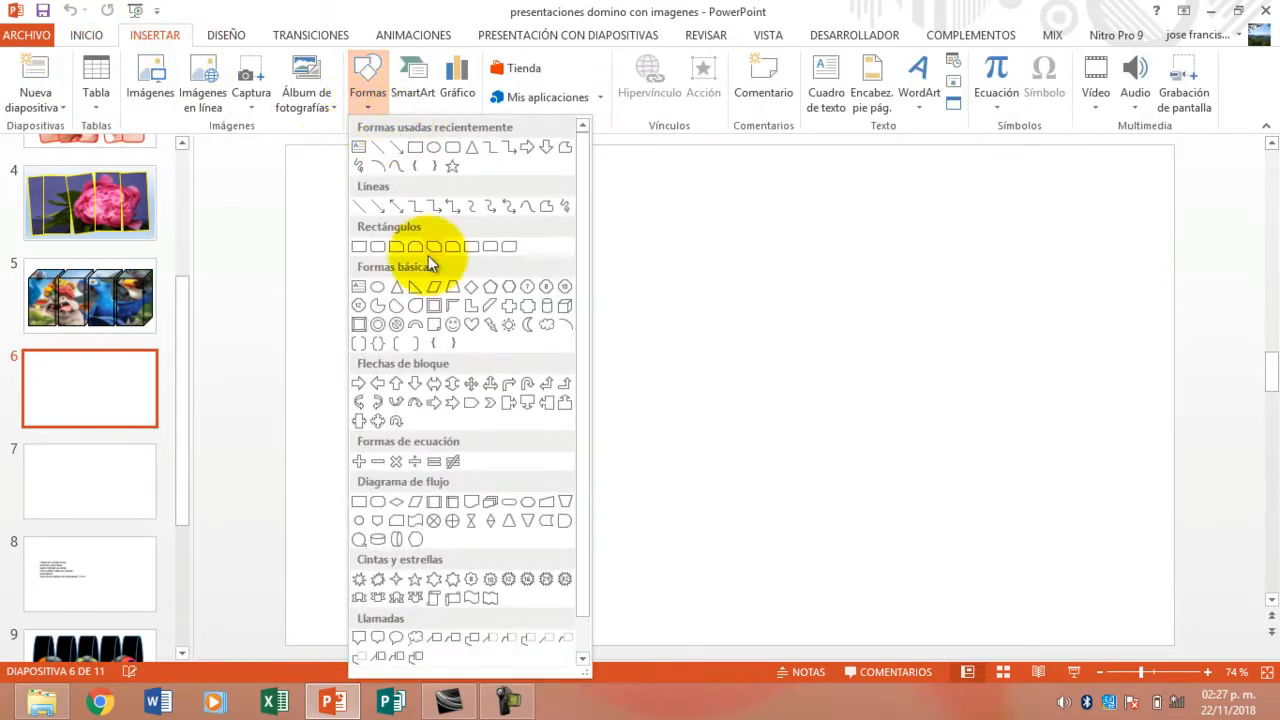
mouse_move(548, 308)
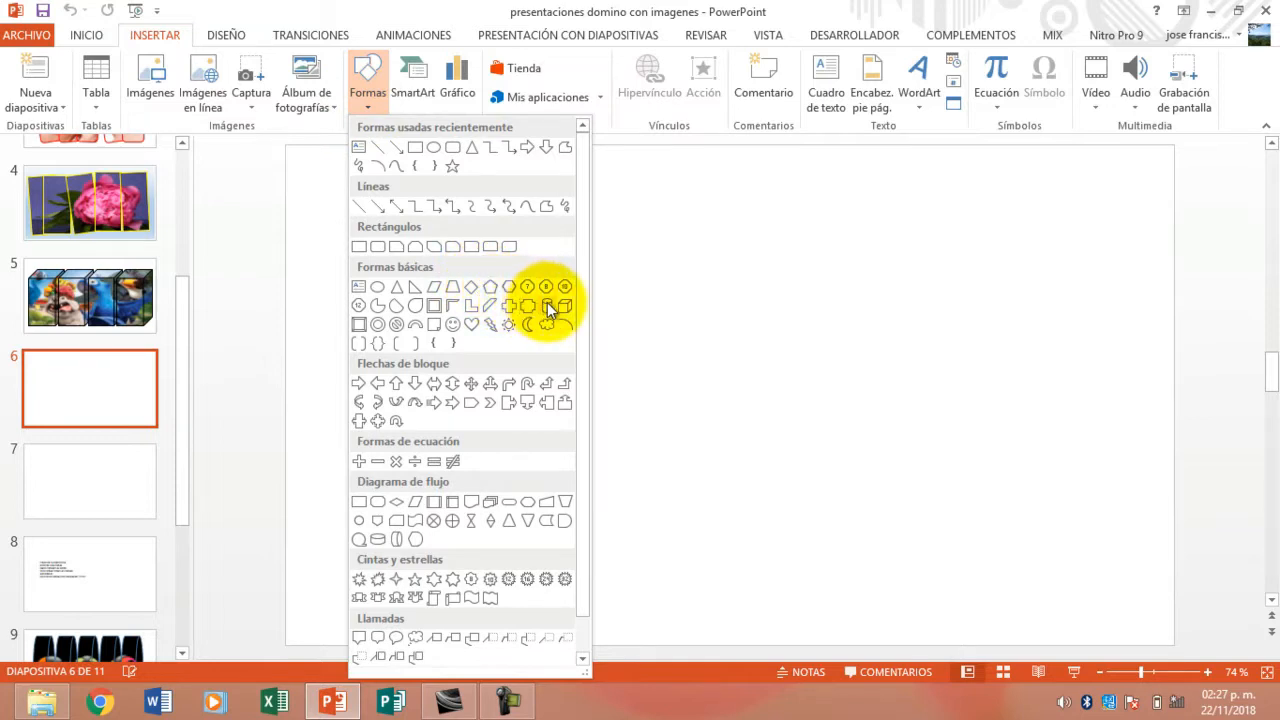
mouse_move(564, 320)
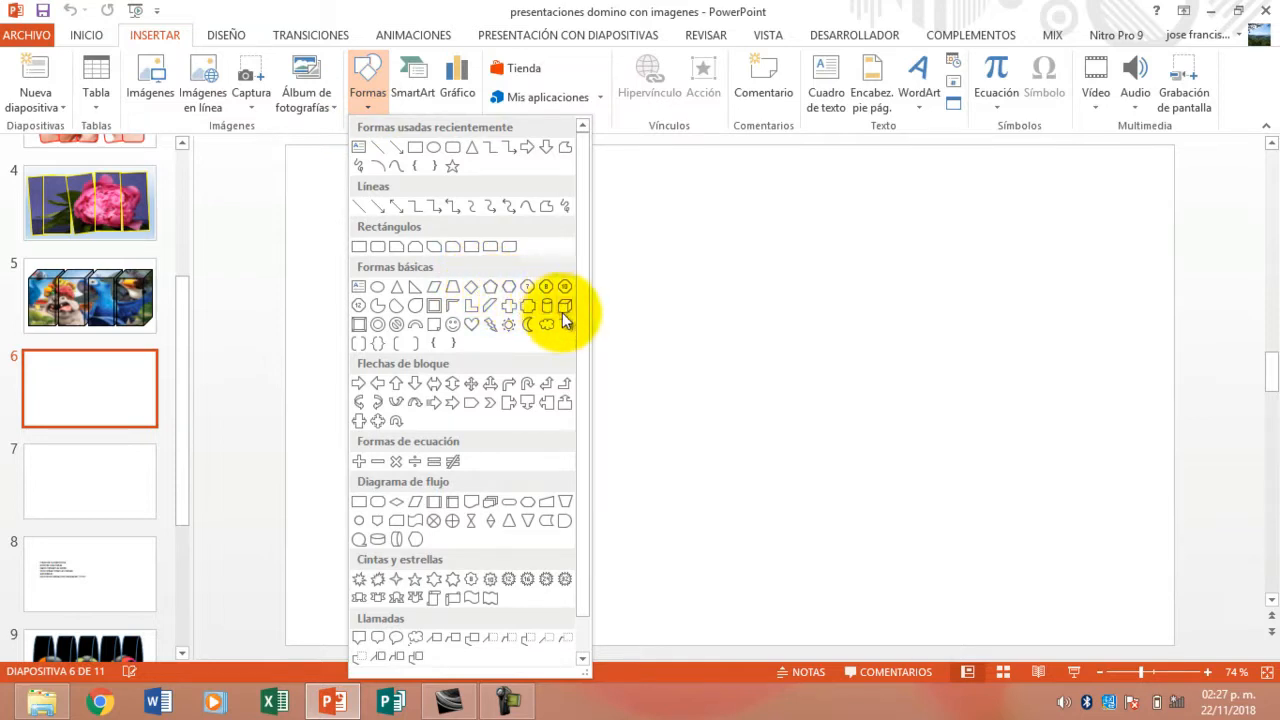
mouse_move(568, 318)
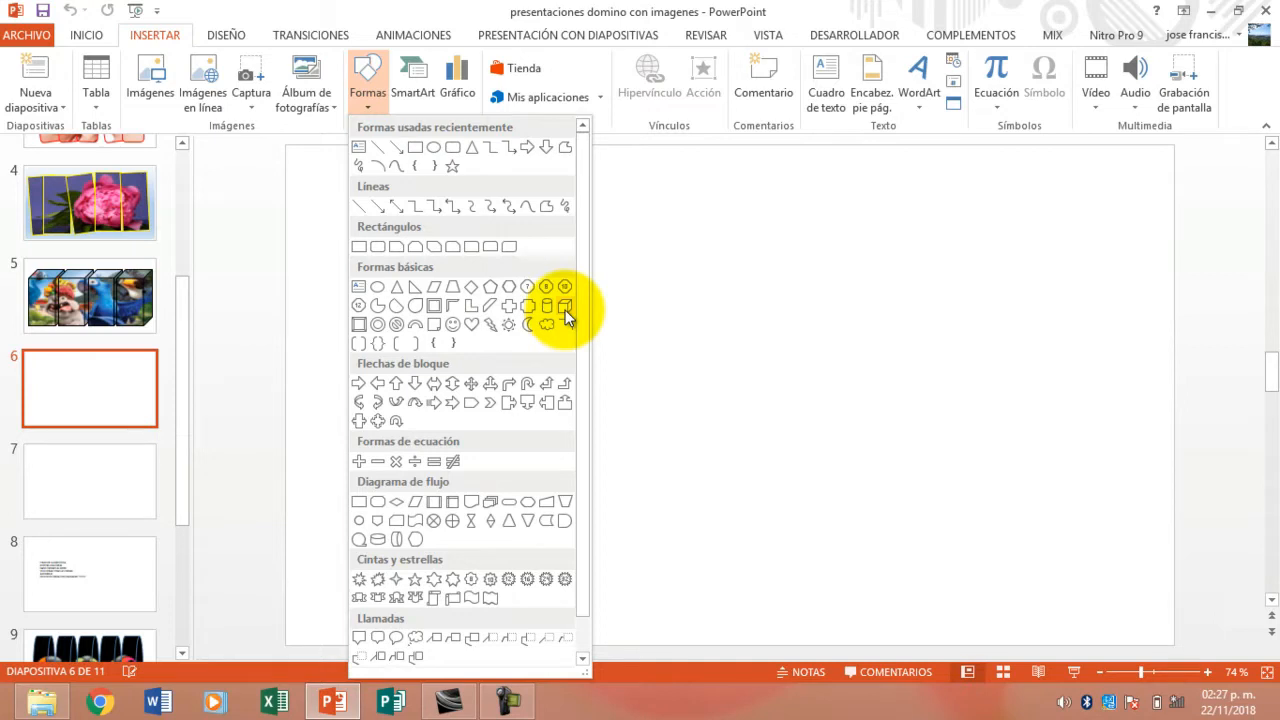
mouse_move(562, 310)
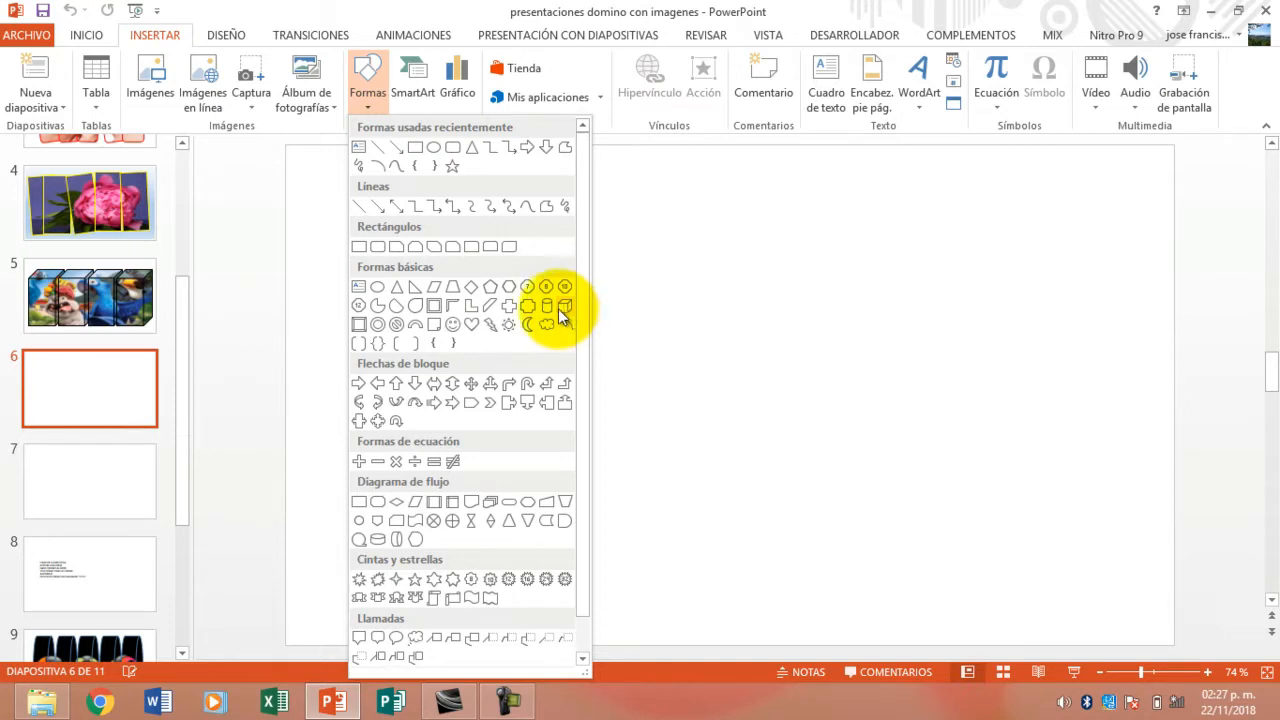
mouse_move(546, 306)
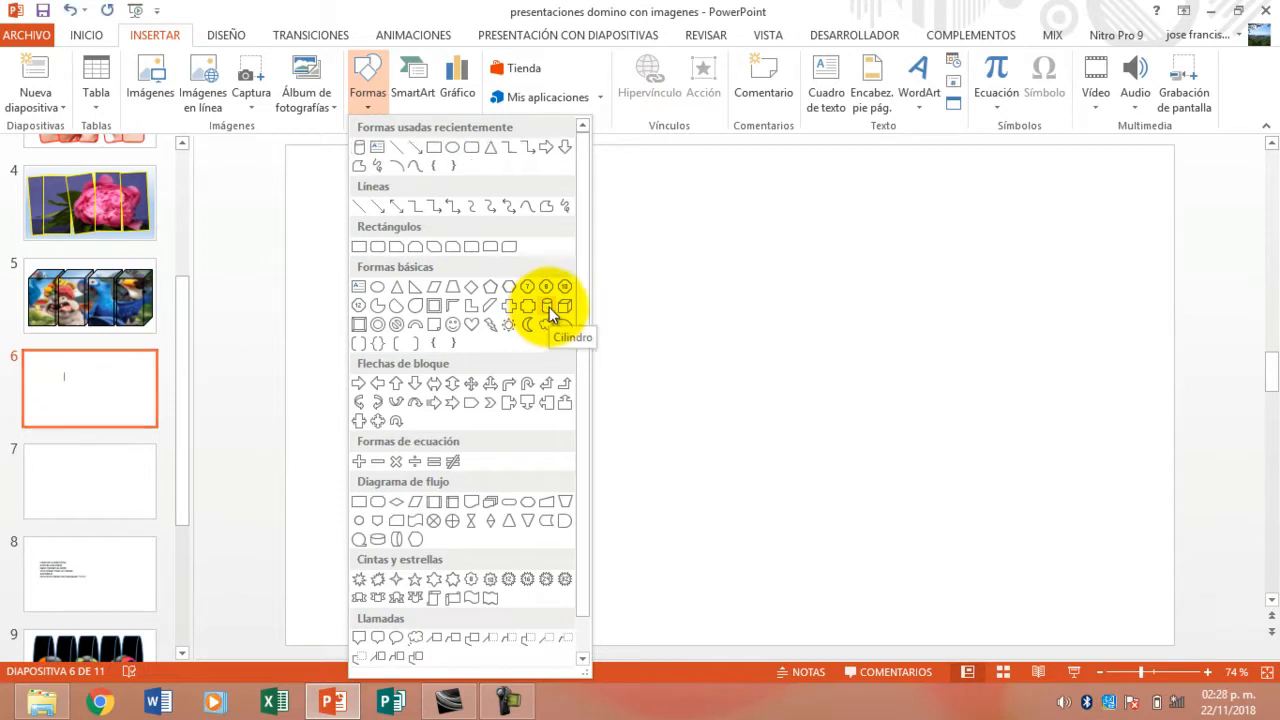
click(550, 306)
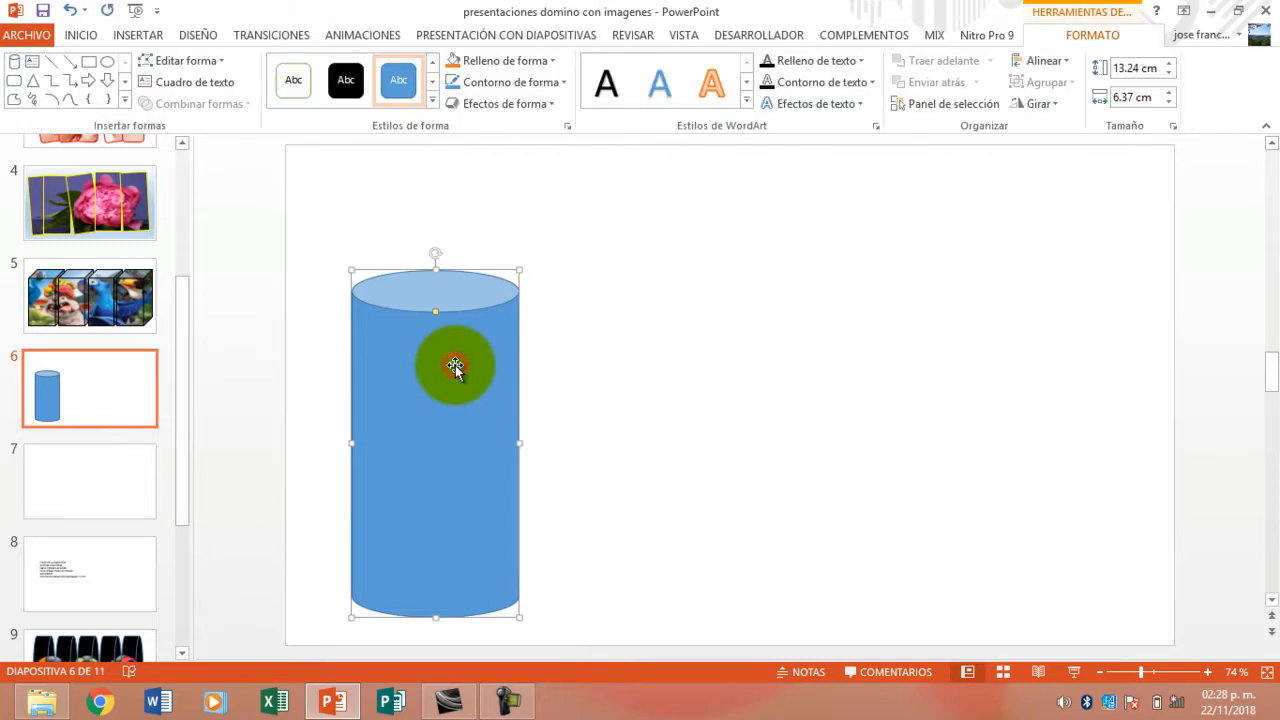
- Paste copies of the cylinder and drag them into an aligned row of four
right_click(456, 364)
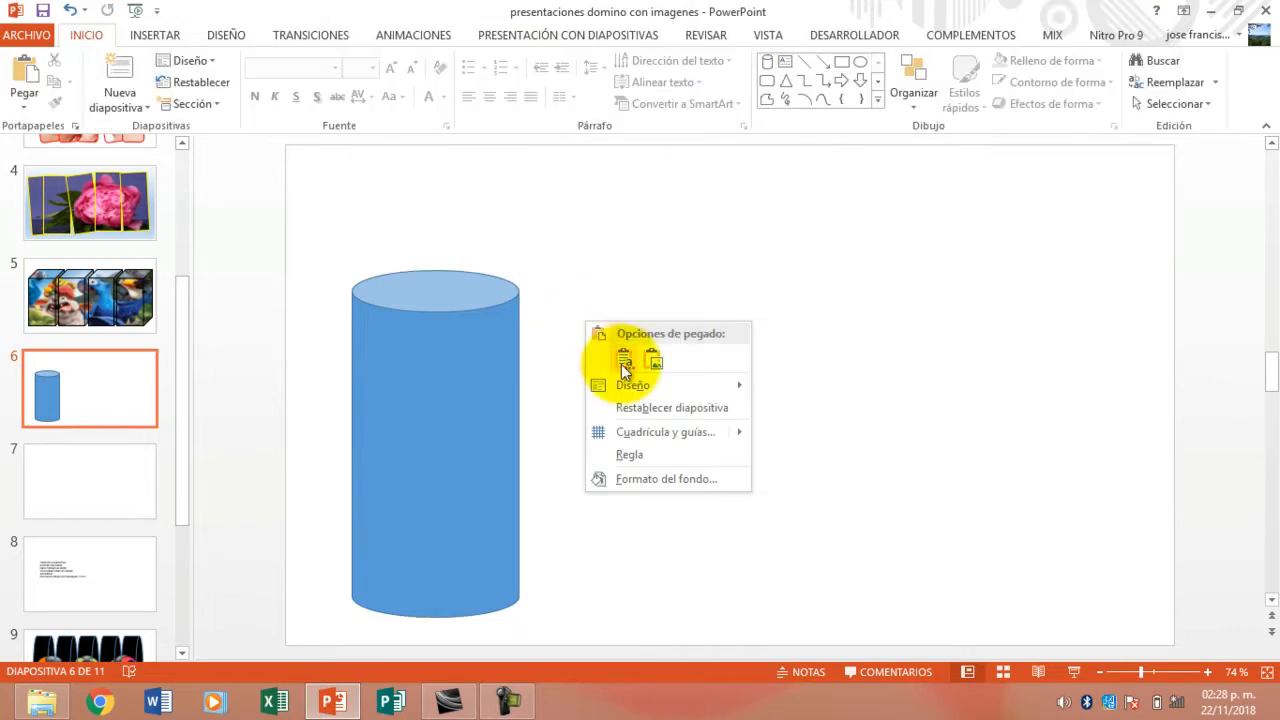
click(624, 360)
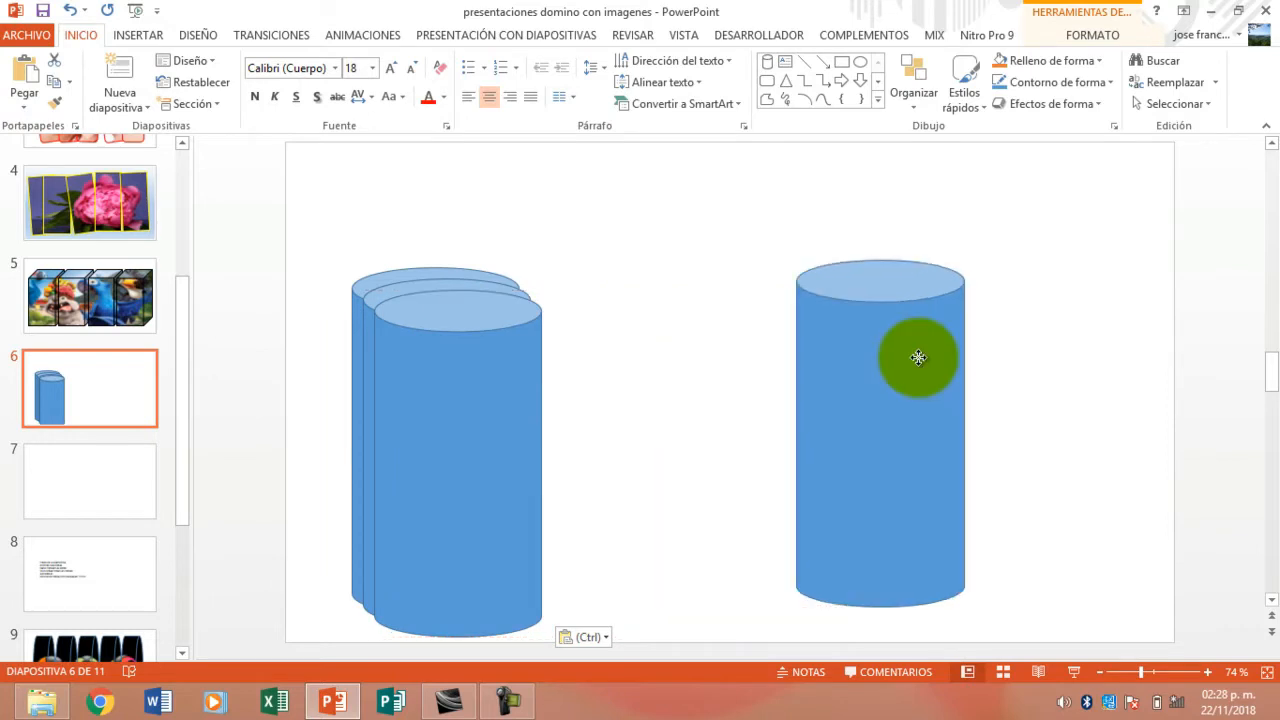
drag(918, 358, 1016, 368)
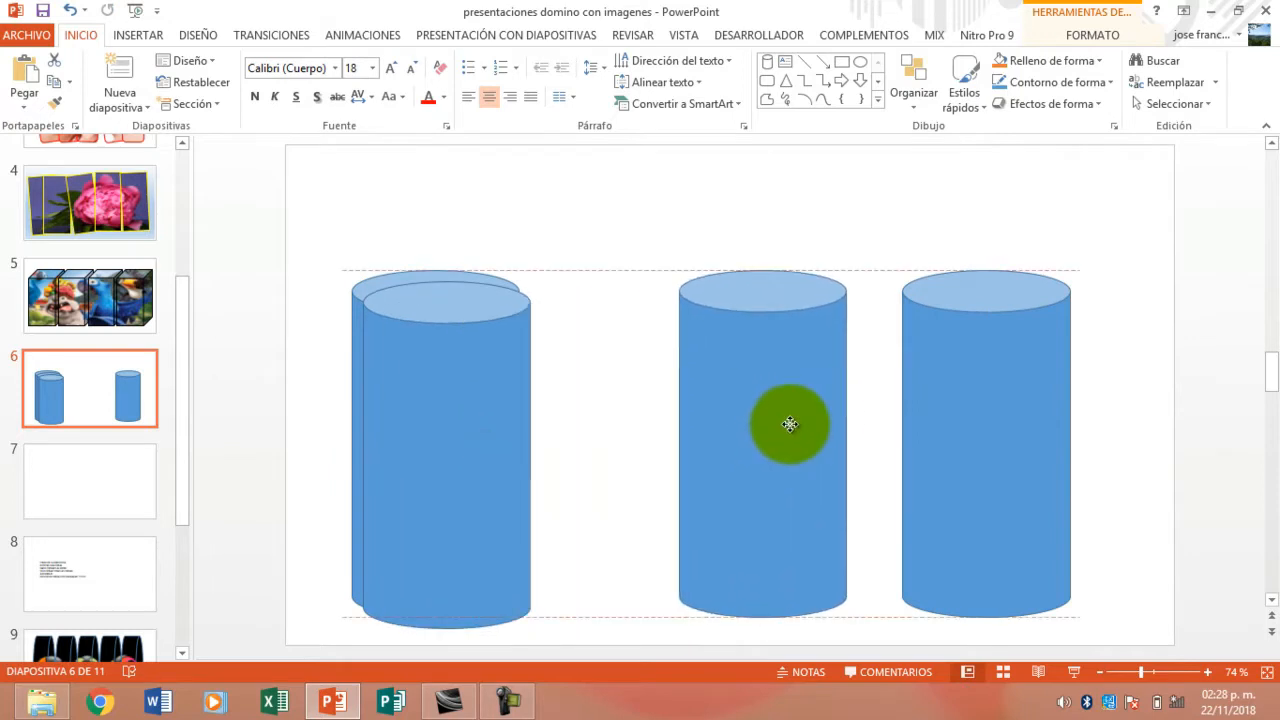
drag(790, 424, 826, 420)
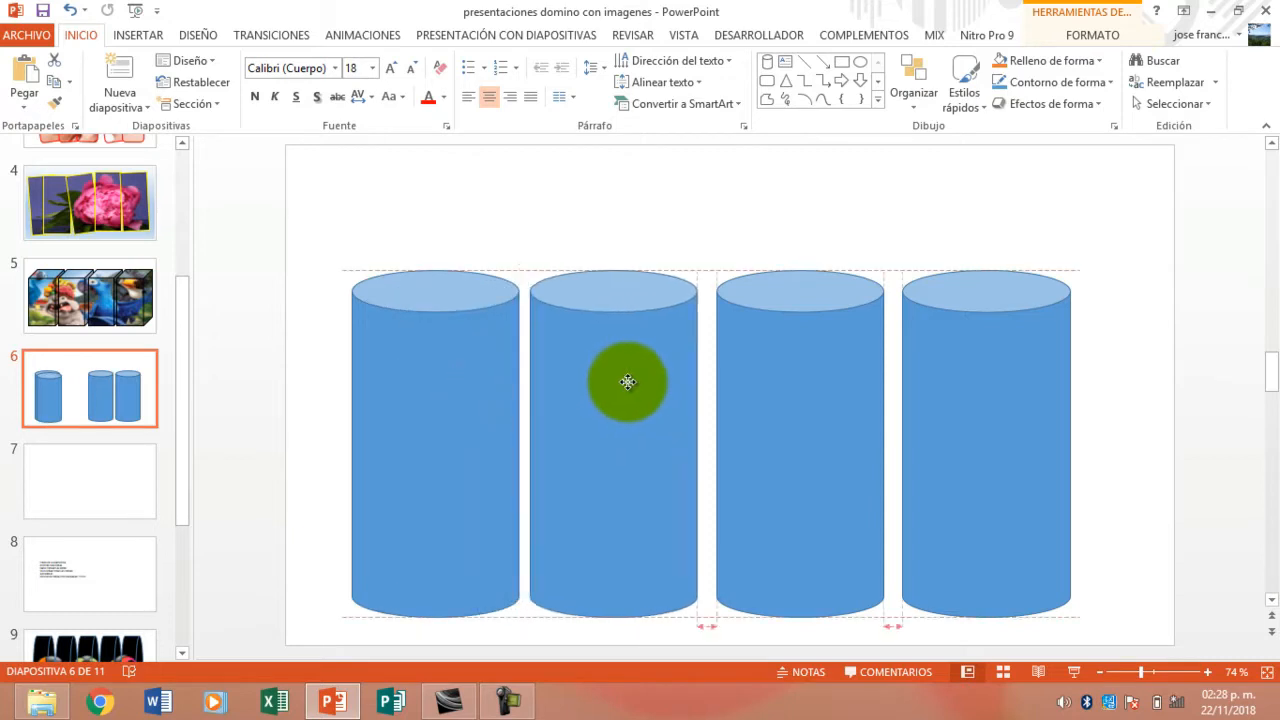
click(628, 384)
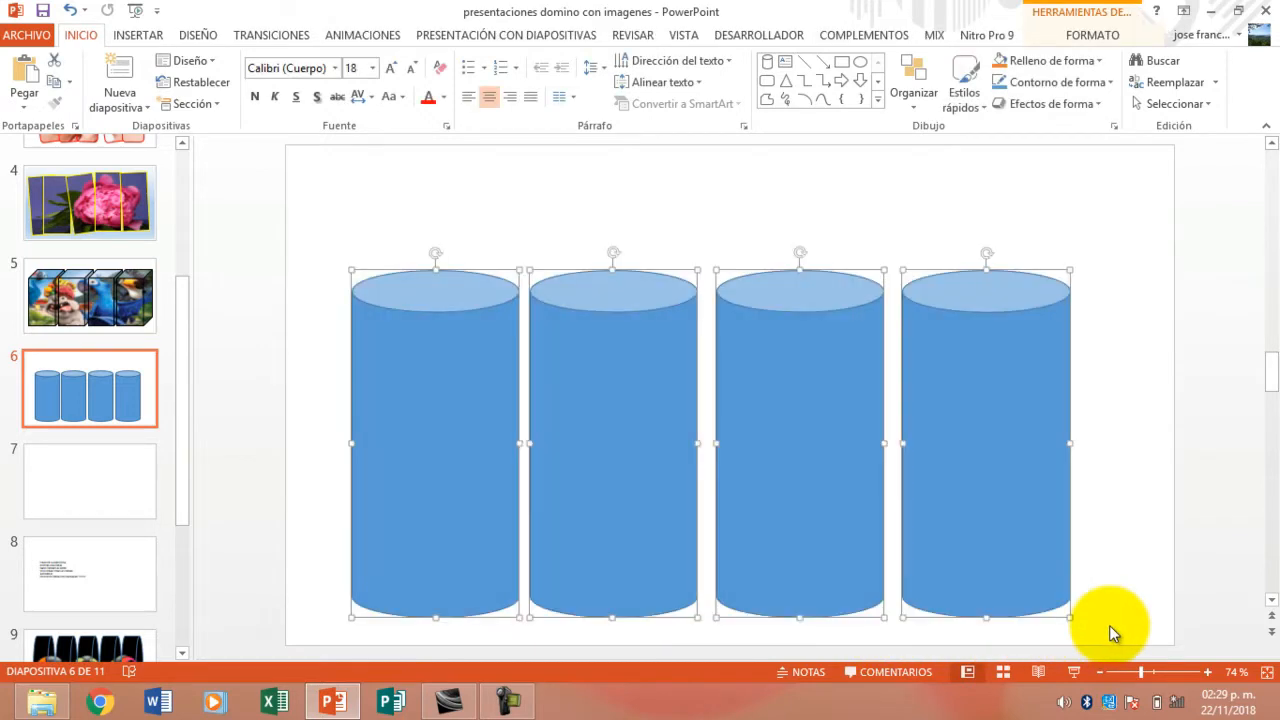
mouse_move(672, 412)
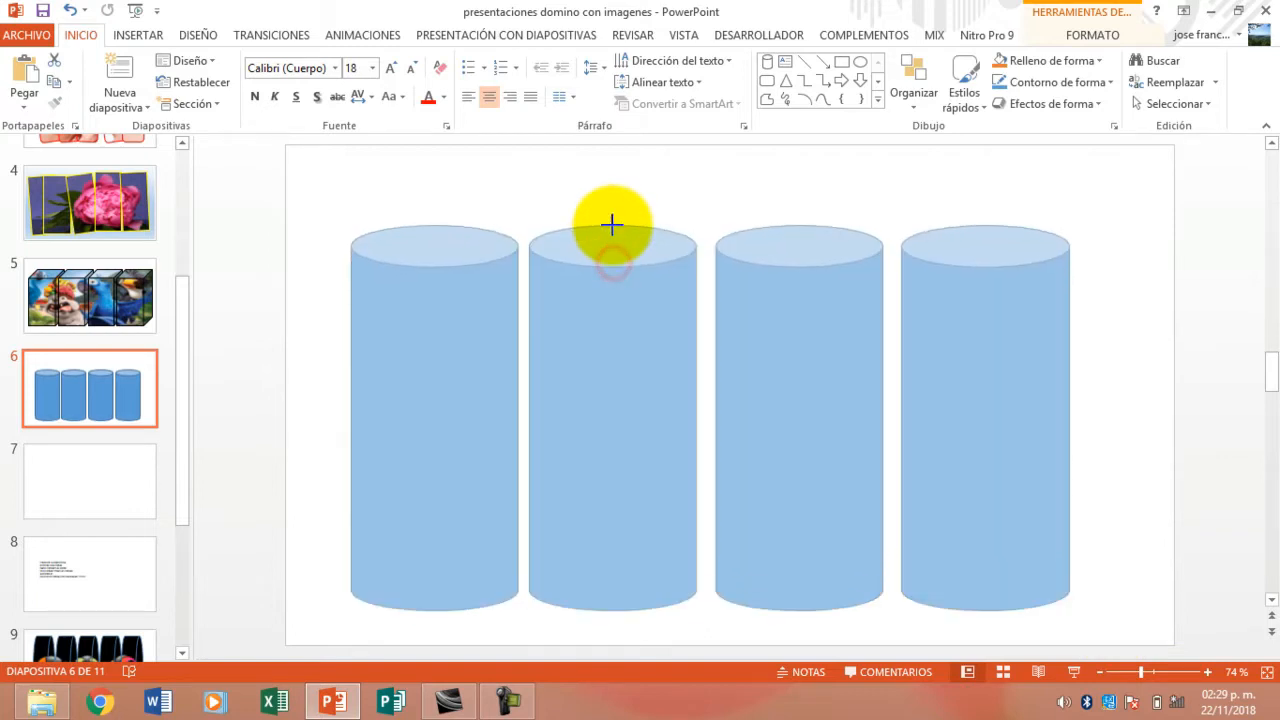
- Select the four cylinders and group them via Formato > Agrupar
click(612, 224)
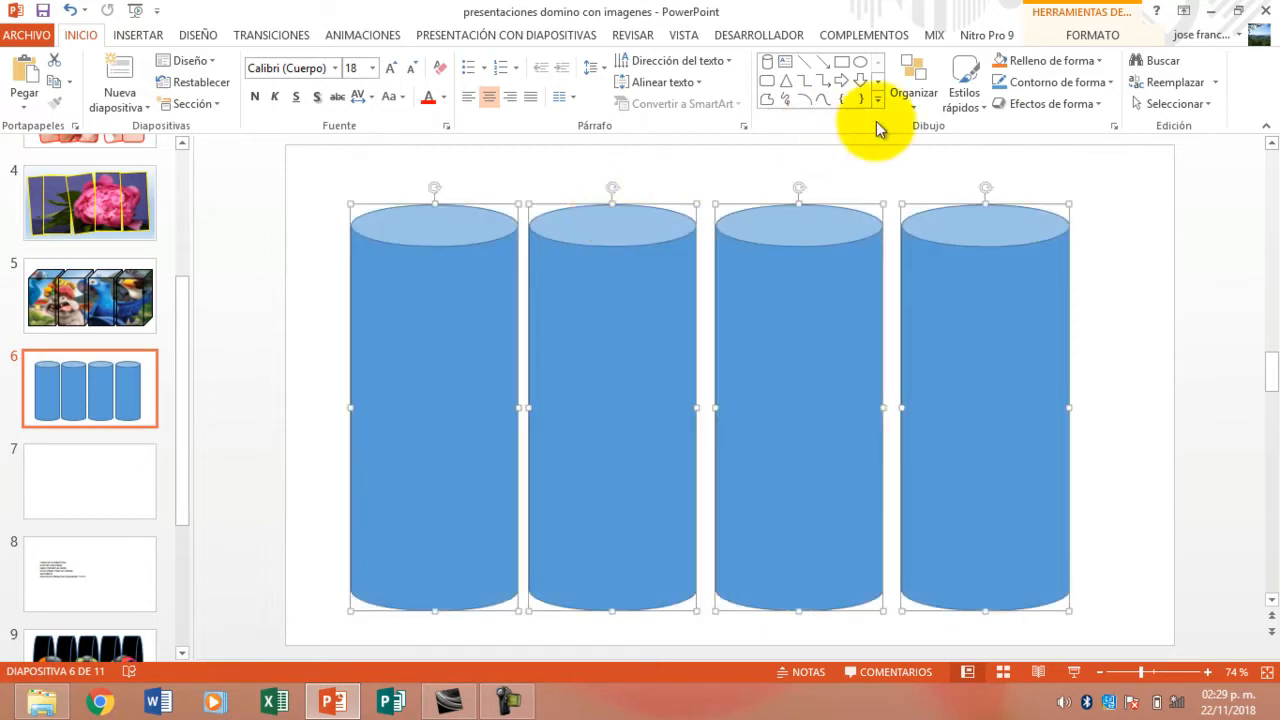
click(1092, 36)
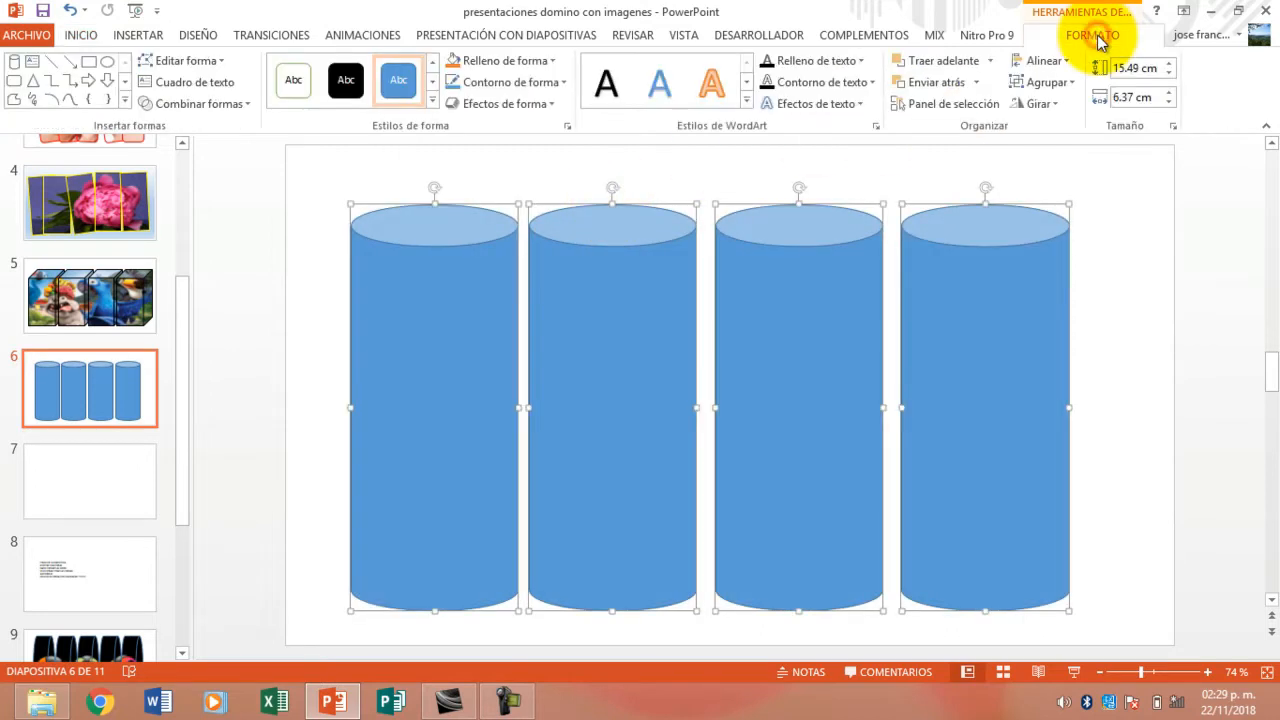
click(1044, 82)
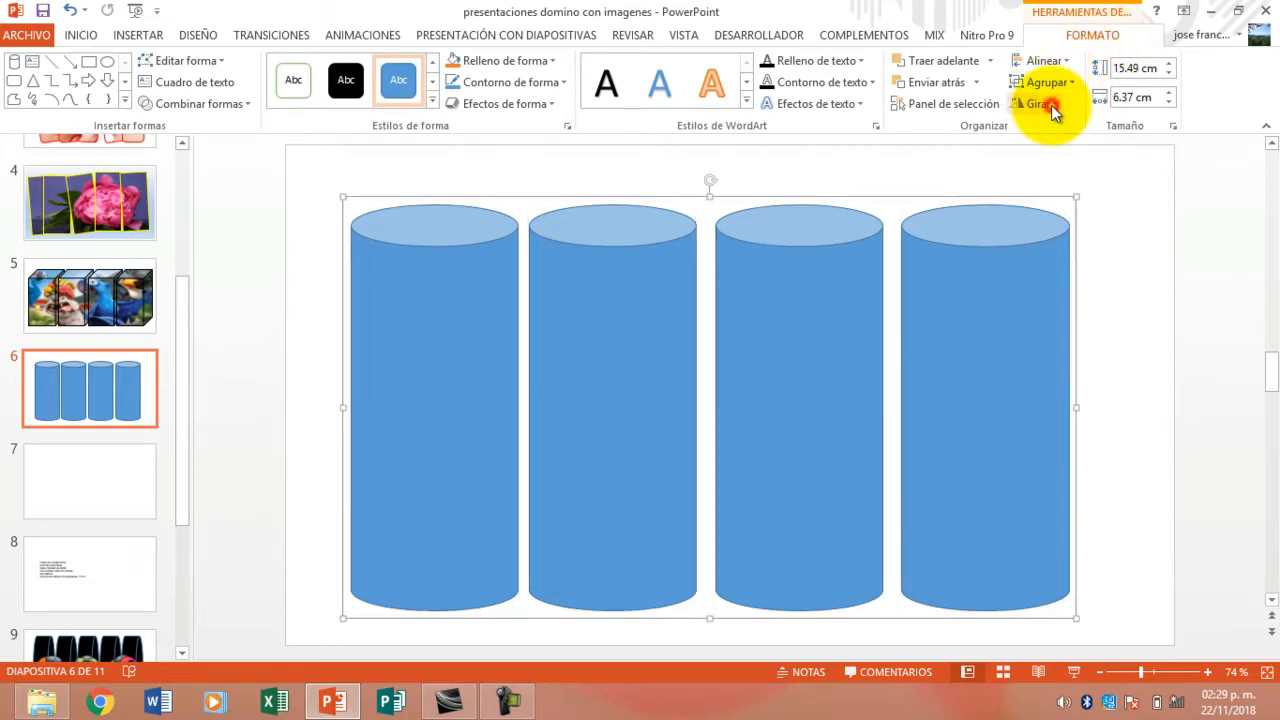
mouse_move(1040, 104)
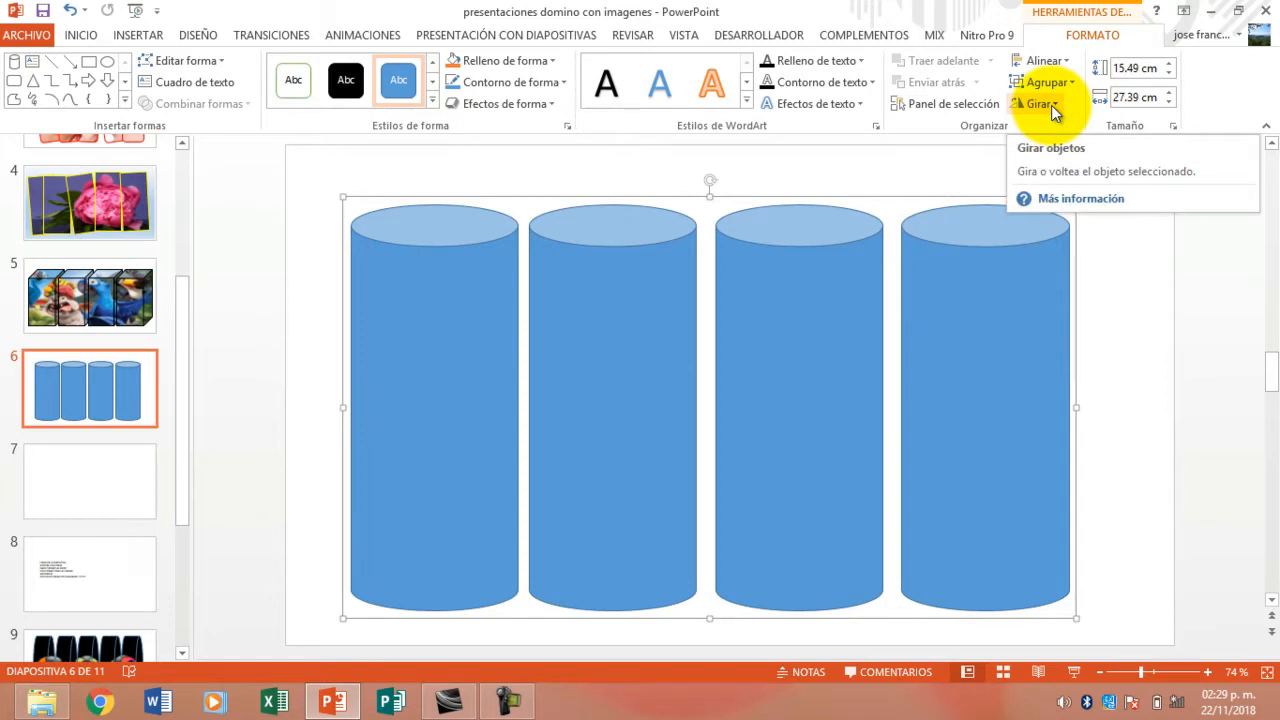
mouse_move(920, 190)
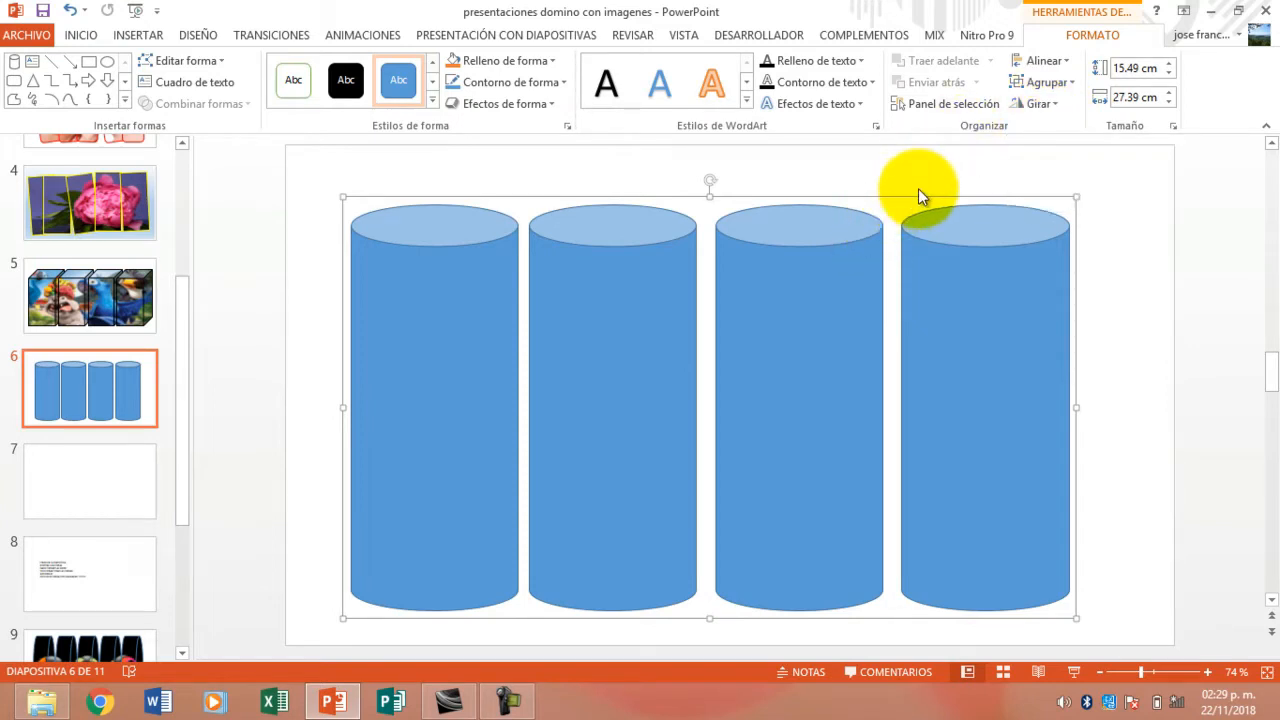
mouse_move(568, 124)
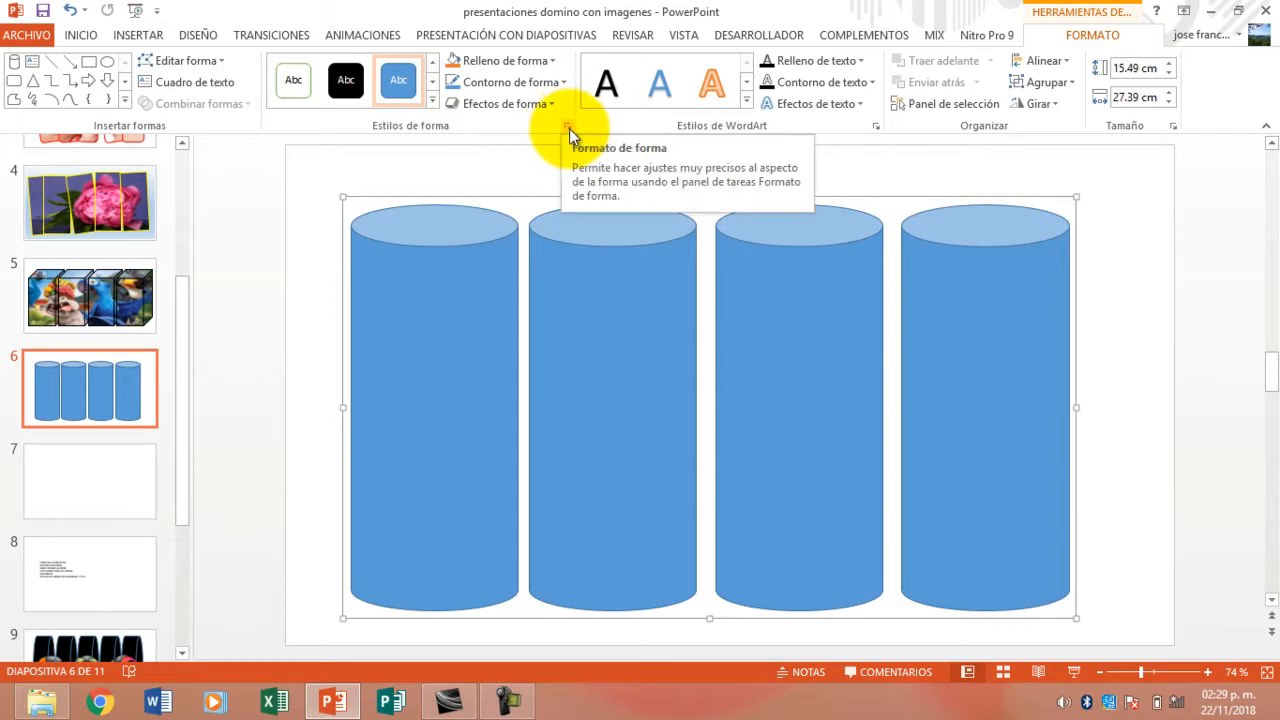
- Set the grouped cylinders to Relleno con imagen o textura and browse for an image file
click(568, 124)
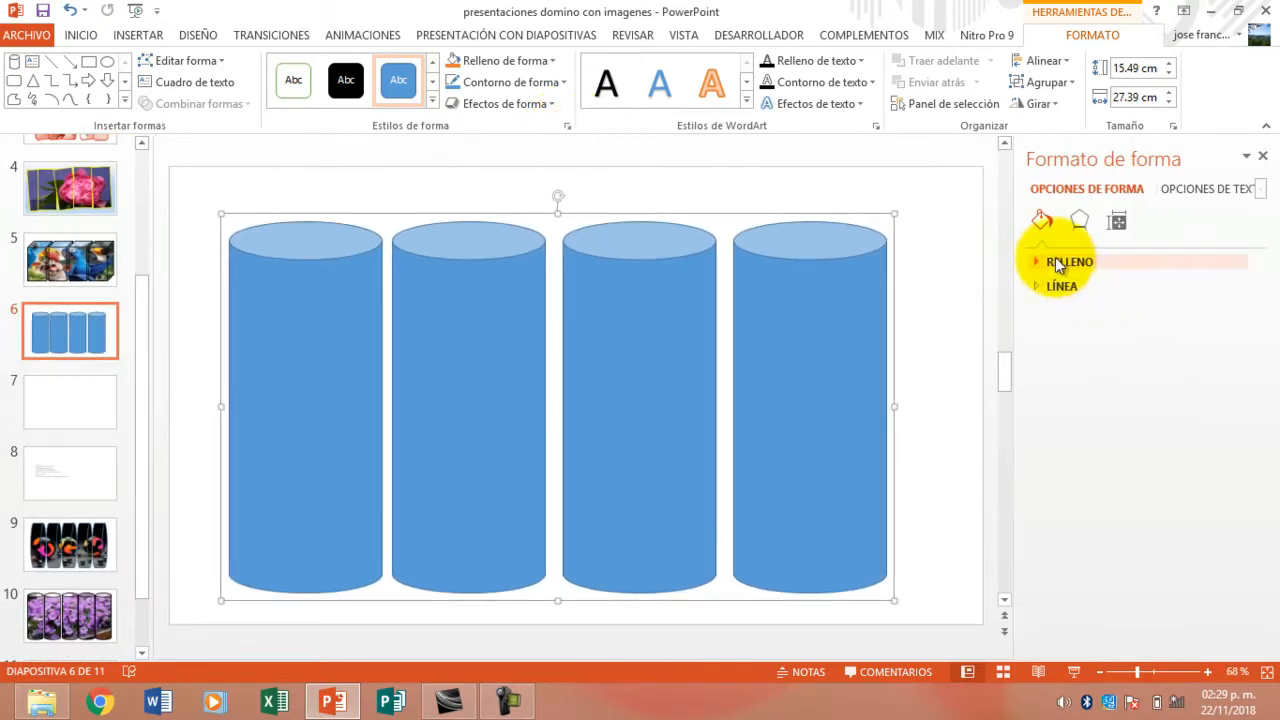
click(1070, 260)
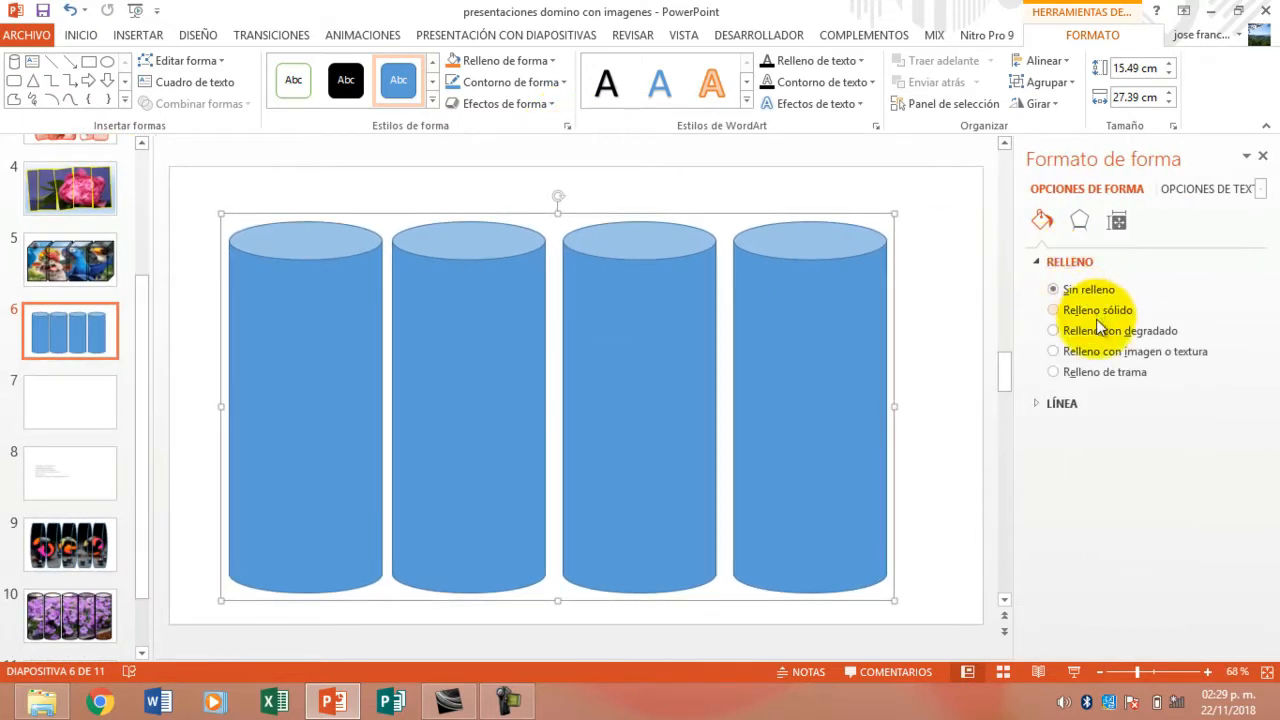
click(1052, 352)
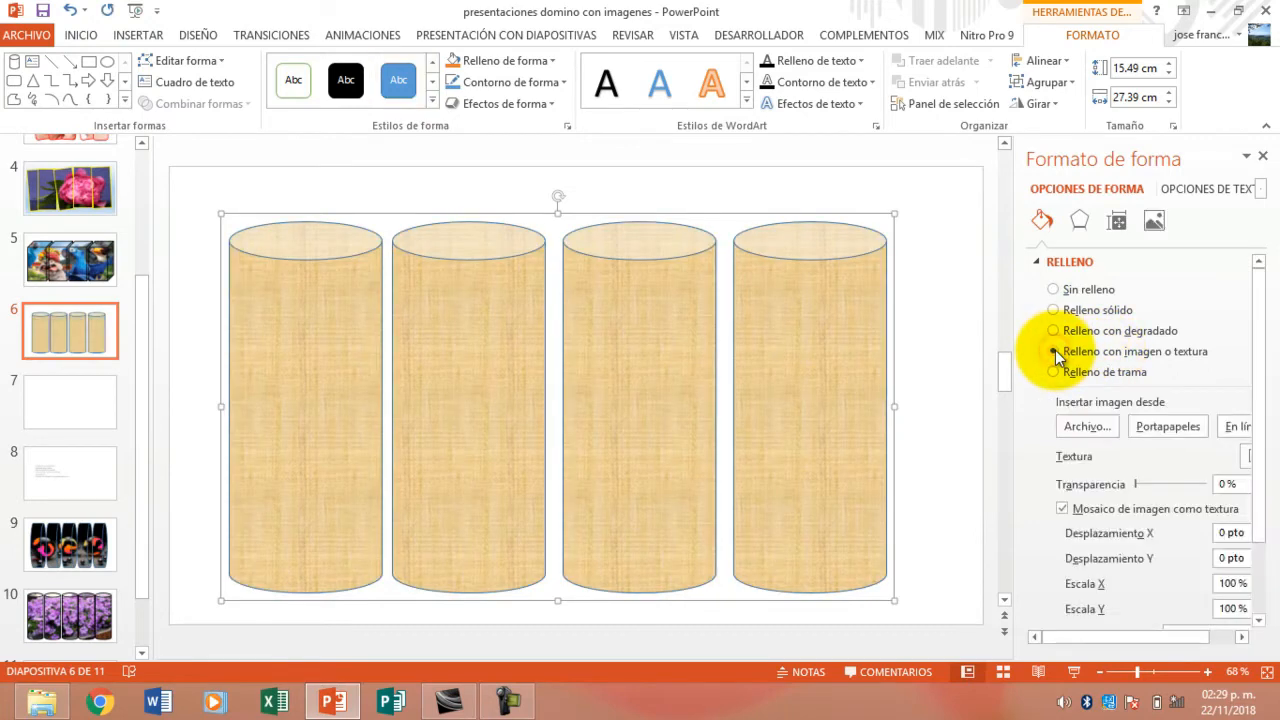
click(1088, 426)
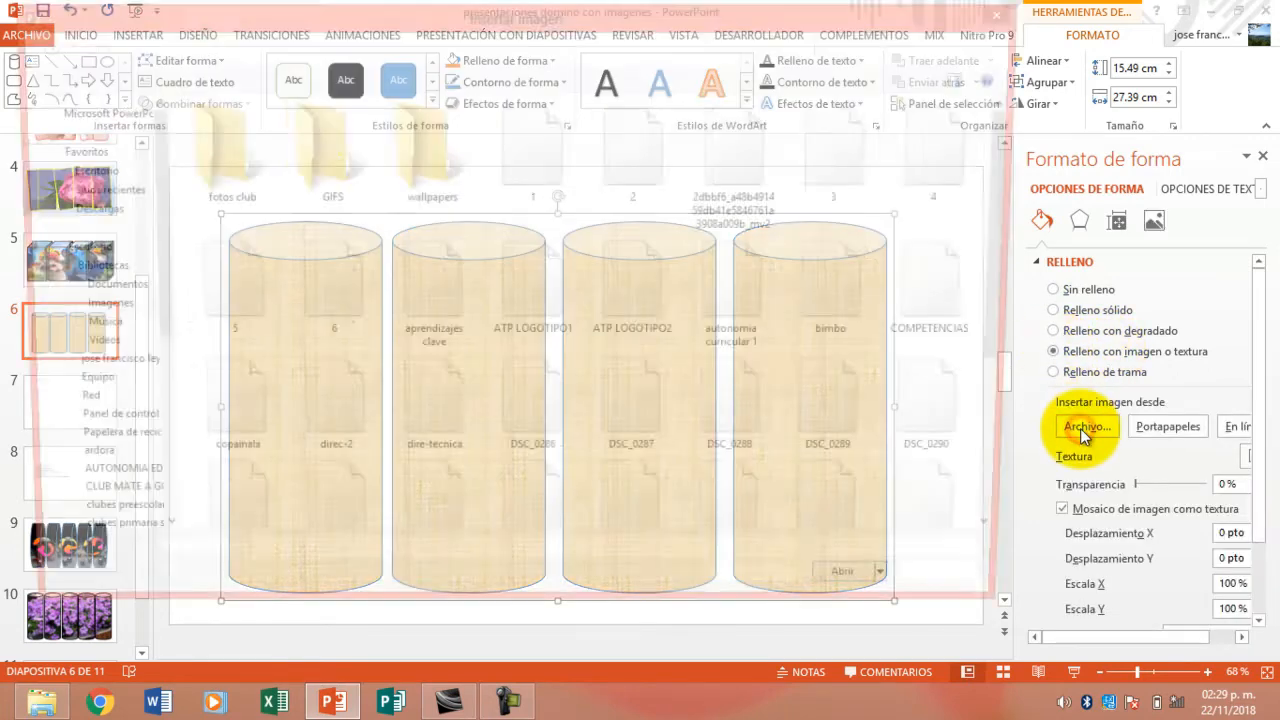
- Choose the Petunia_Many_Violet photo from the wallpapers folder as the group's picture fill
click(1088, 426)
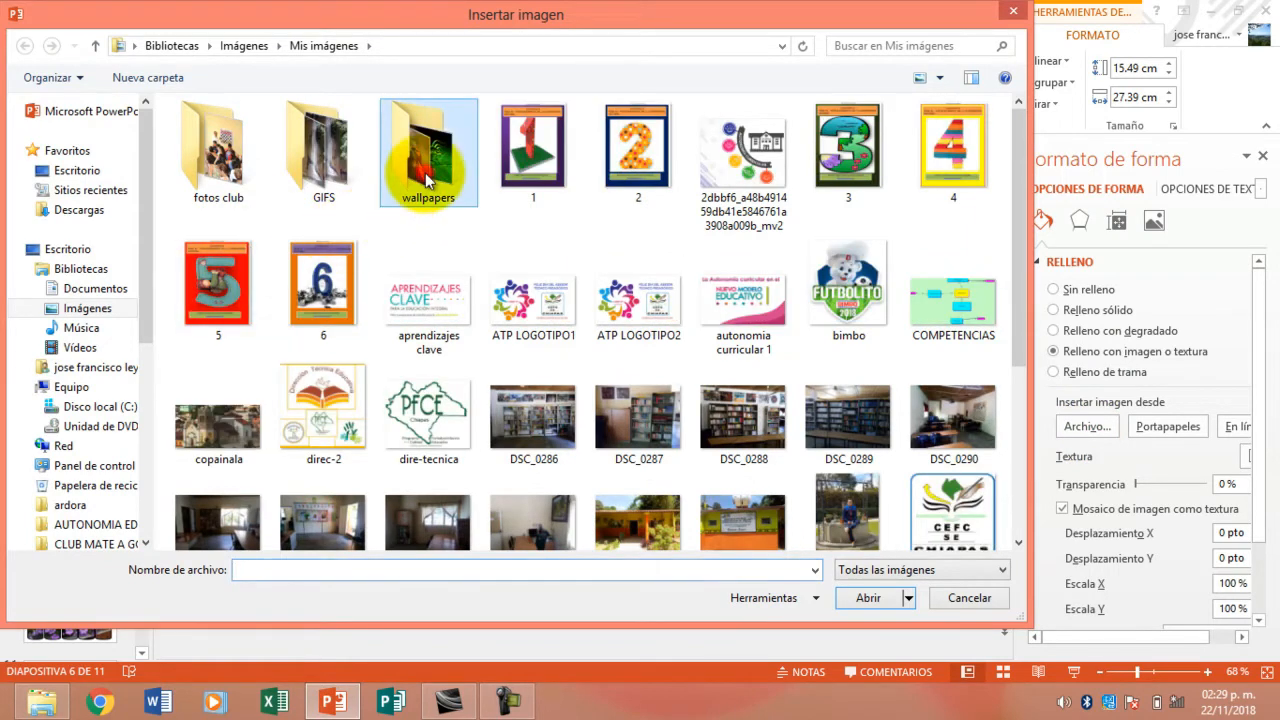
double_click(428, 150)
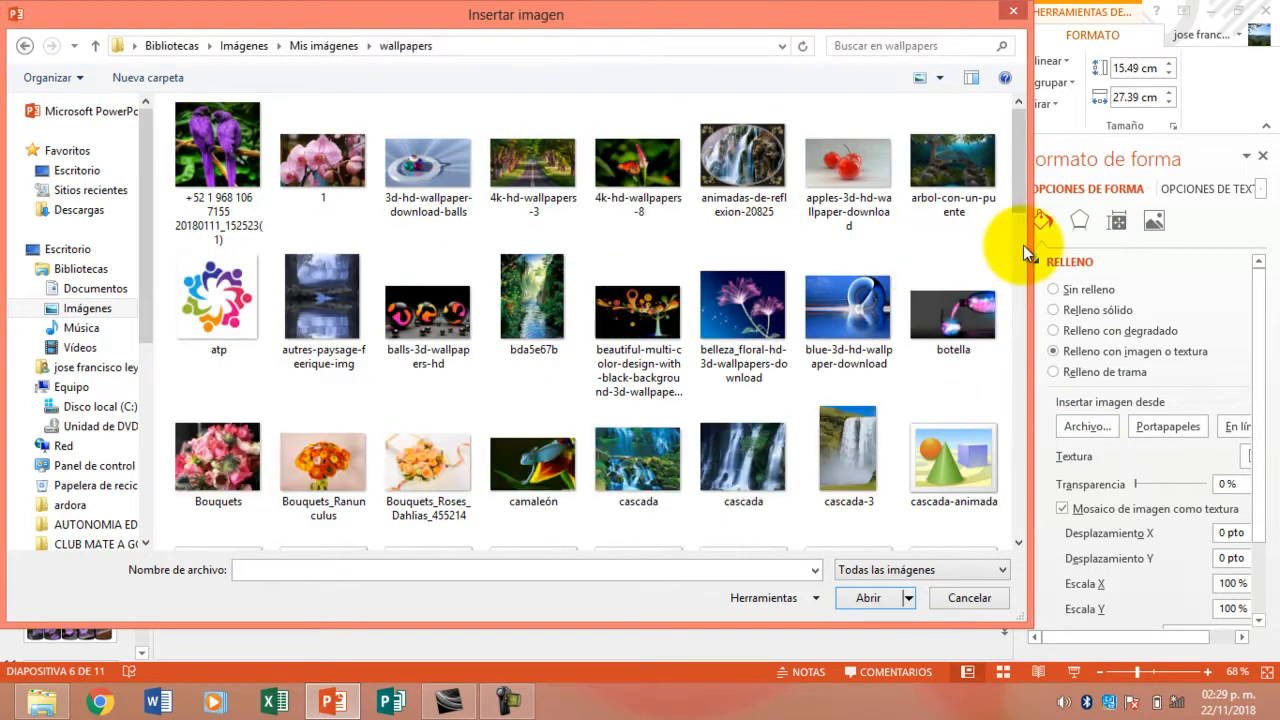
scroll(down, 3)
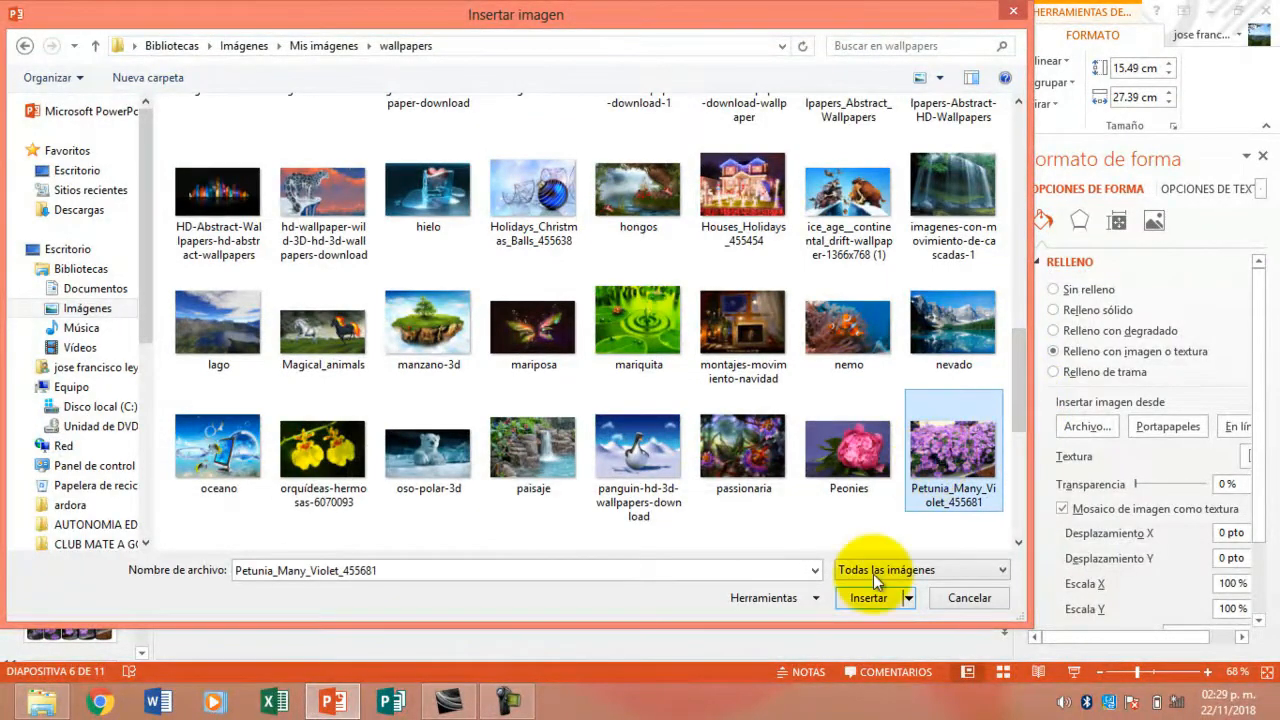
click(868, 596)
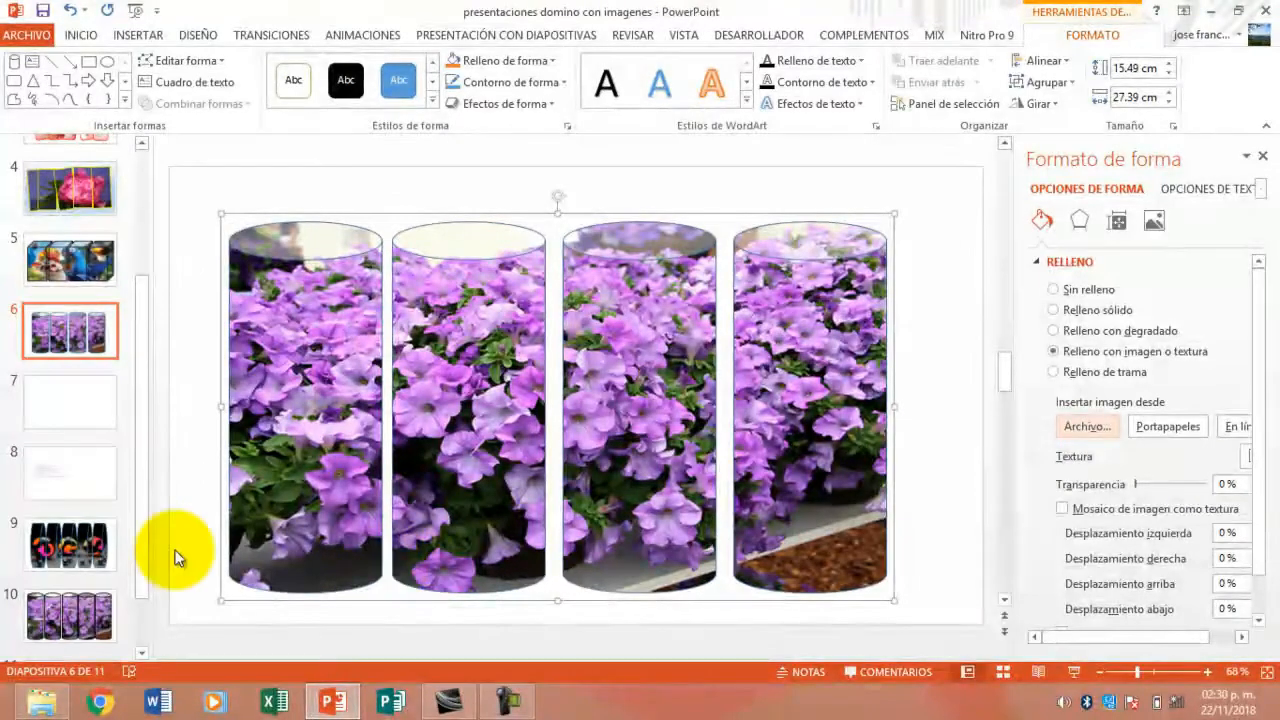
- View slide 9's finished cylinder example, then return to the petunia slide 6
click(68, 544)
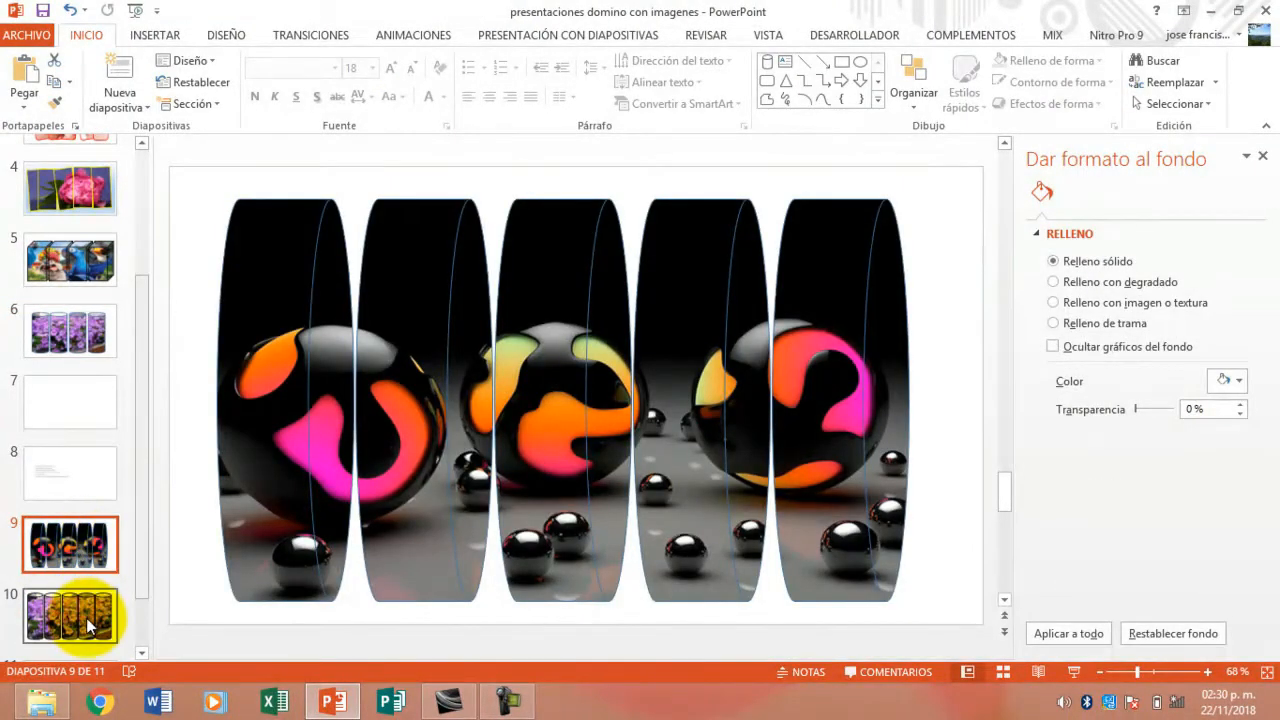
click(70, 330)
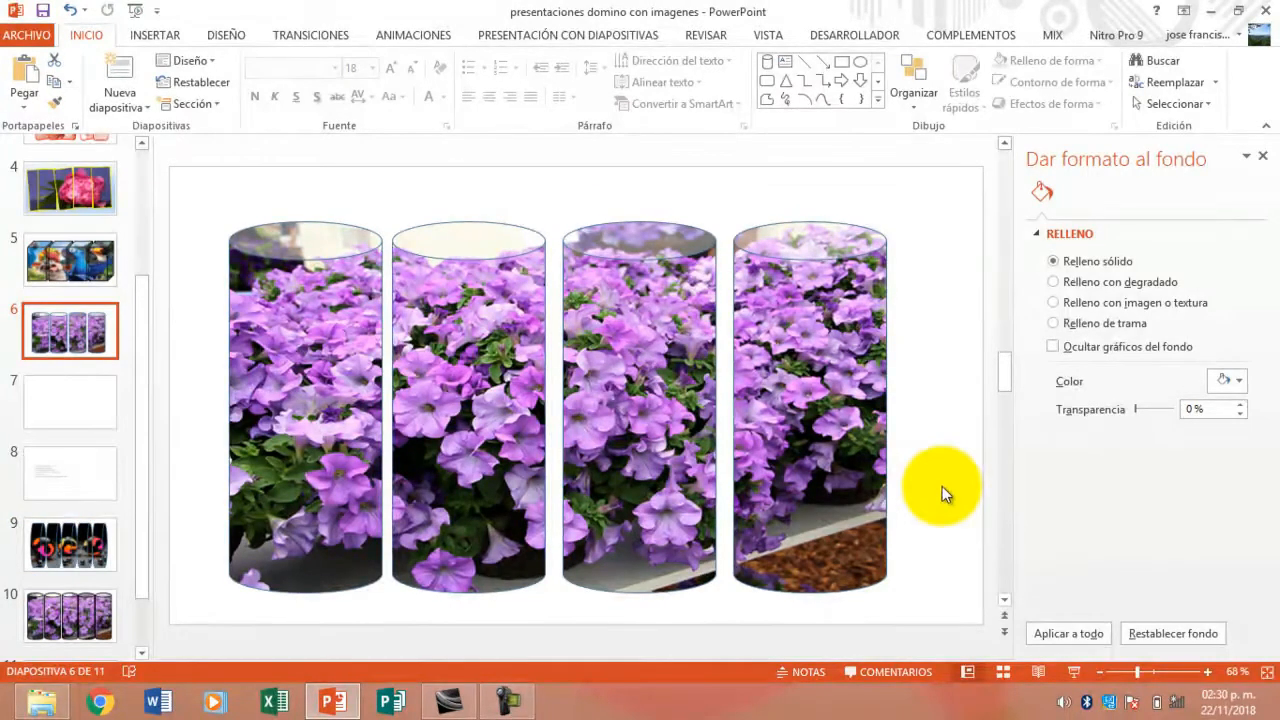
mouse_move(924, 530)
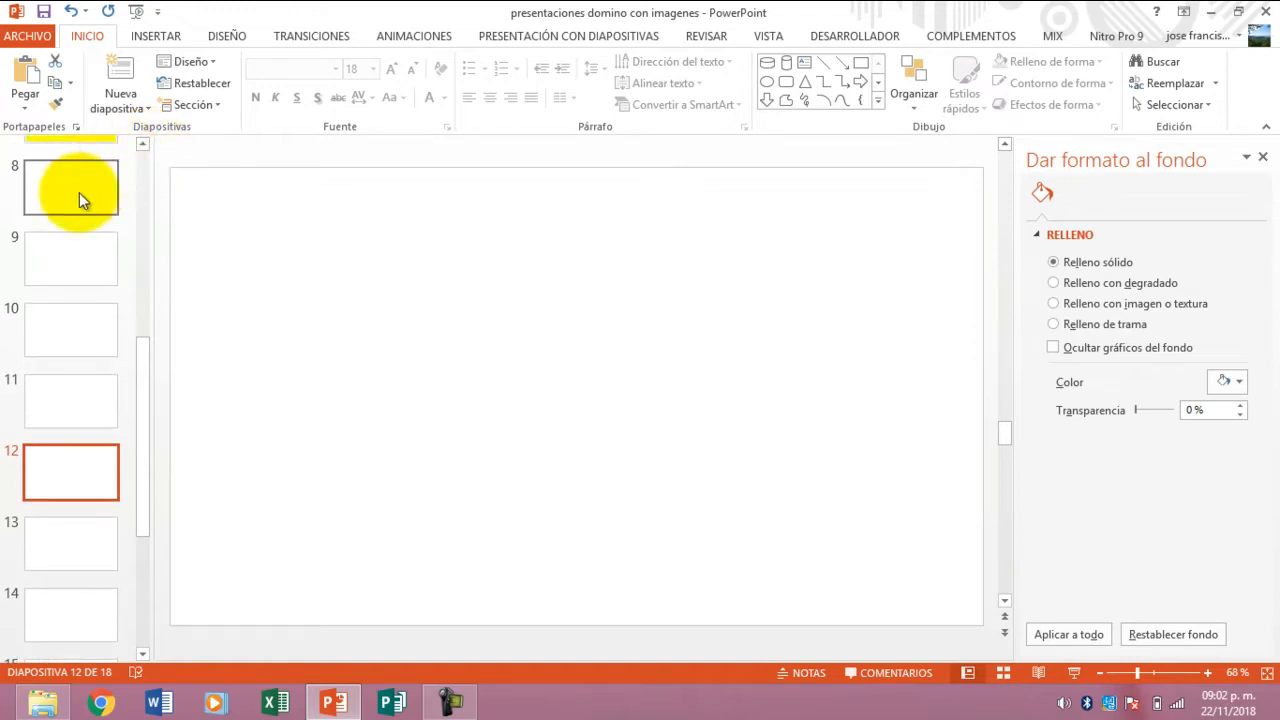
- Go to blank slide 8 and bring up the Insertar > Formas gallery
click(72, 188)
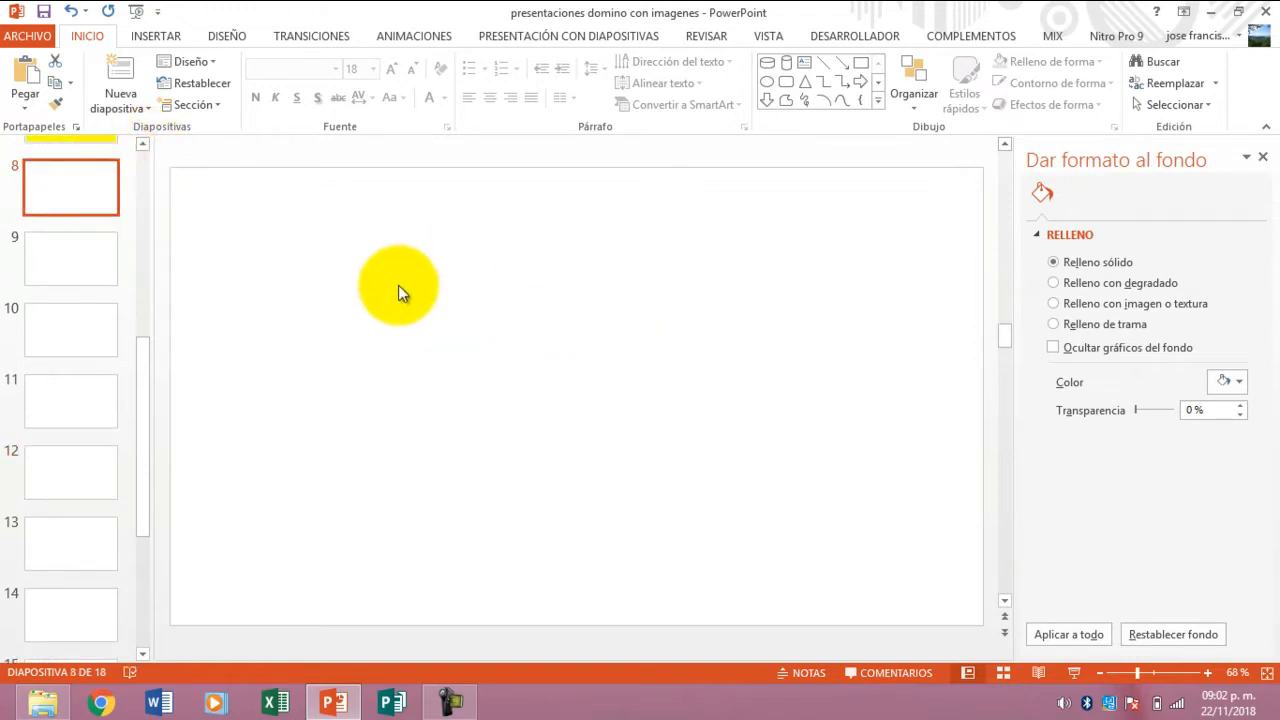
click(156, 36)
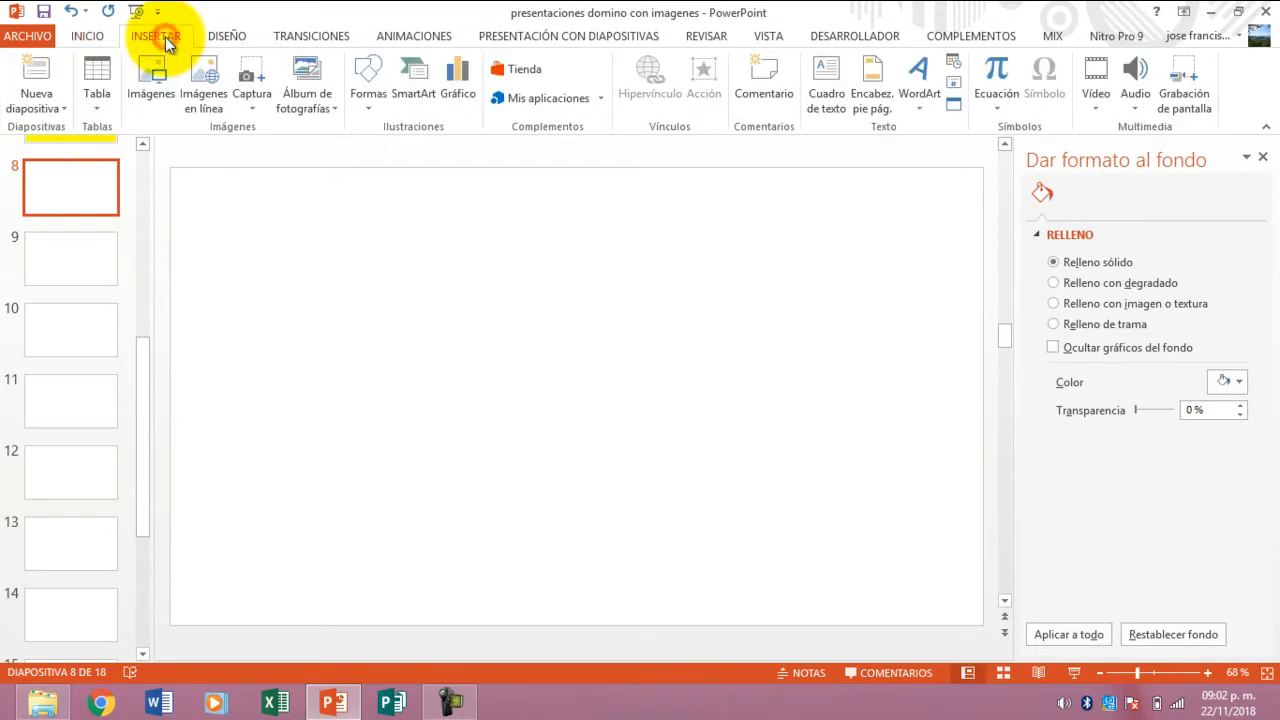
click(368, 76)
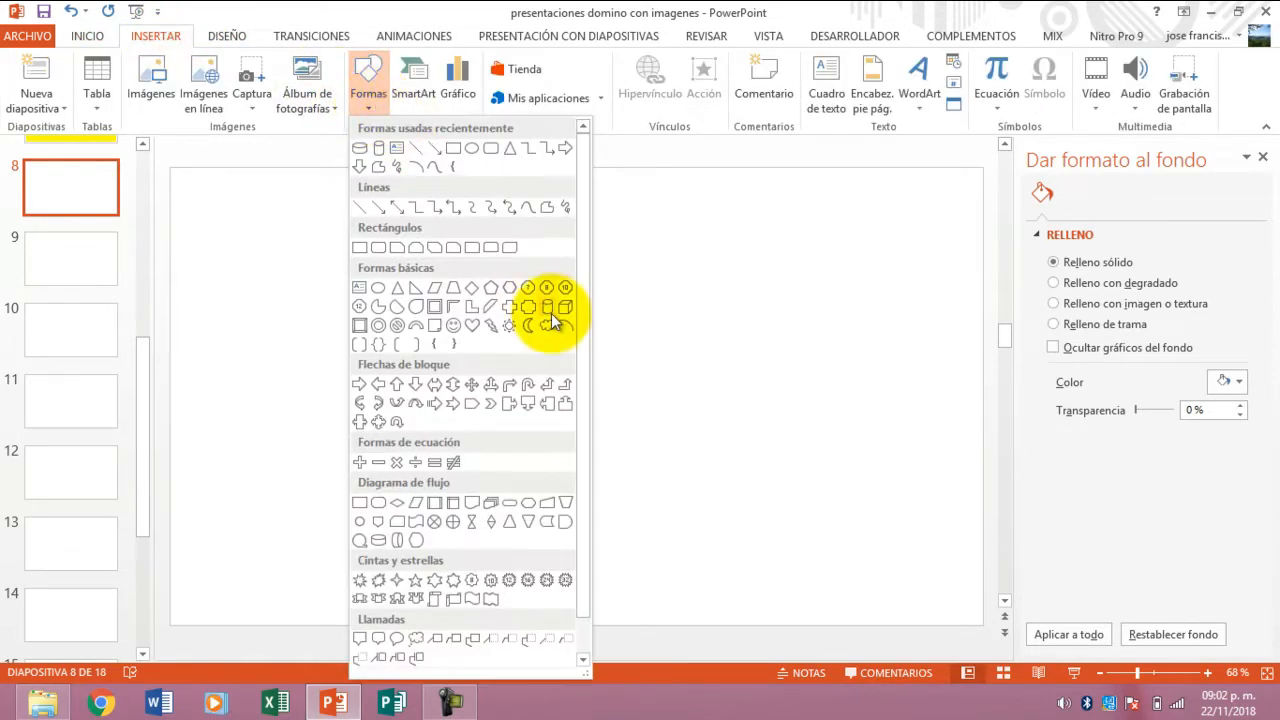
mouse_move(544, 308)
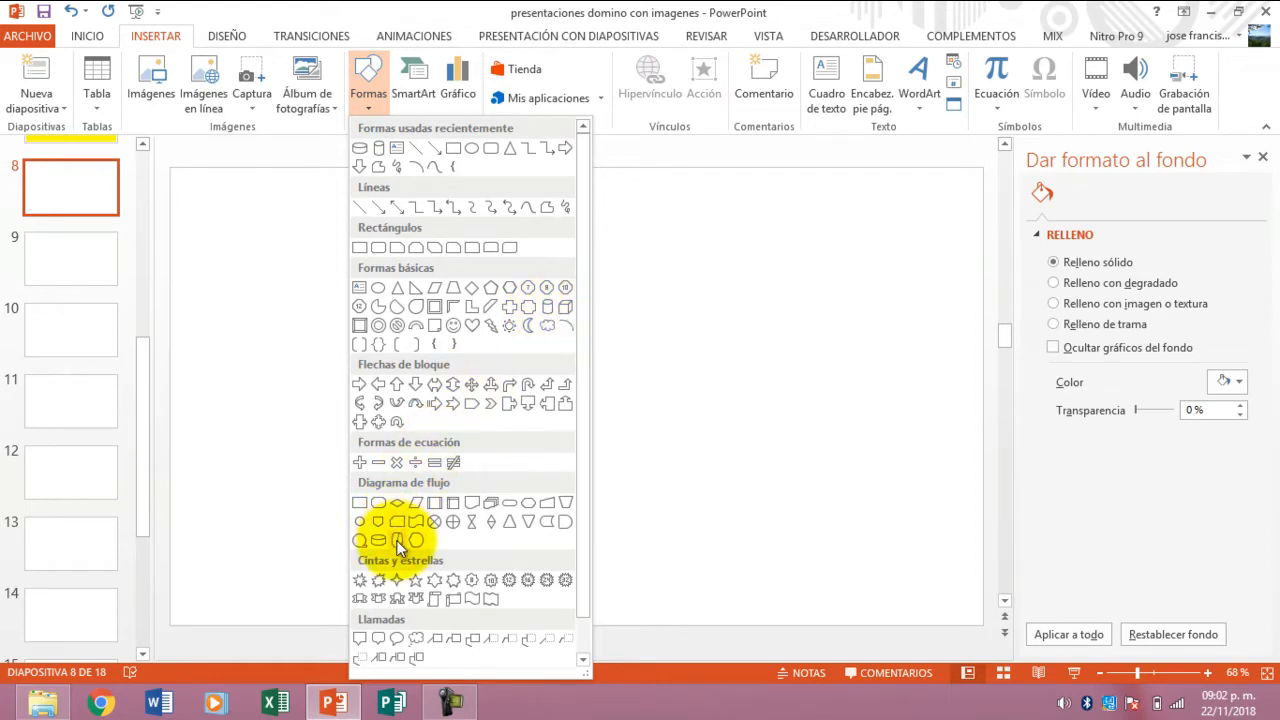
mouse_move(396, 540)
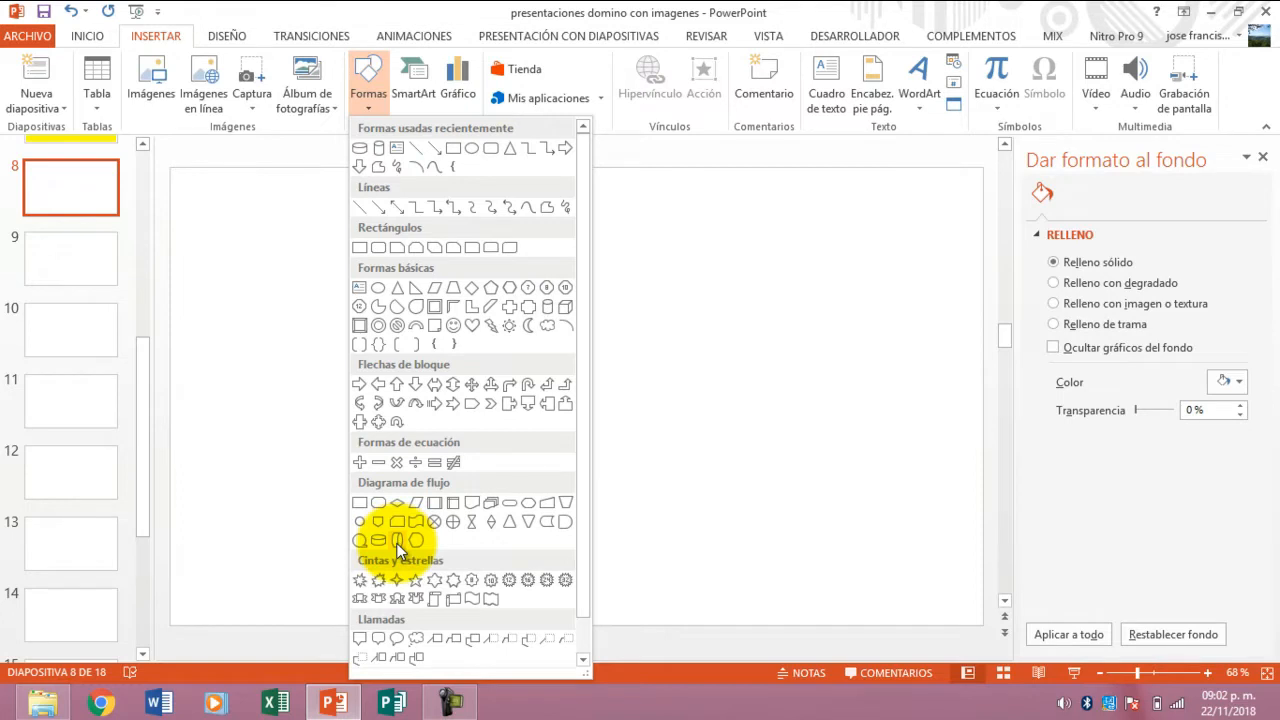
mouse_move(424, 548)
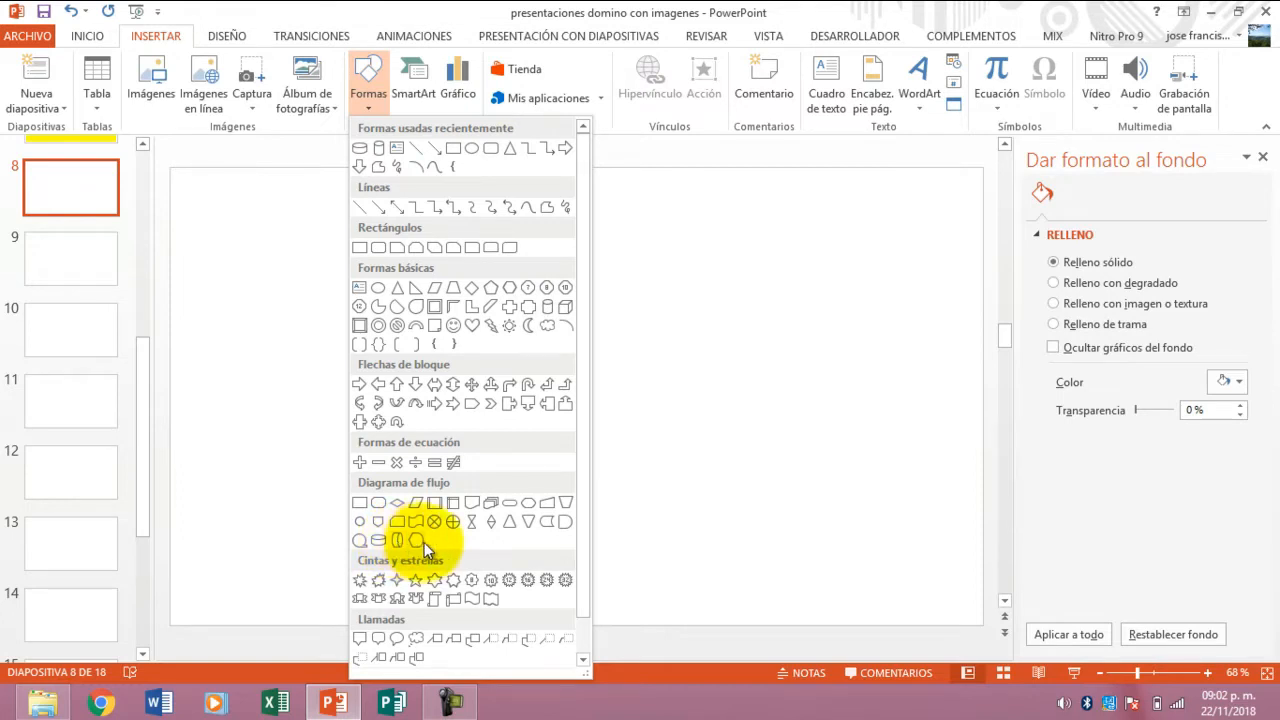
mouse_move(398, 540)
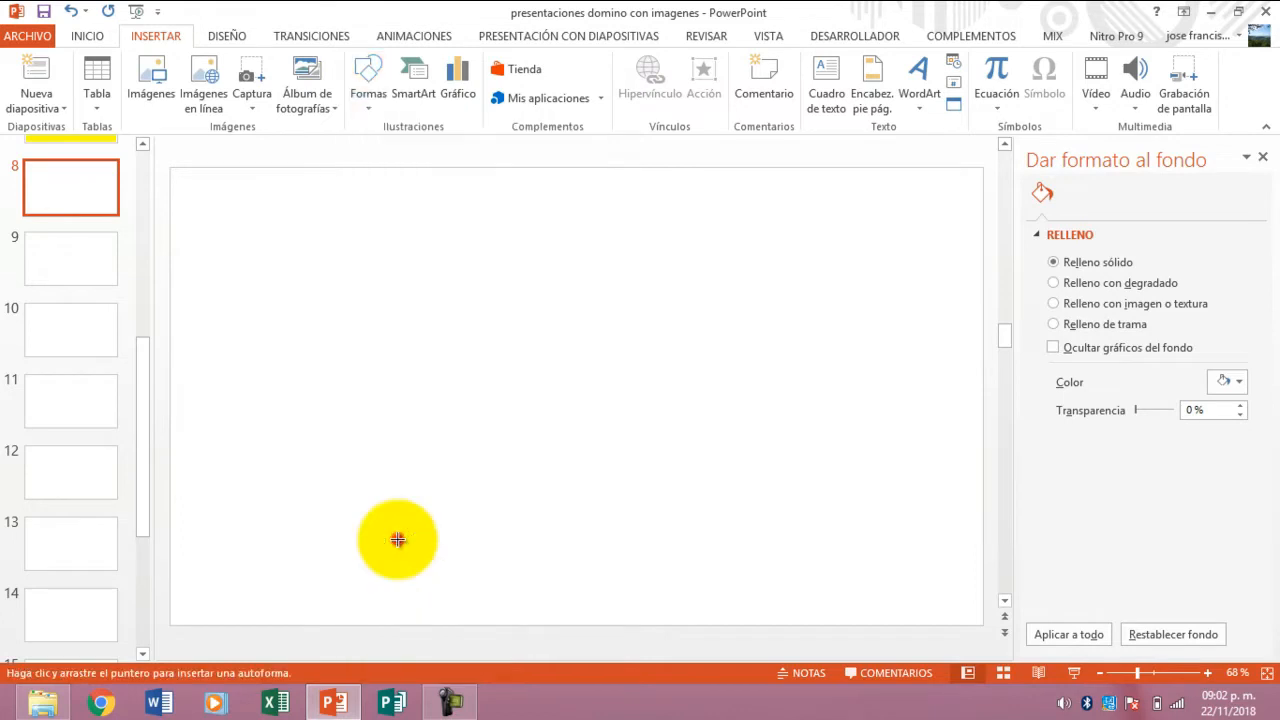
- Draw a tall blue drum-shaped disk, copy-paste it into four disks and start lining them up
drag(398, 540, 226, 224)
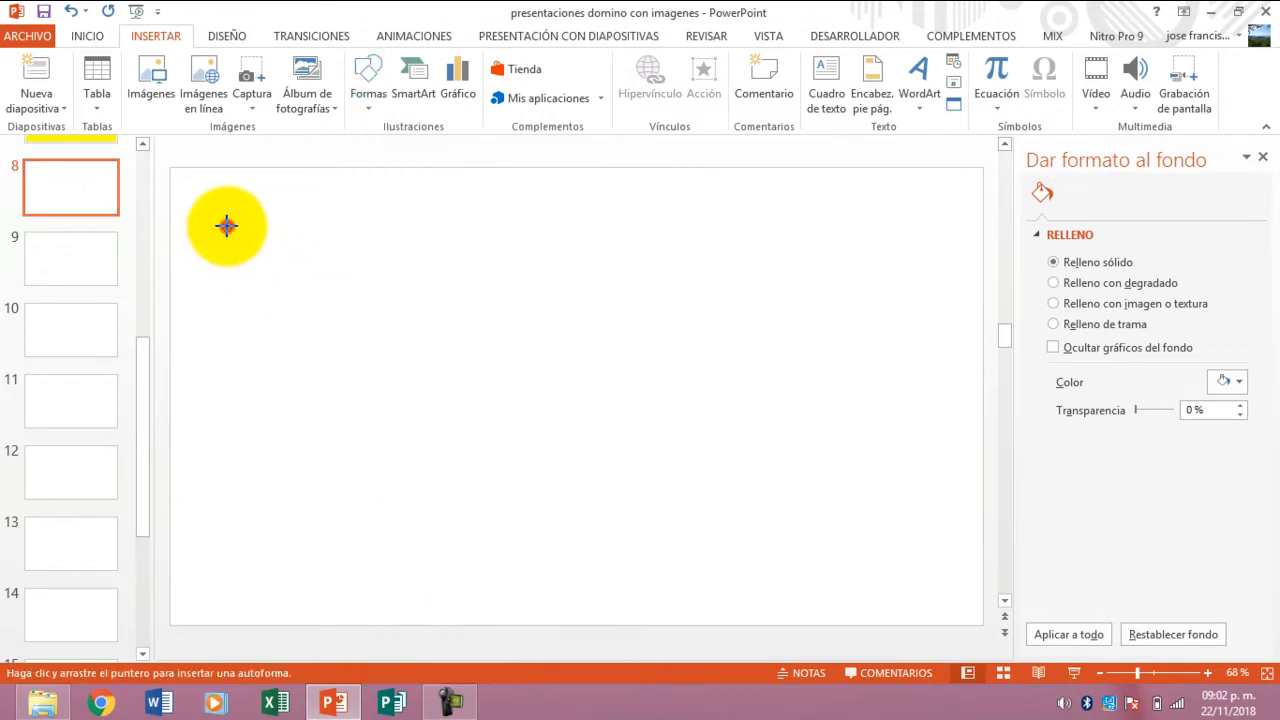
drag(228, 226, 372, 592)
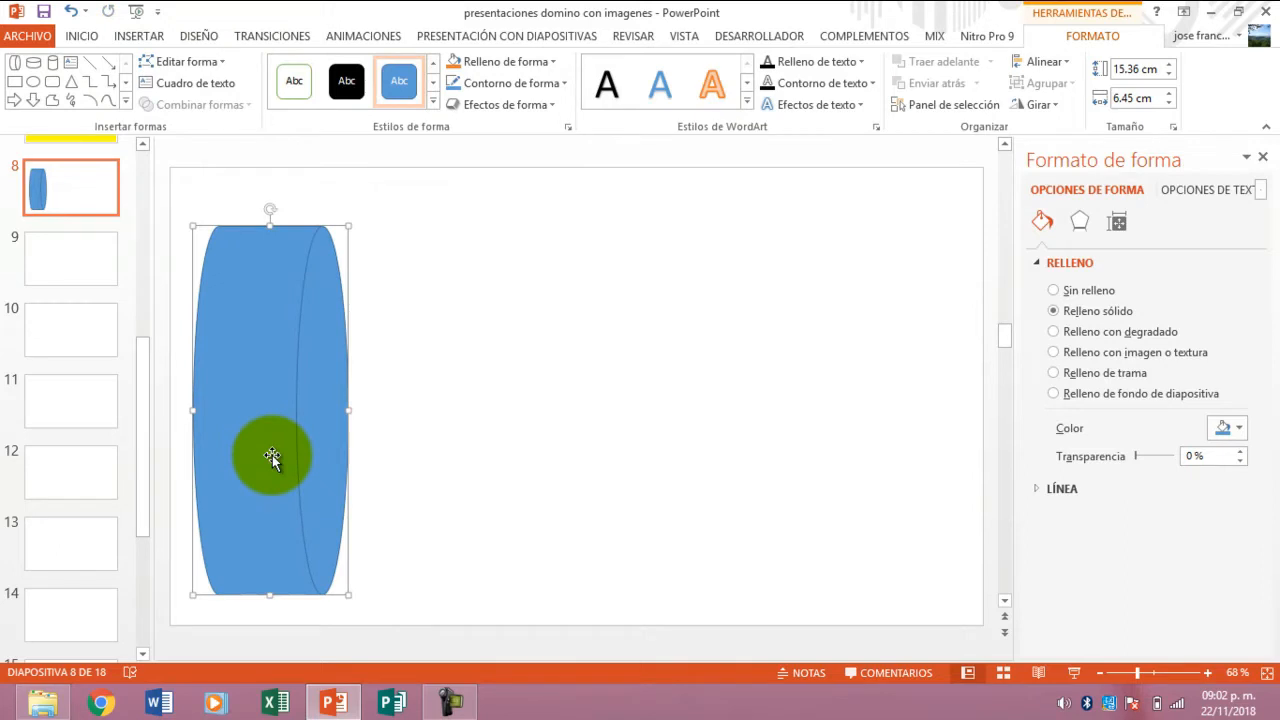
right_click(270, 460)
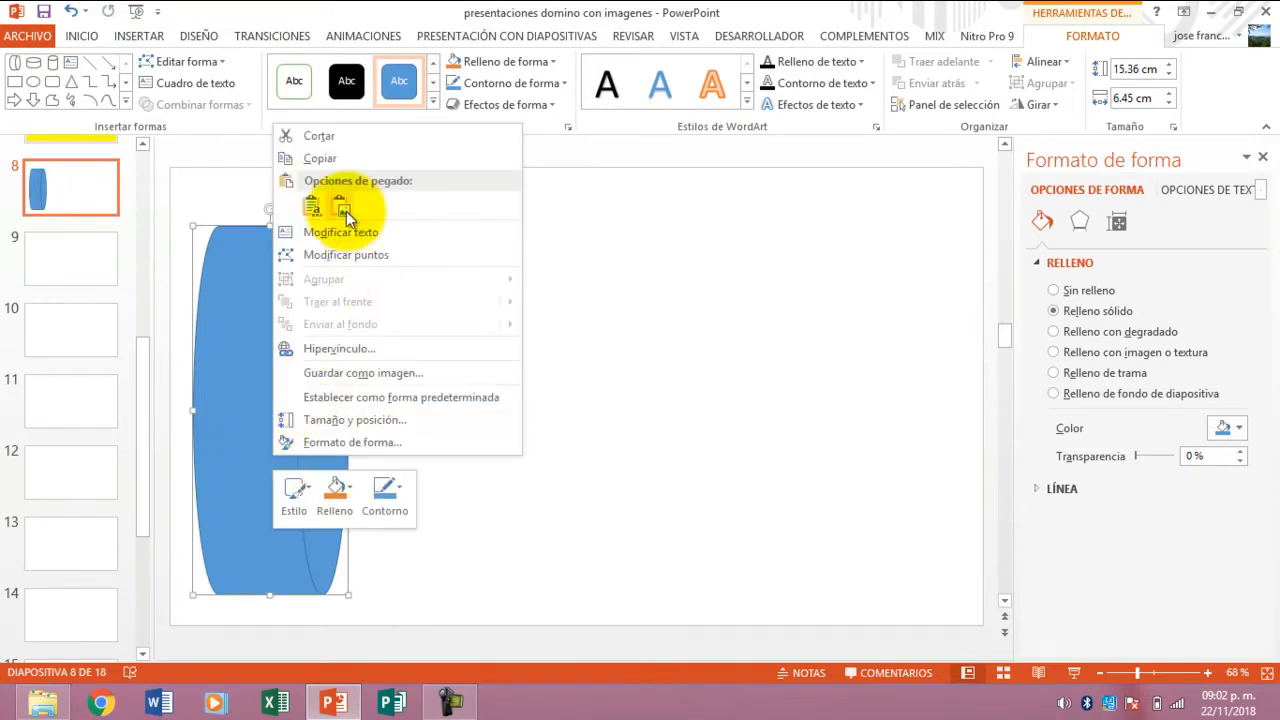
mouse_move(320, 158)
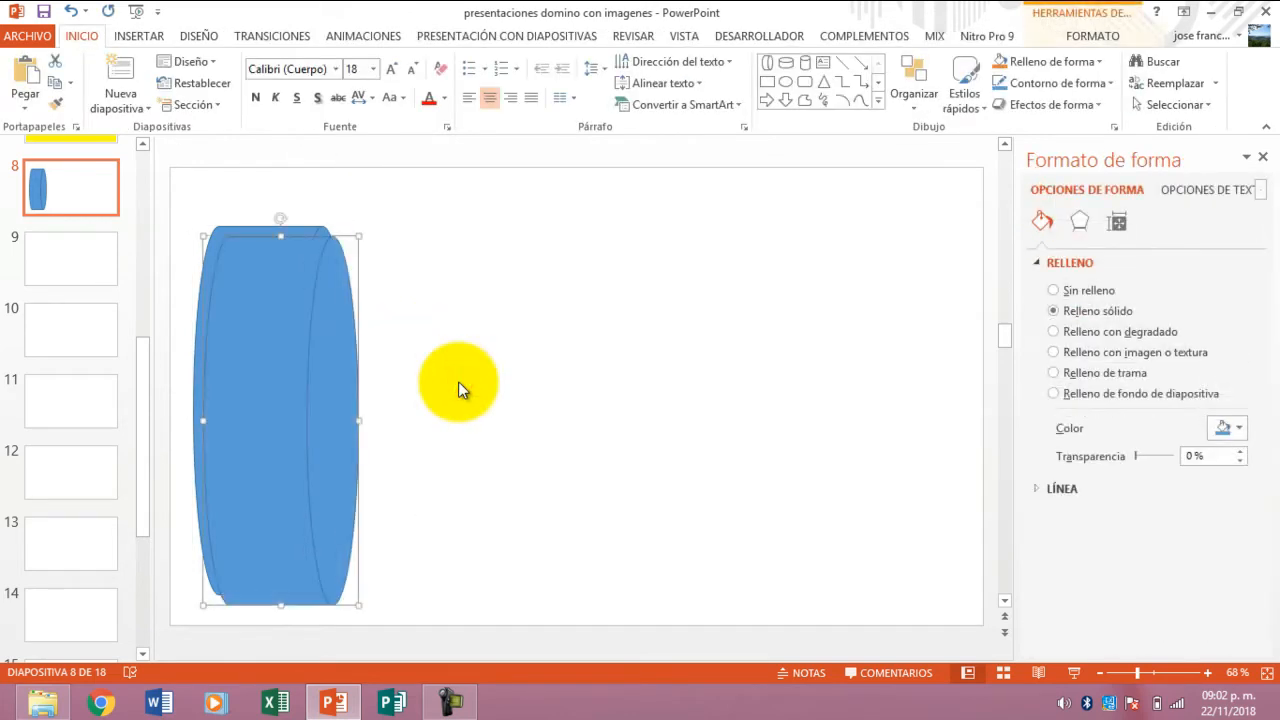
right_click(460, 384)
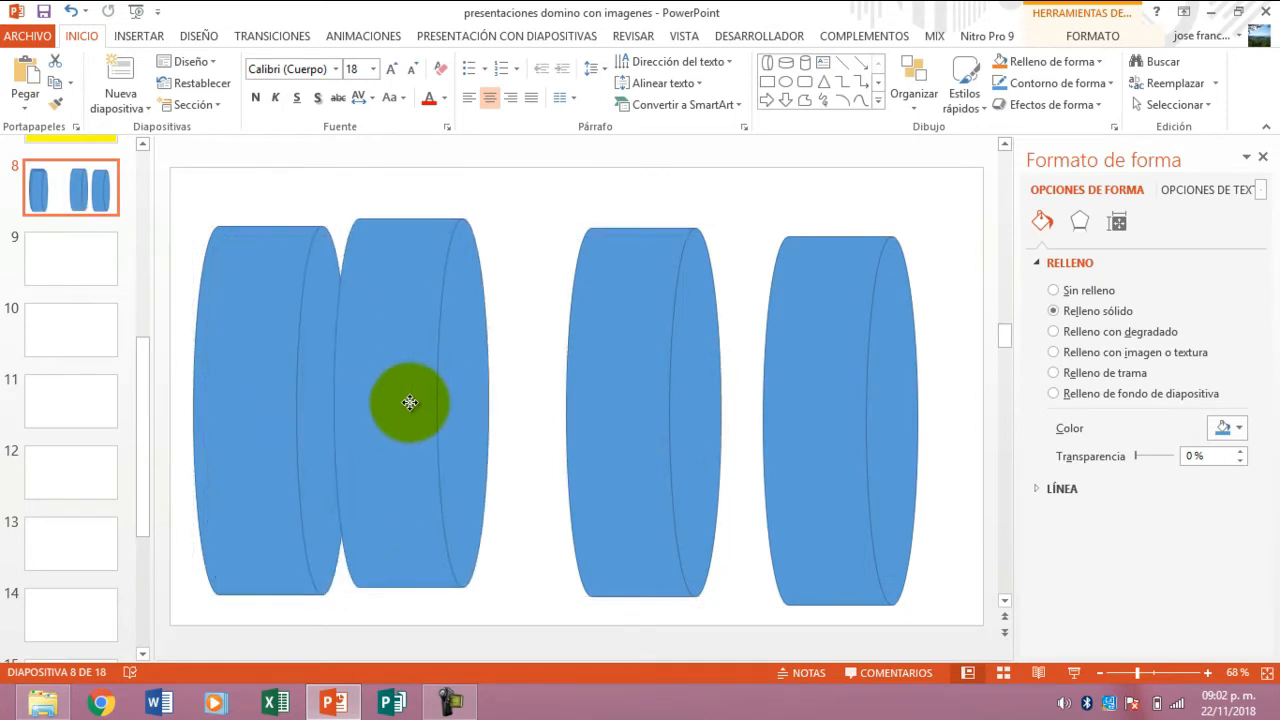
drag(410, 404, 428, 414)
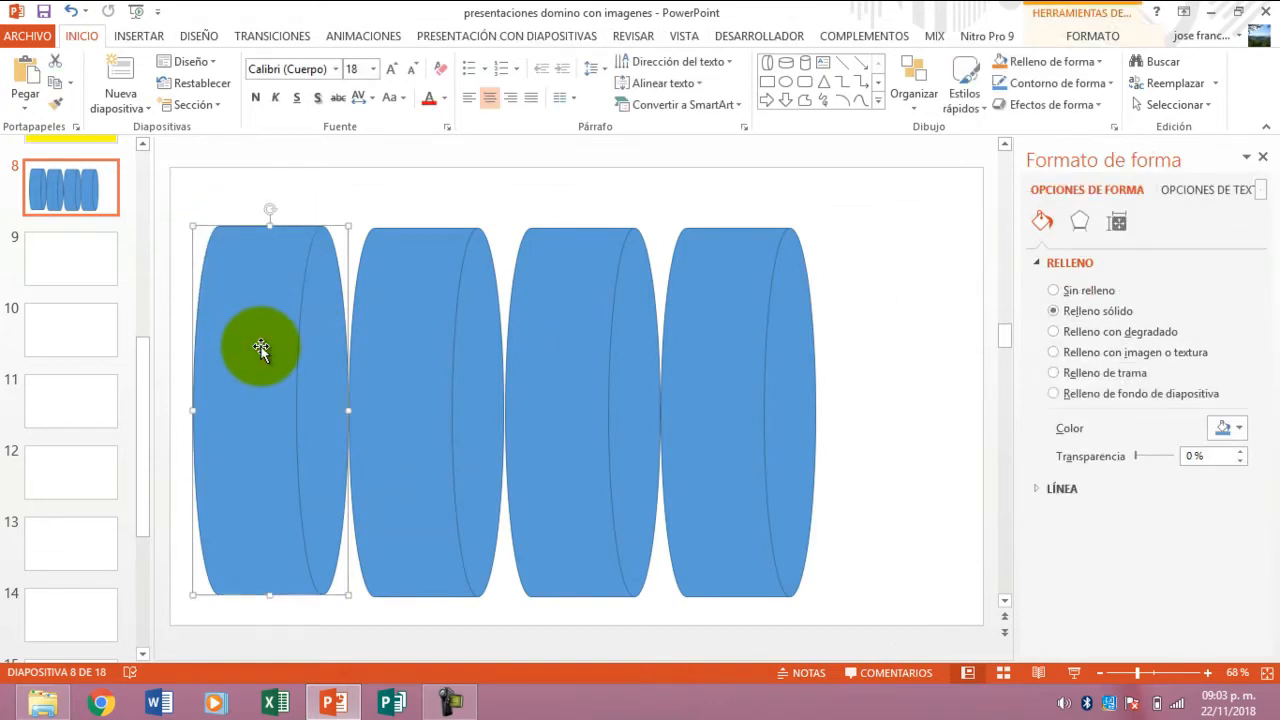
- Drag the four disks along the smart guides into an evenly spaced row across slide 8
click(420, 392)
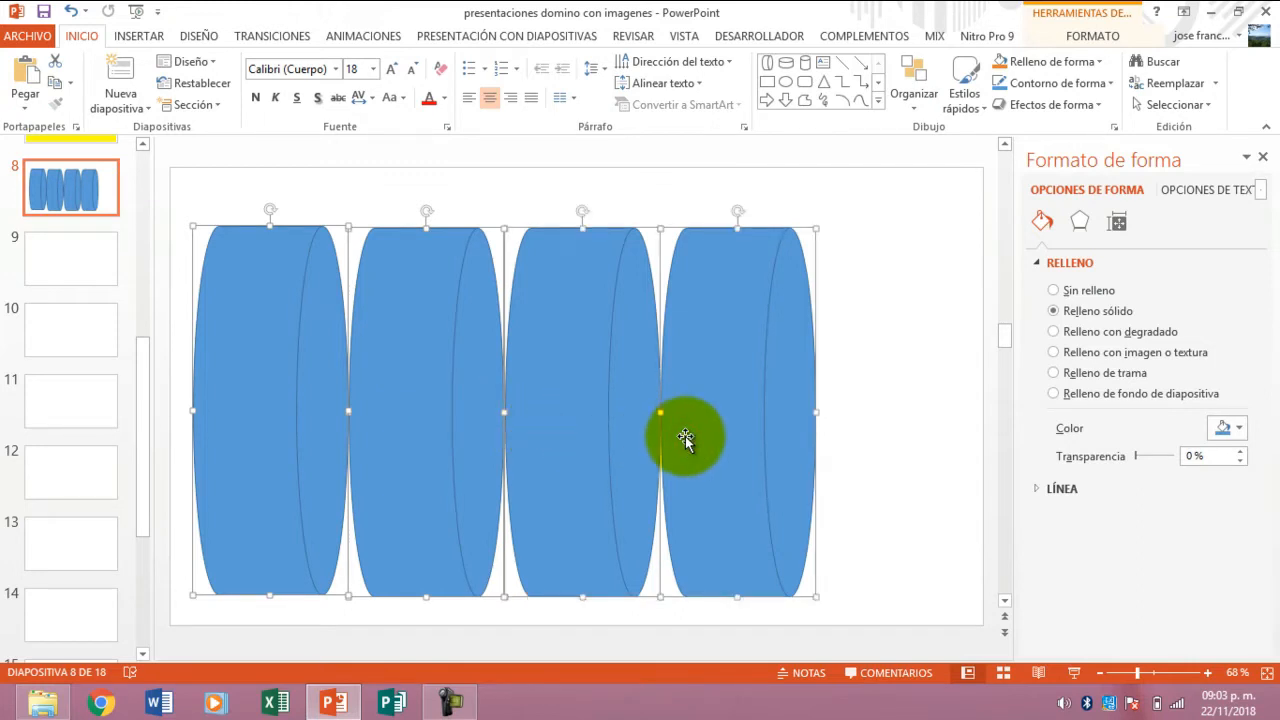
mouse_move(818, 420)
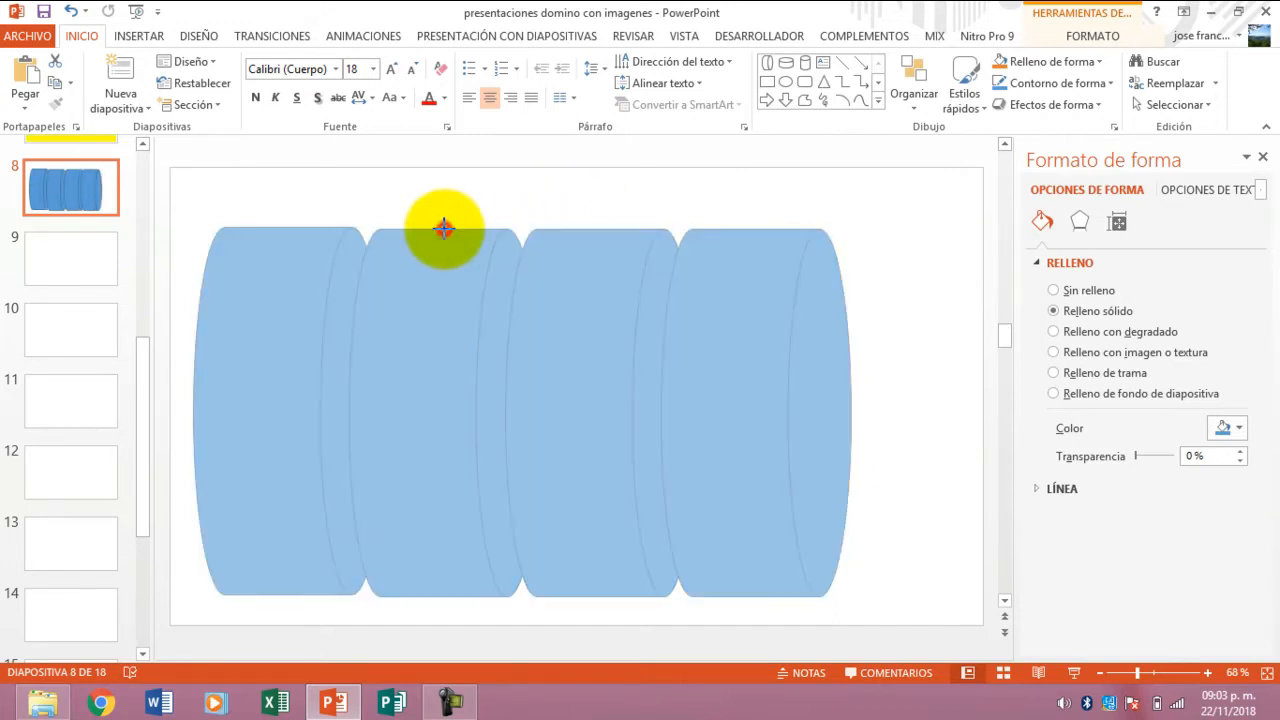
click(444, 230)
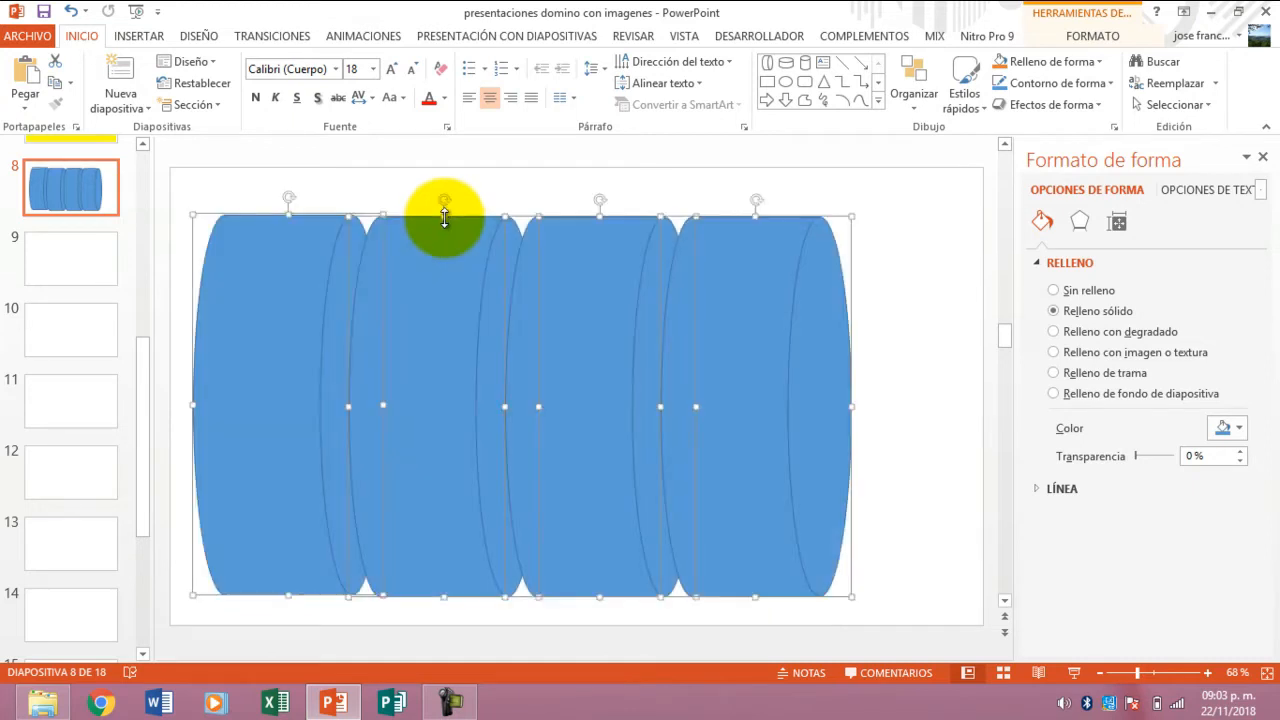
mouse_move(868, 430)
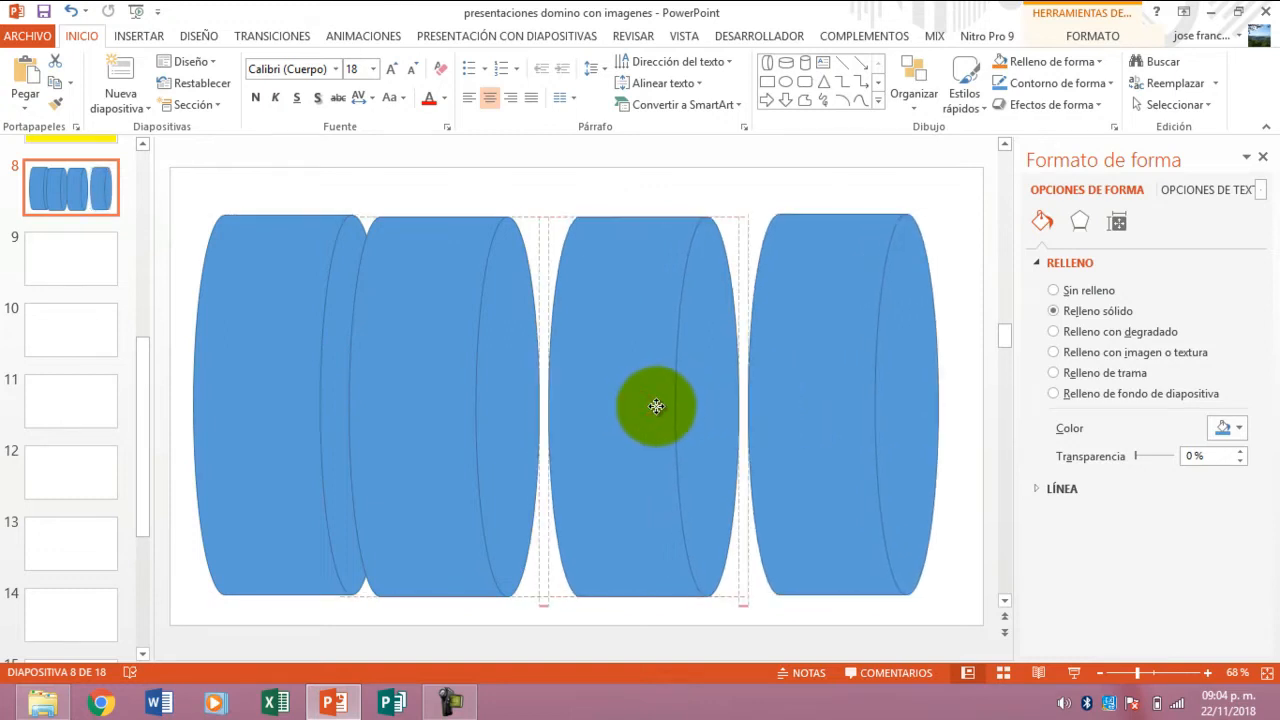
drag(656, 406, 450, 408)
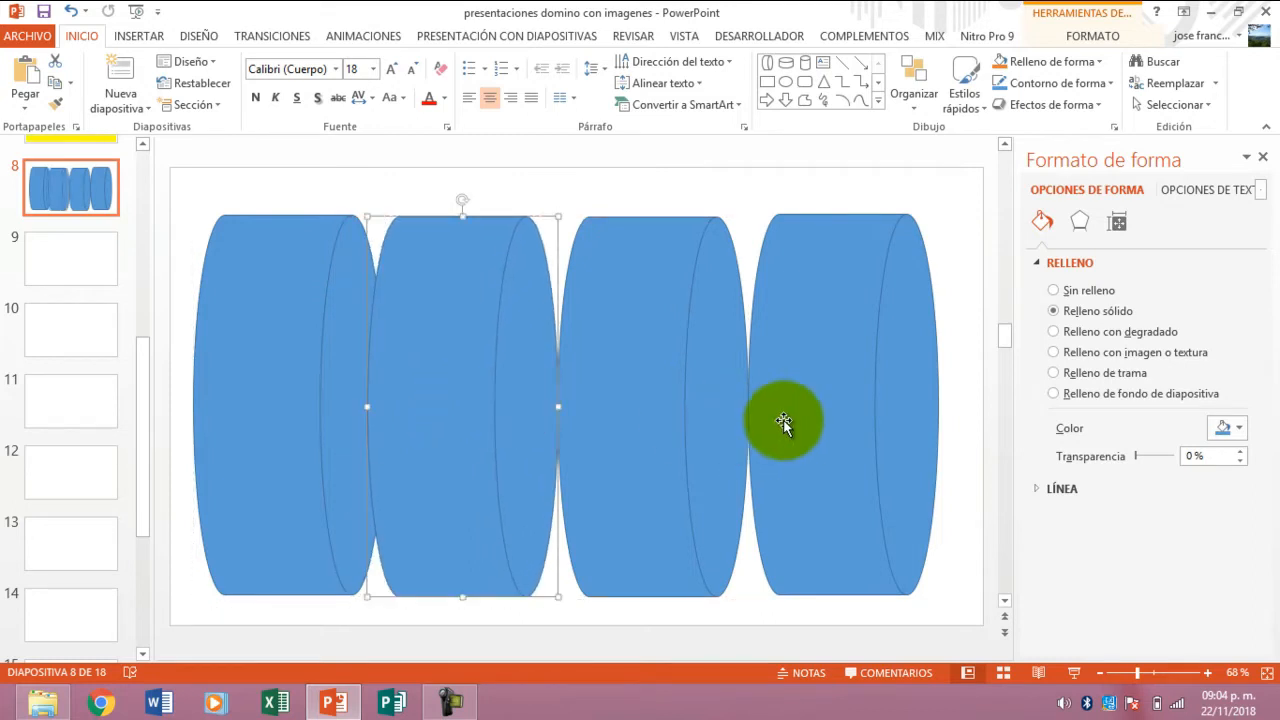
mouse_move(818, 424)
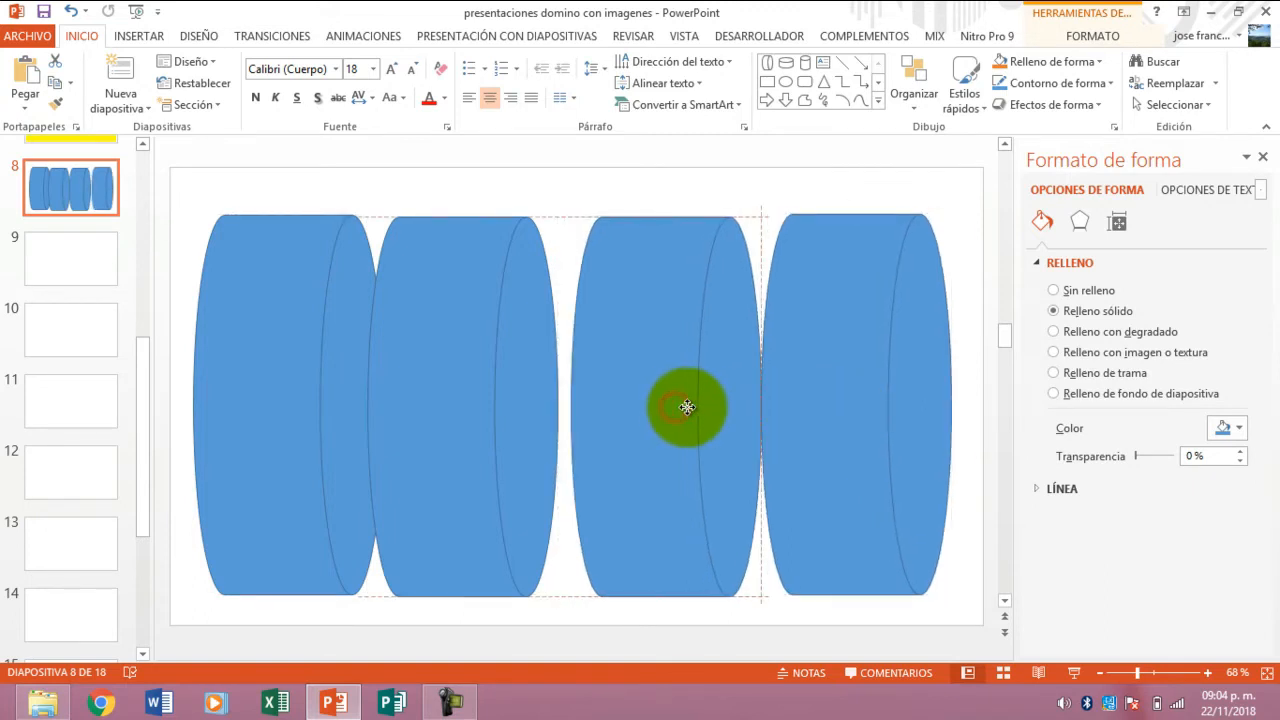
drag(688, 408, 458, 412)
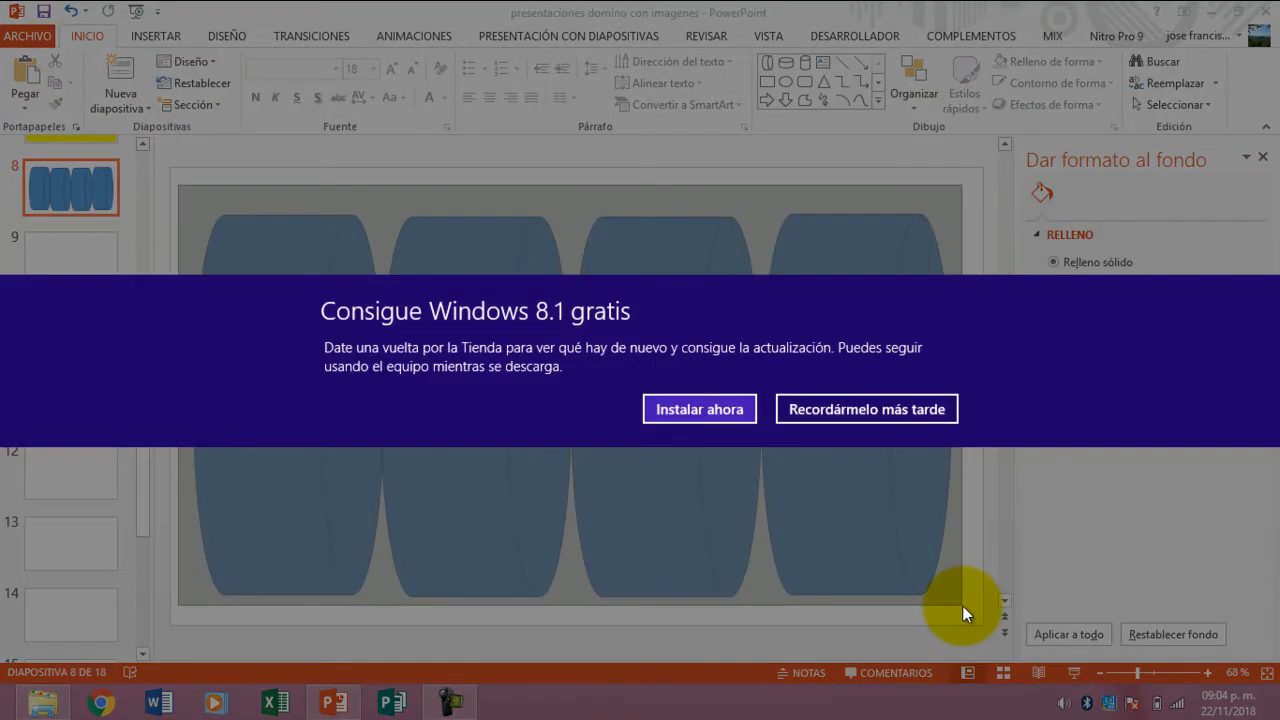
- Group the four disks on slide 8 and set their fill to a picture
click(866, 408)
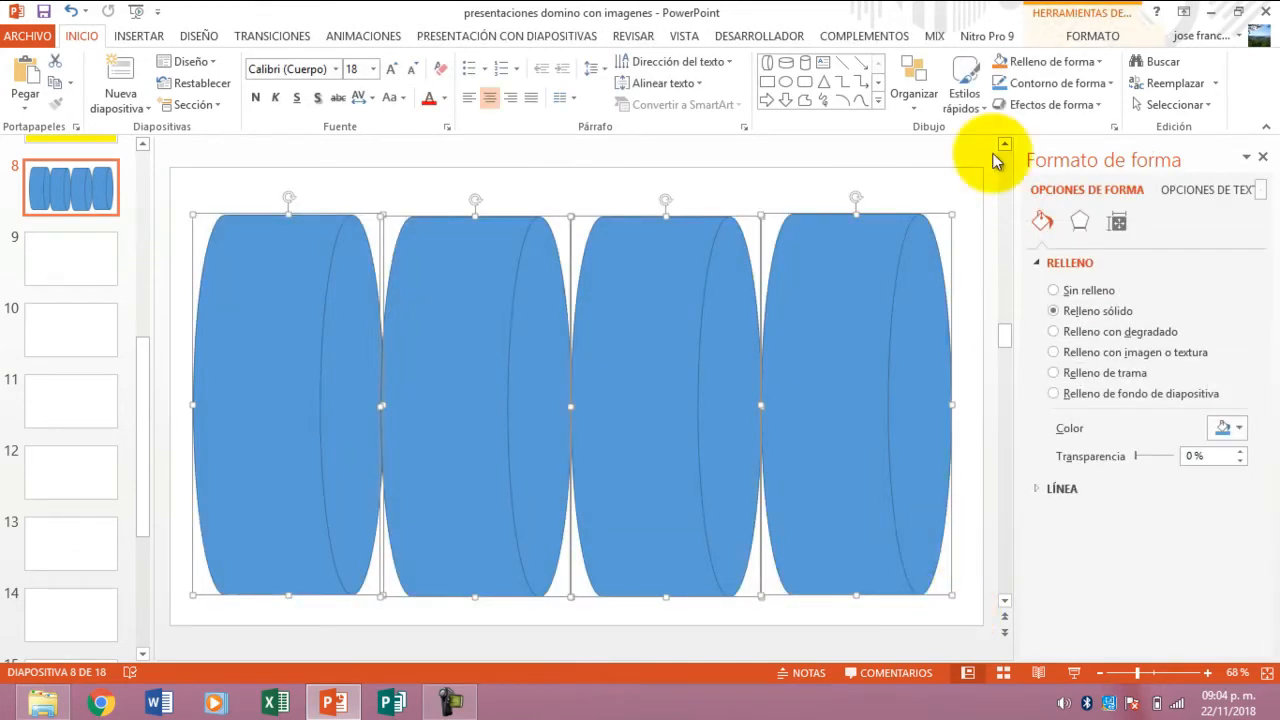
click(1092, 36)
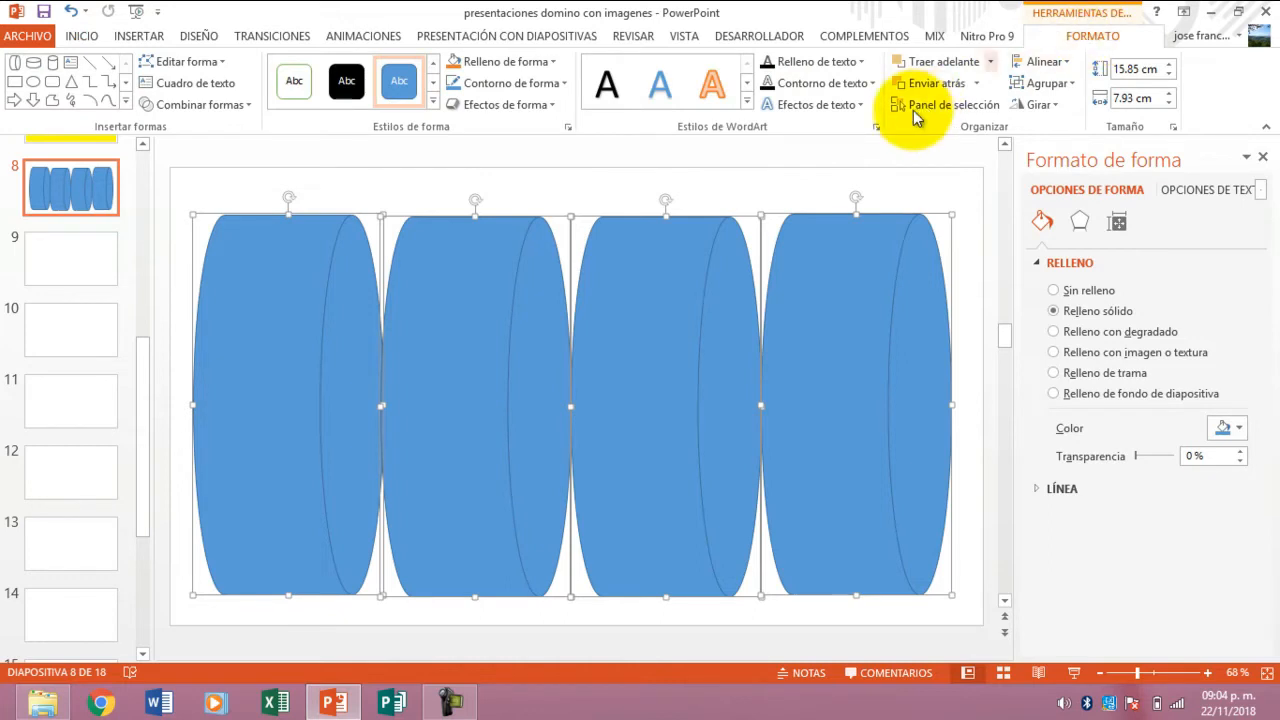
click(1044, 84)
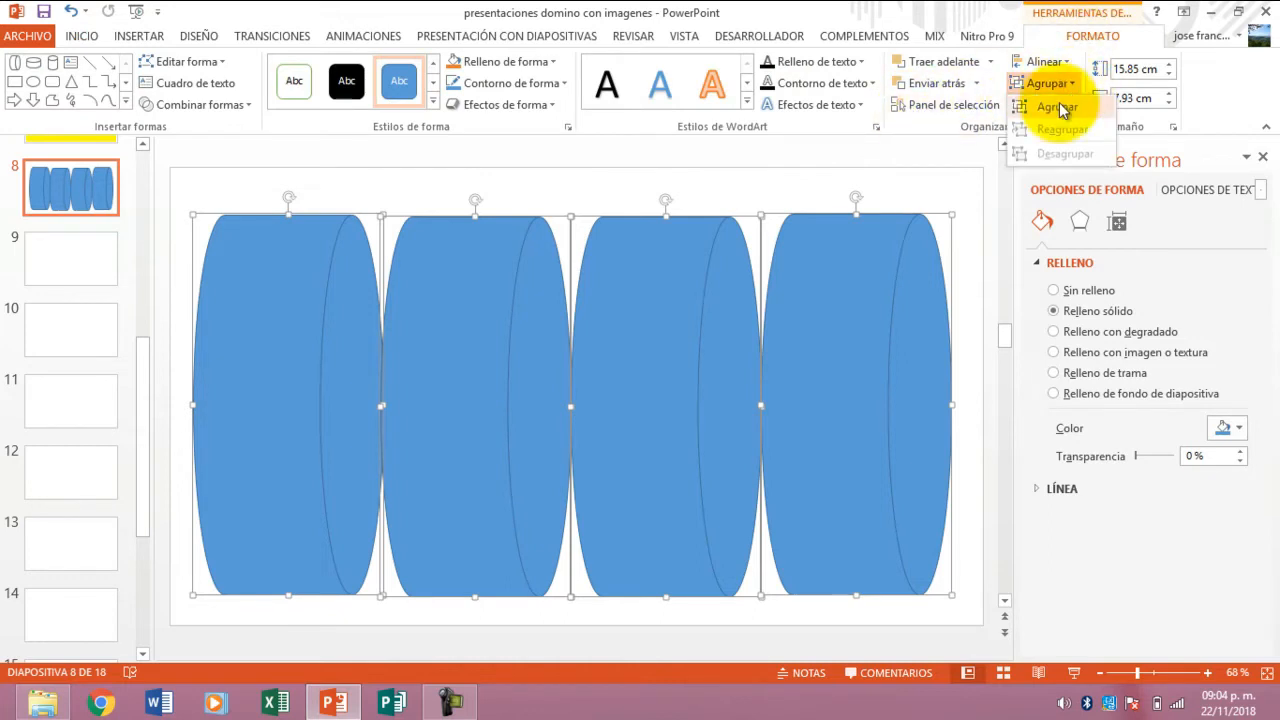
click(1056, 106)
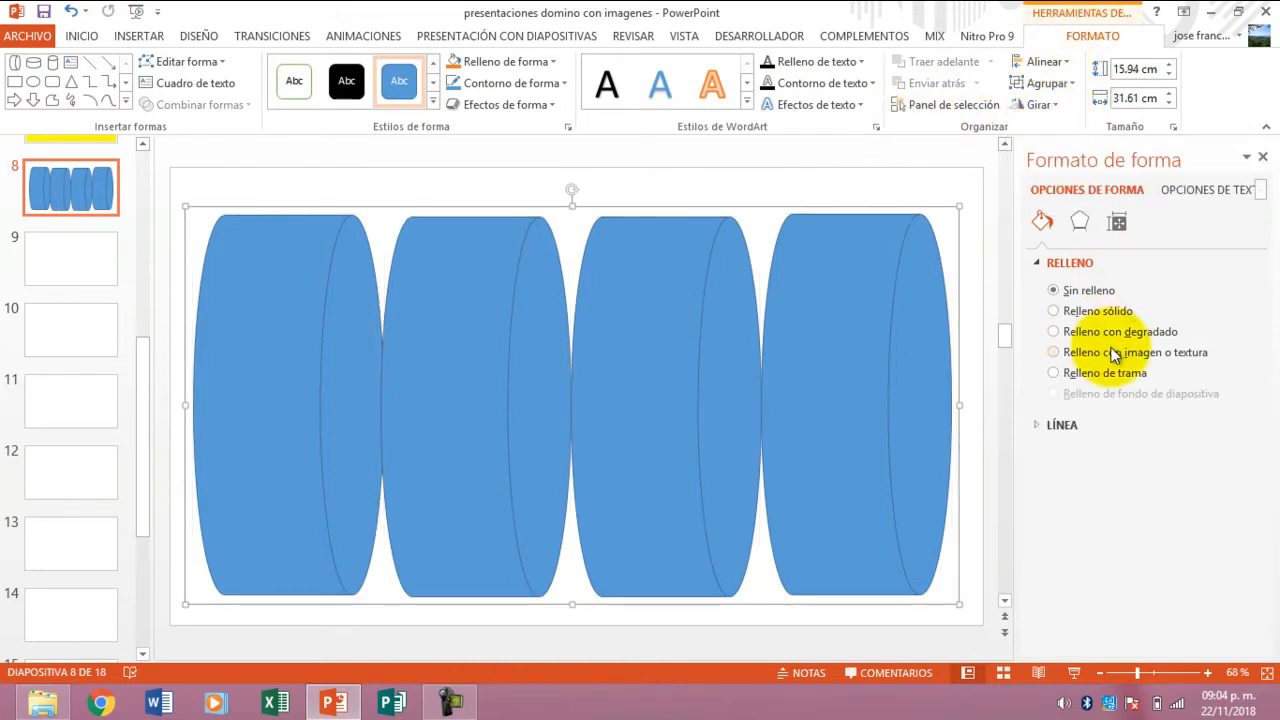
click(1052, 352)
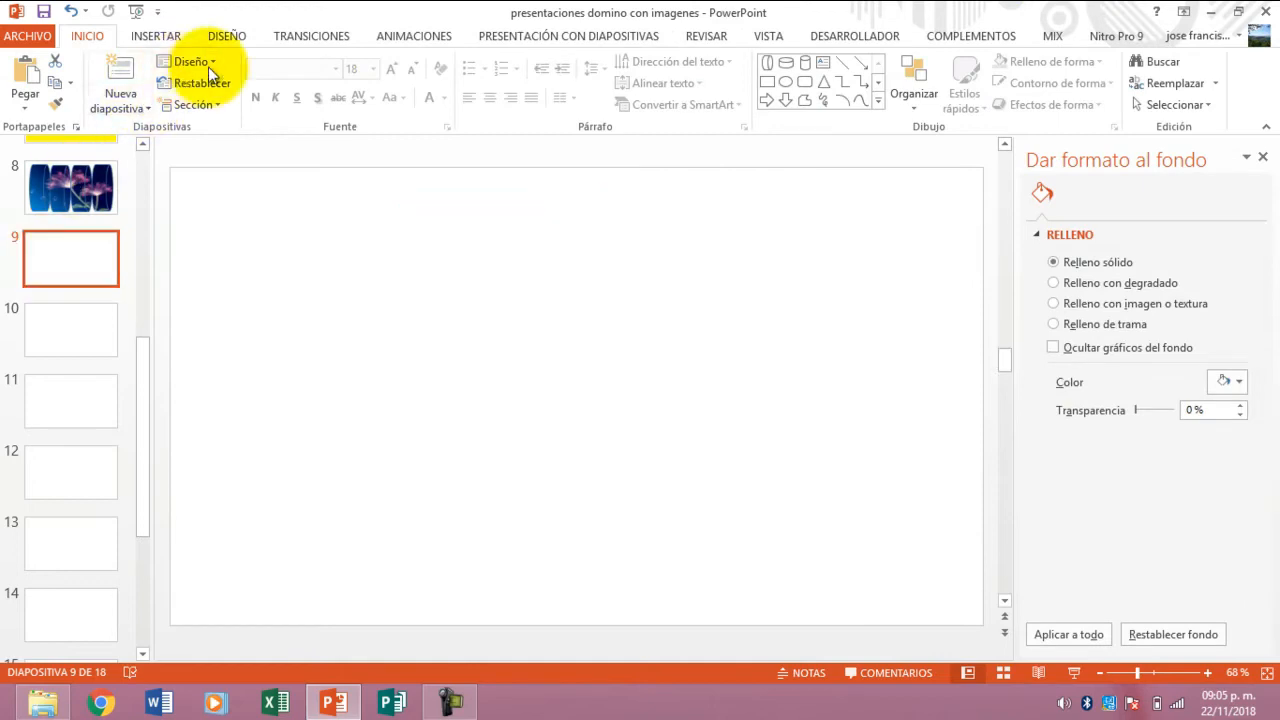
- Draw a short wide blue Can cylinder on slide 9 and duplicate it to the right
click(156, 36)
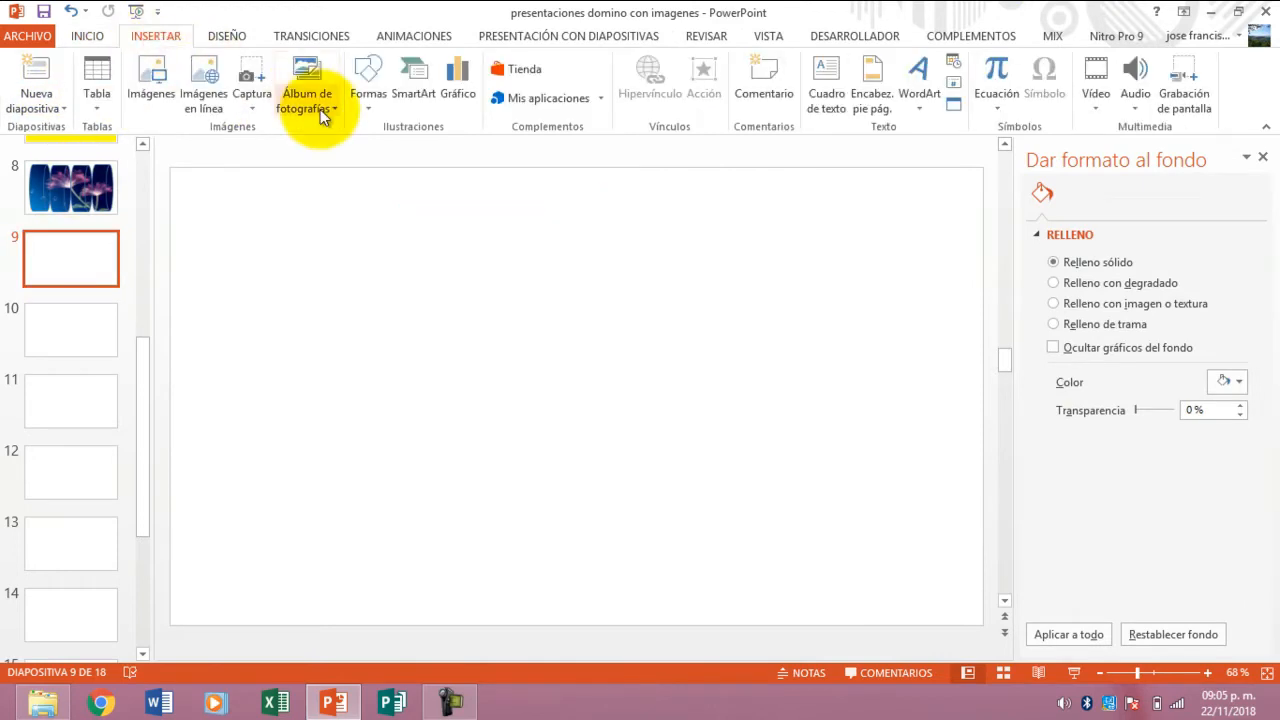
click(368, 80)
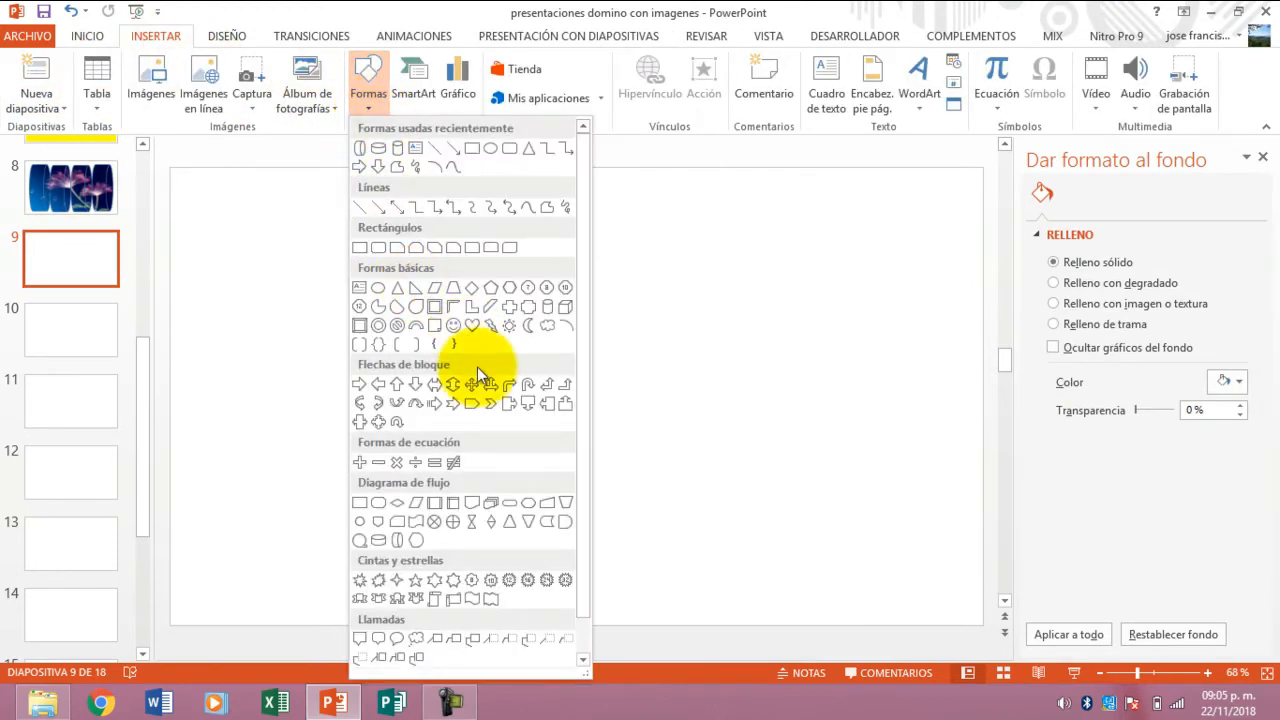
mouse_move(384, 544)
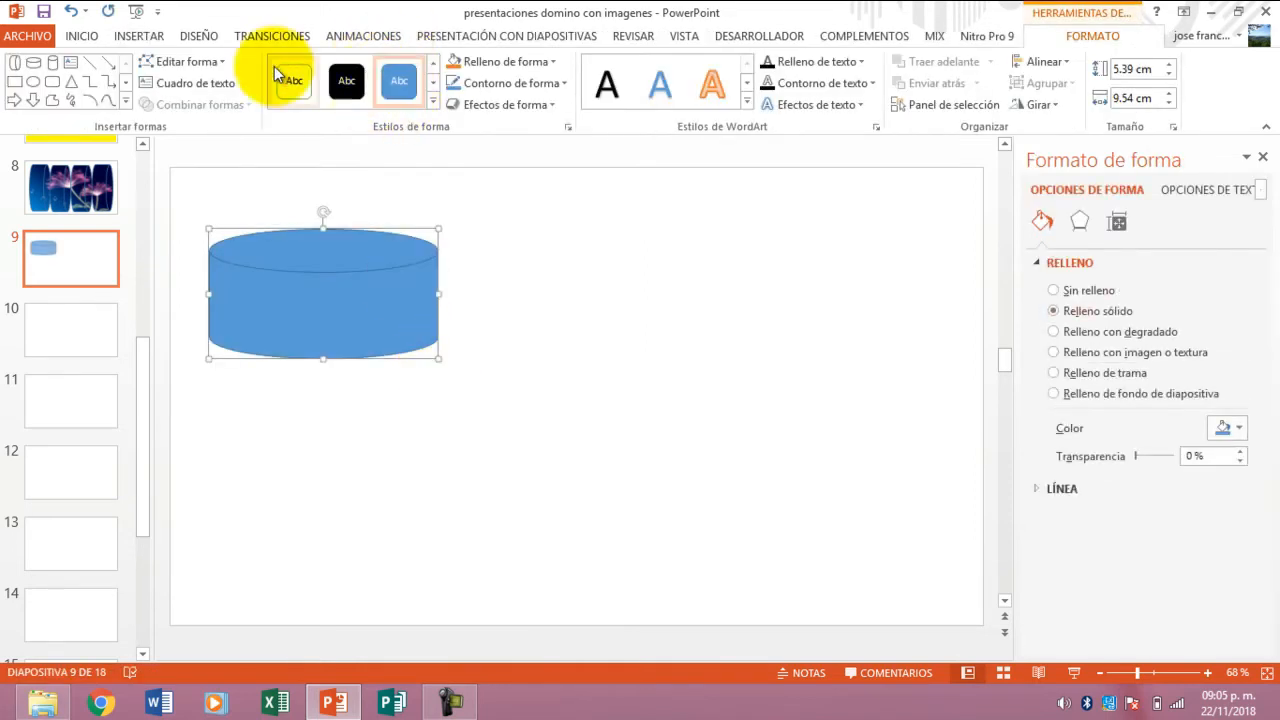
click(138, 36)
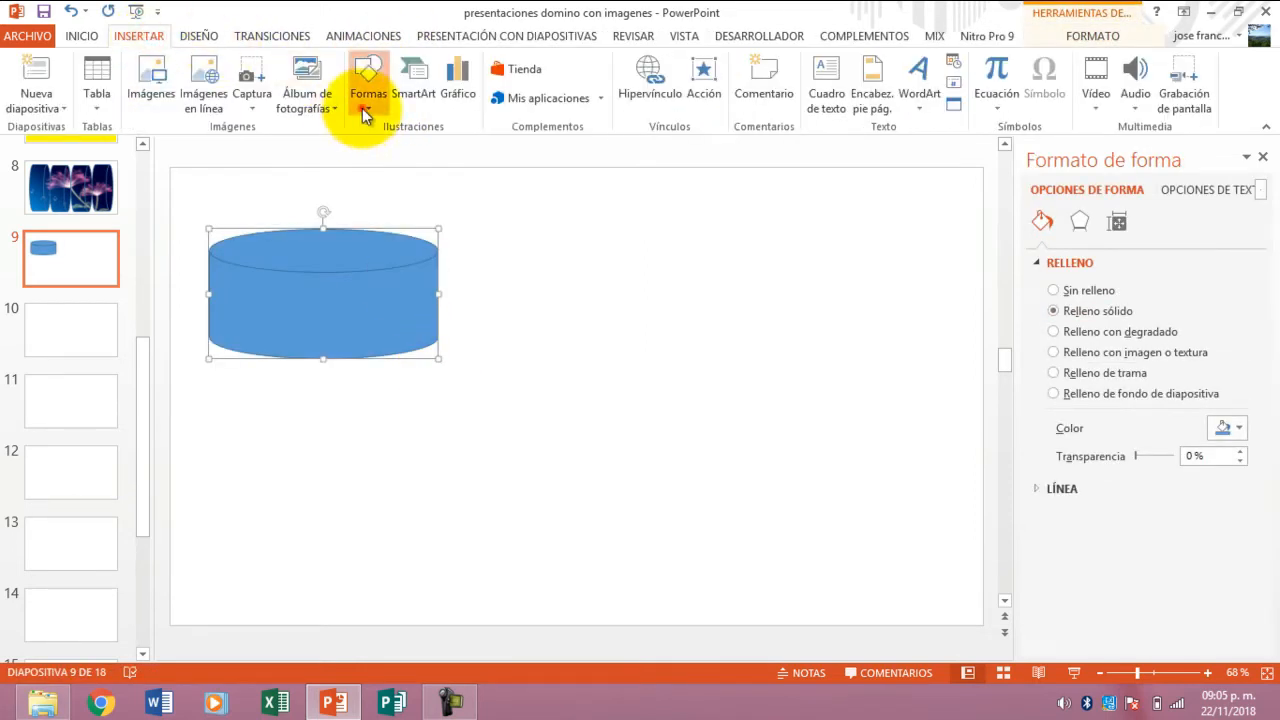
click(368, 76)
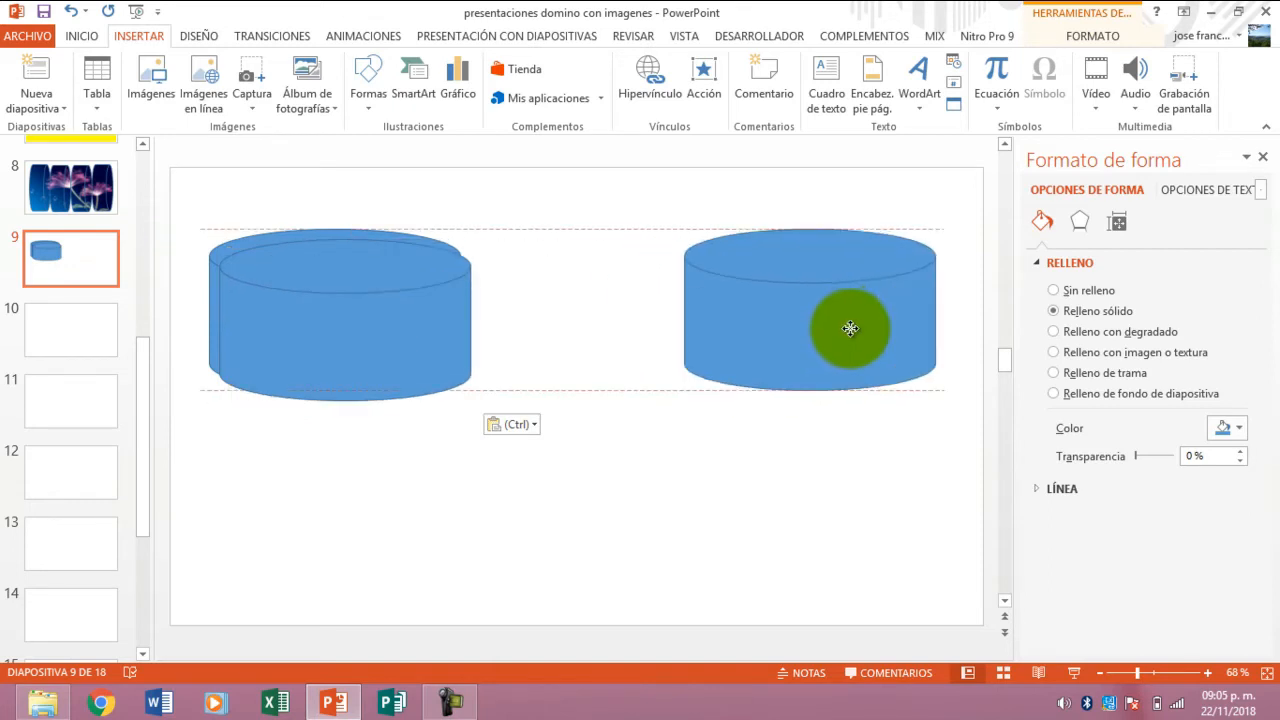
- Copy a middle cylinder into the row, then copy the row of three into a second row below
drag(850, 328, 392, 336)
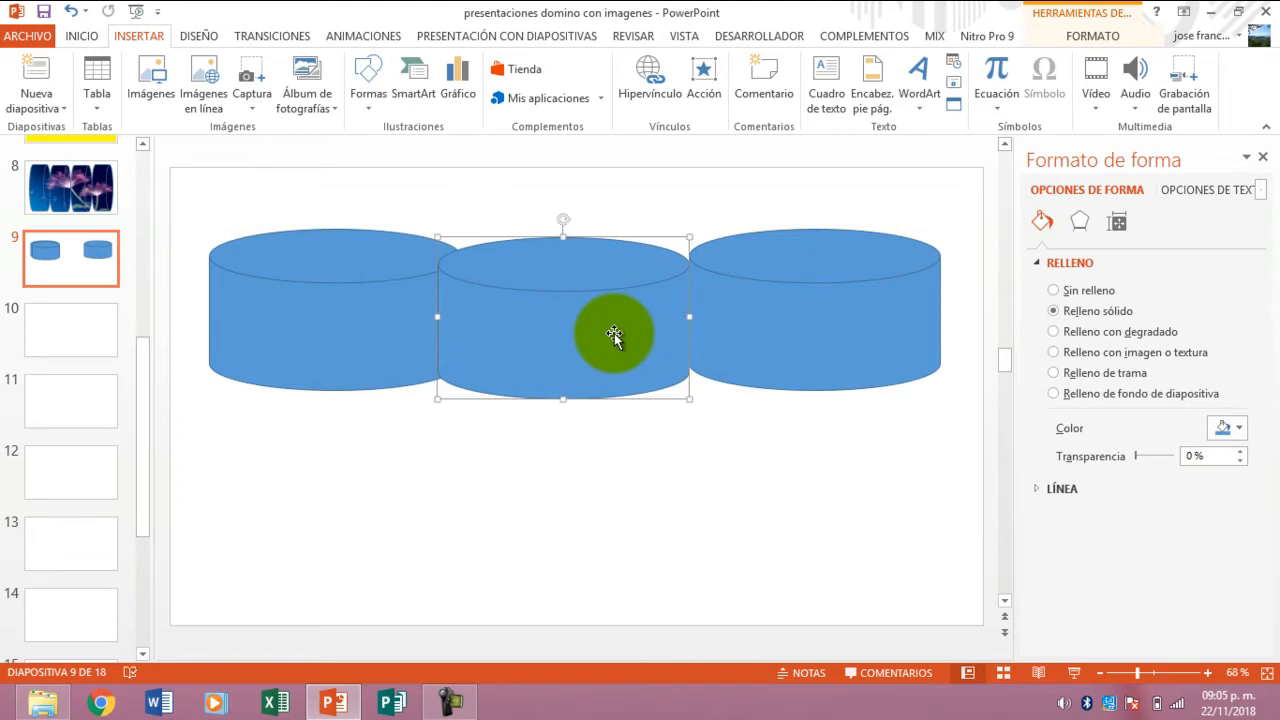
click(816, 304)
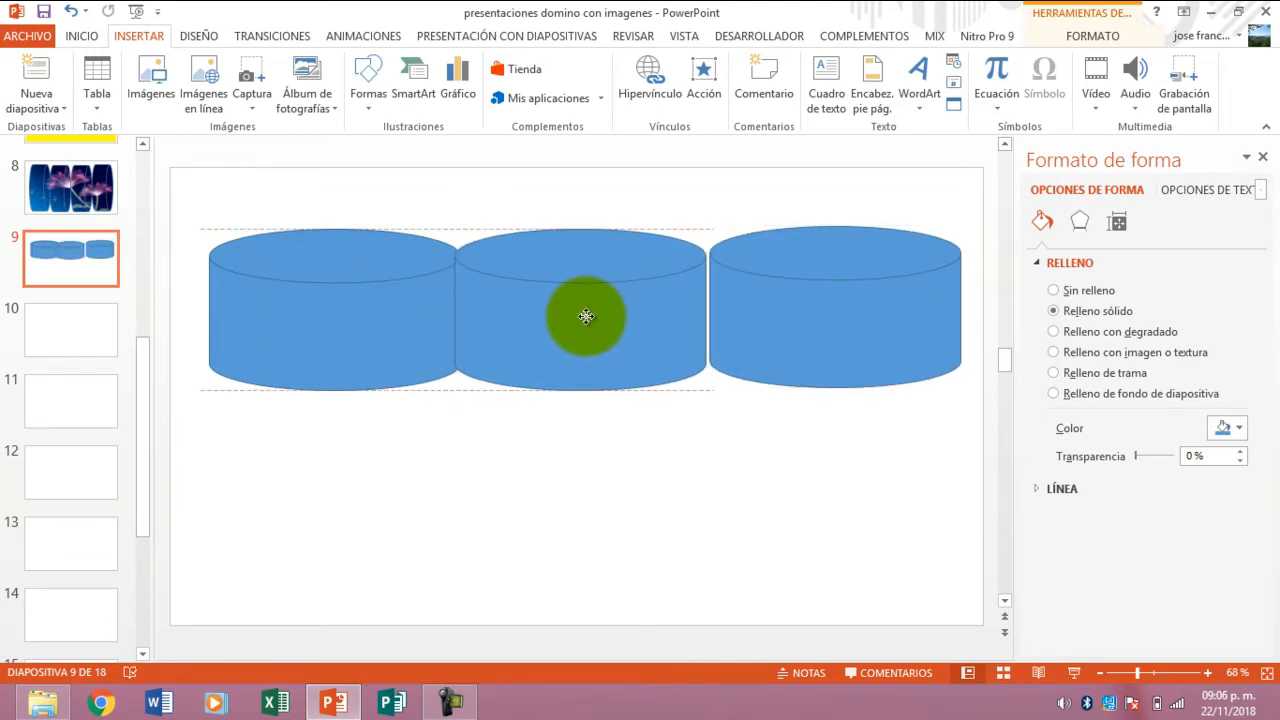
click(584, 316)
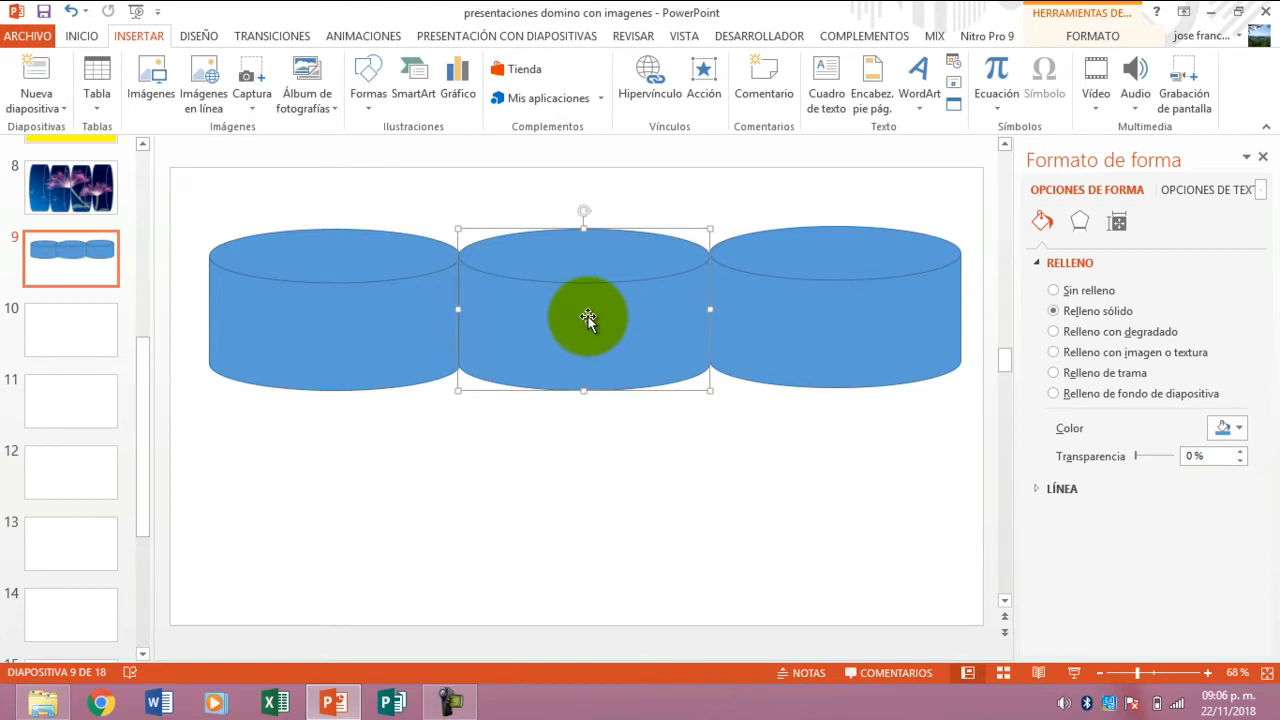
drag(588, 318, 324, 336)
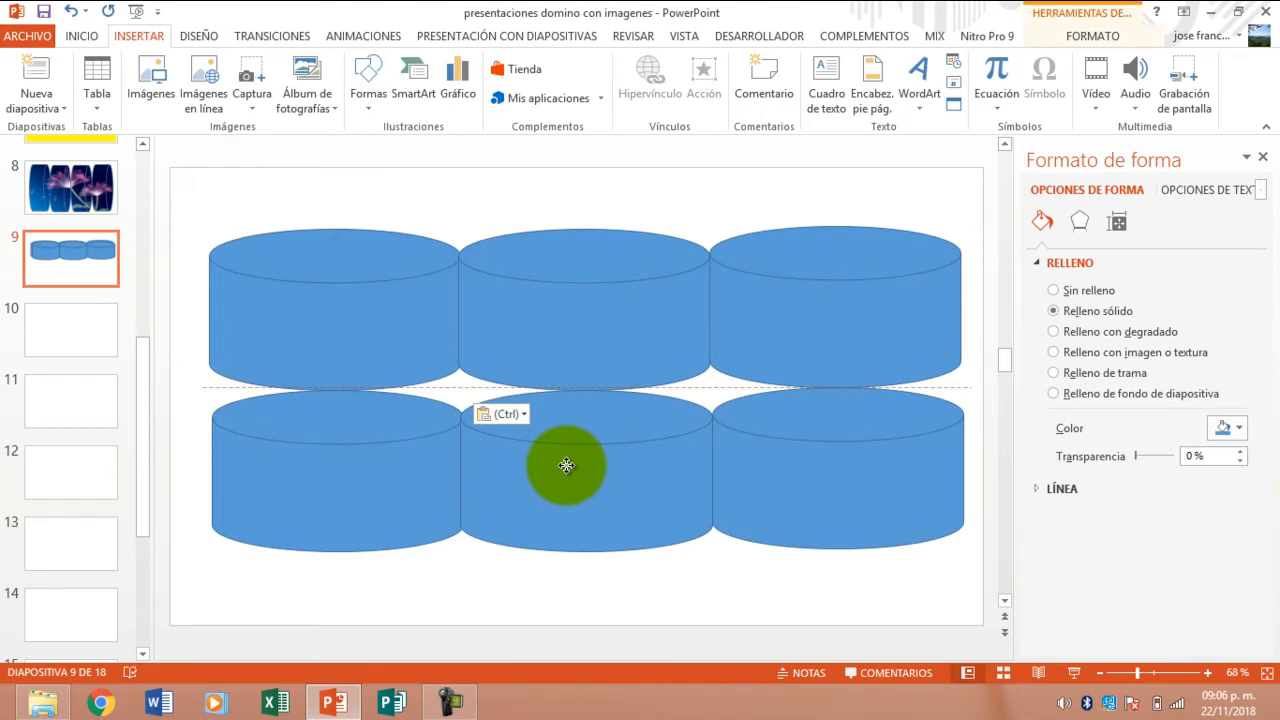
click(586, 464)
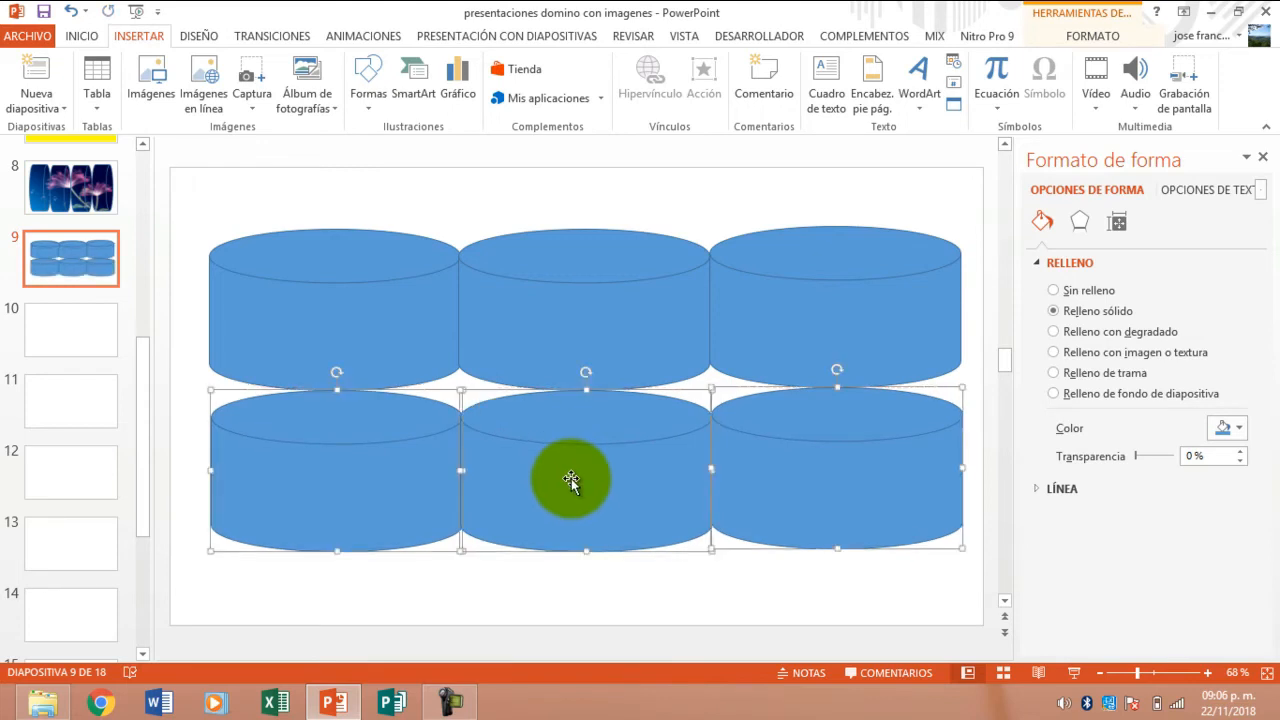
mouse_move(218, 198)
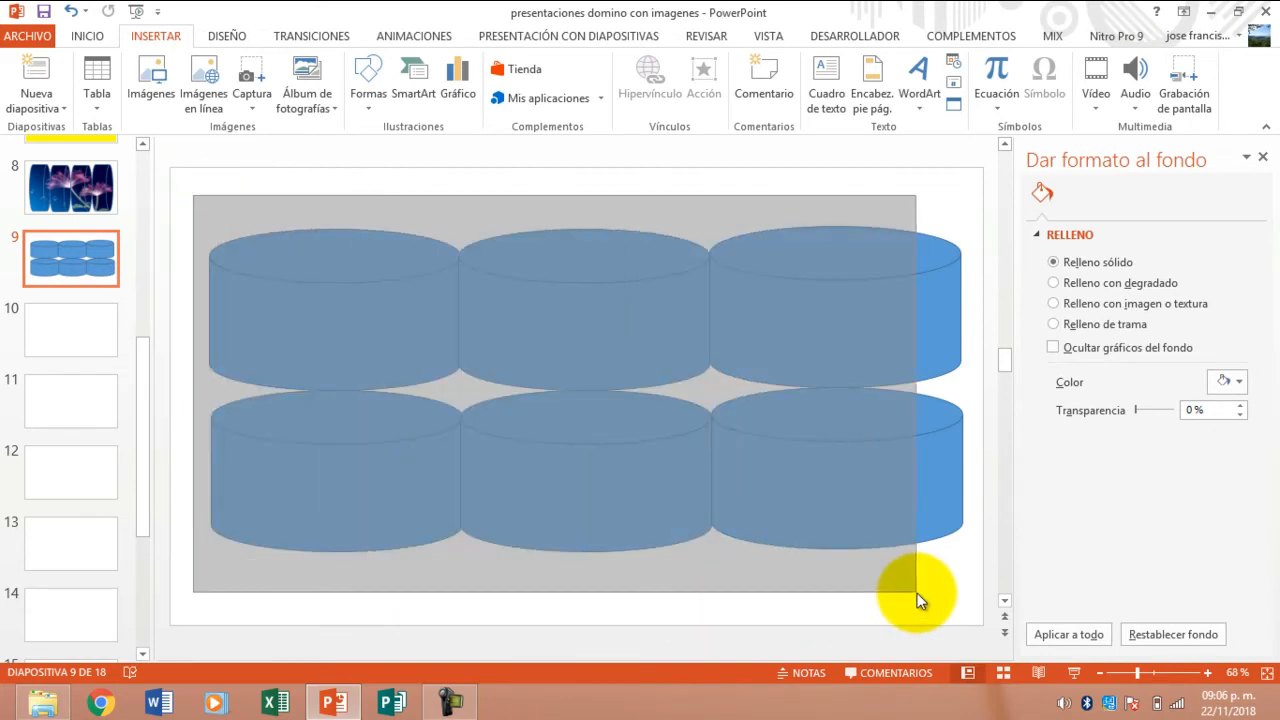
- Group all six cylinders into one shape with a picture fill
click(920, 596)
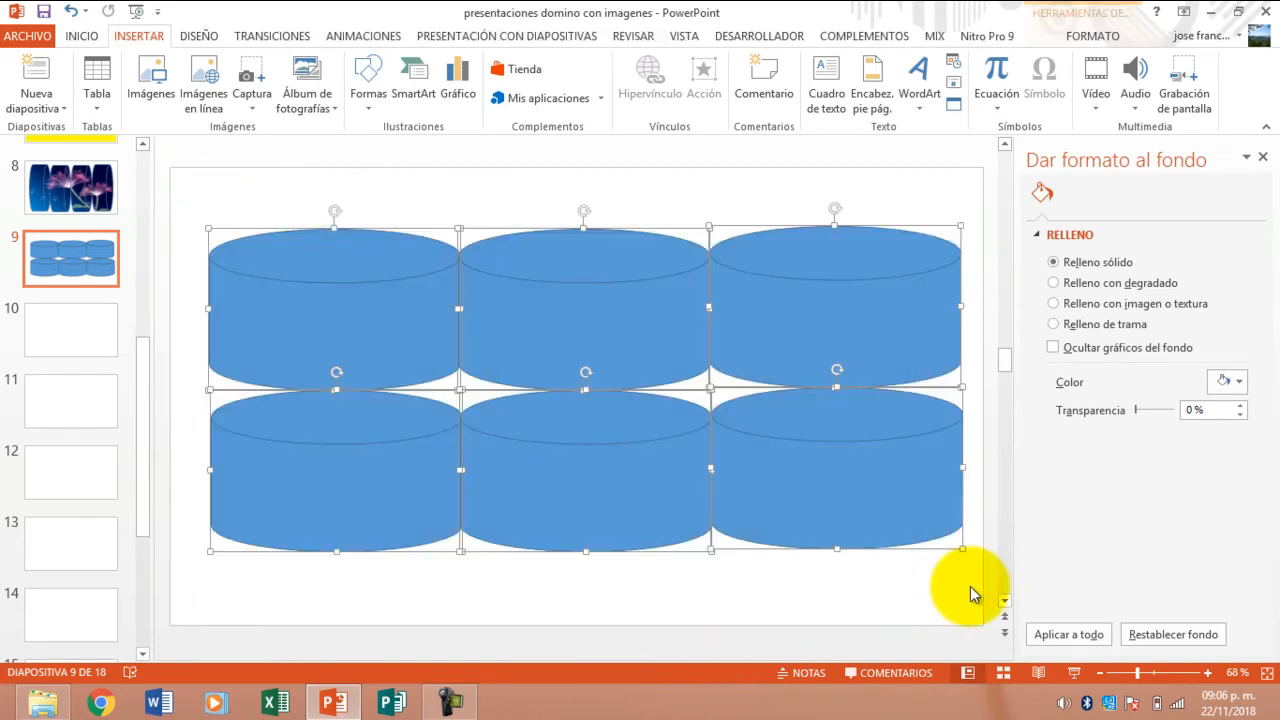
click(1092, 36)
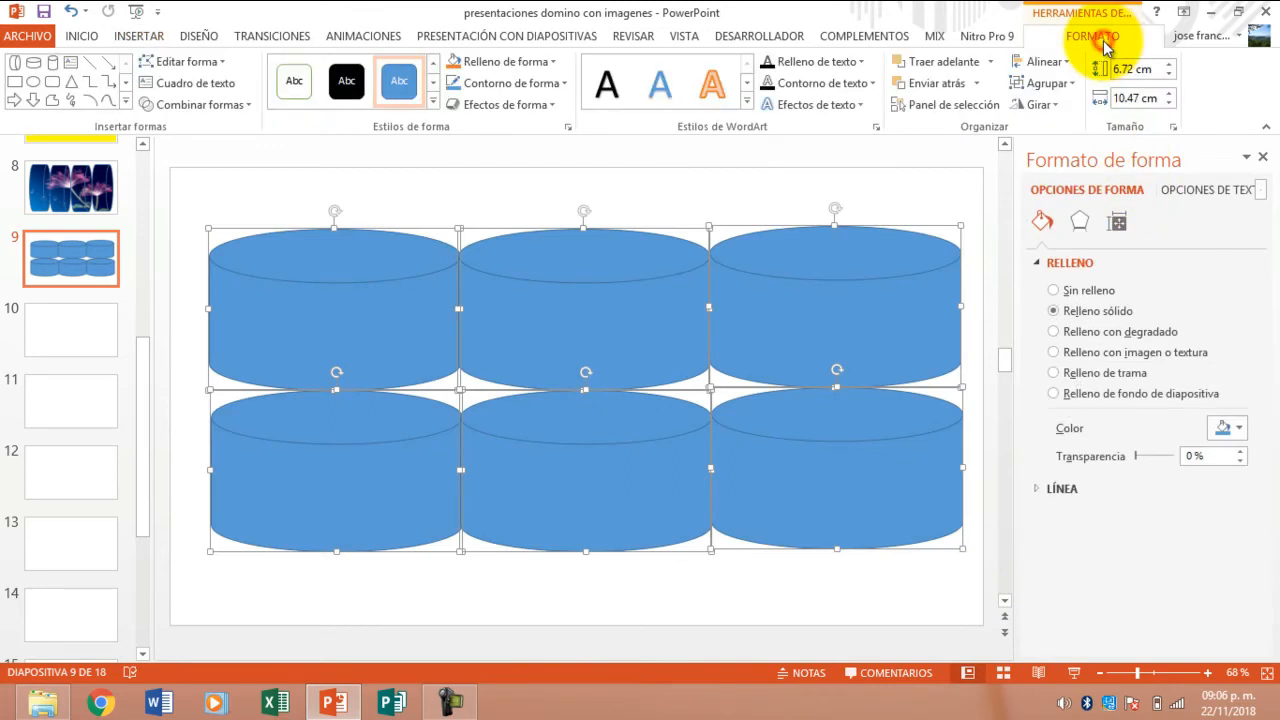
click(1046, 84)
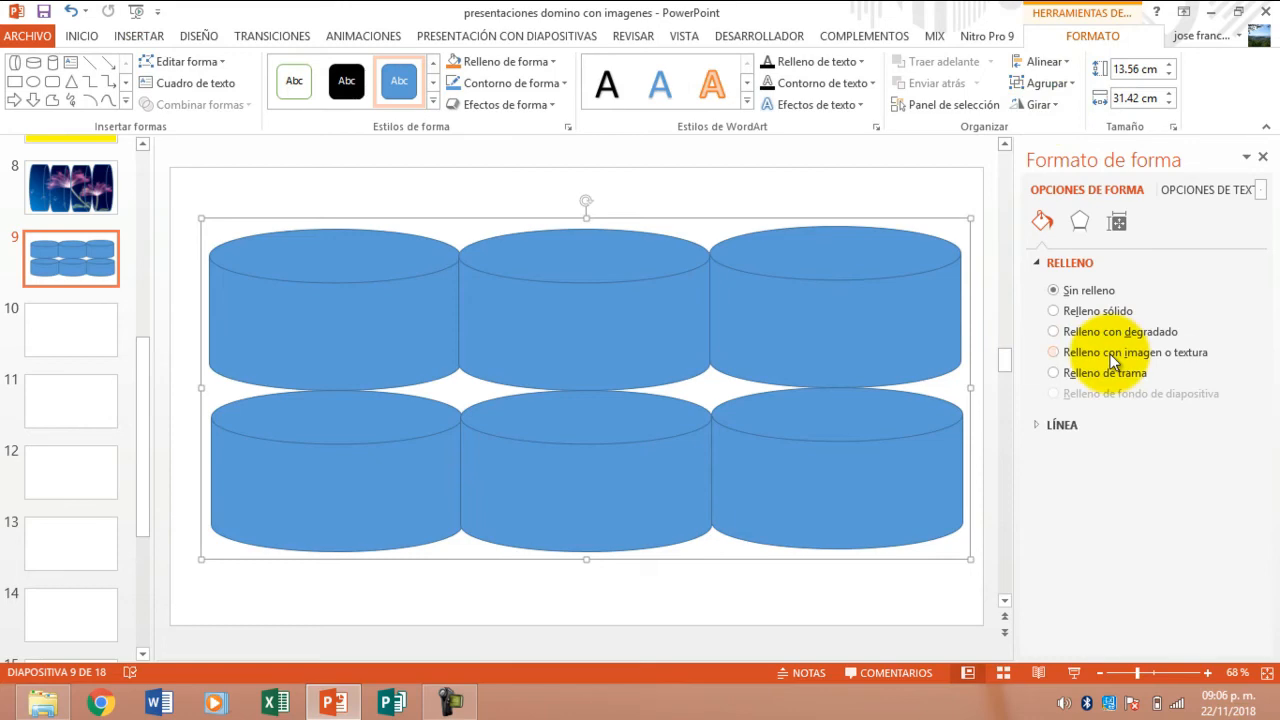
click(1052, 352)
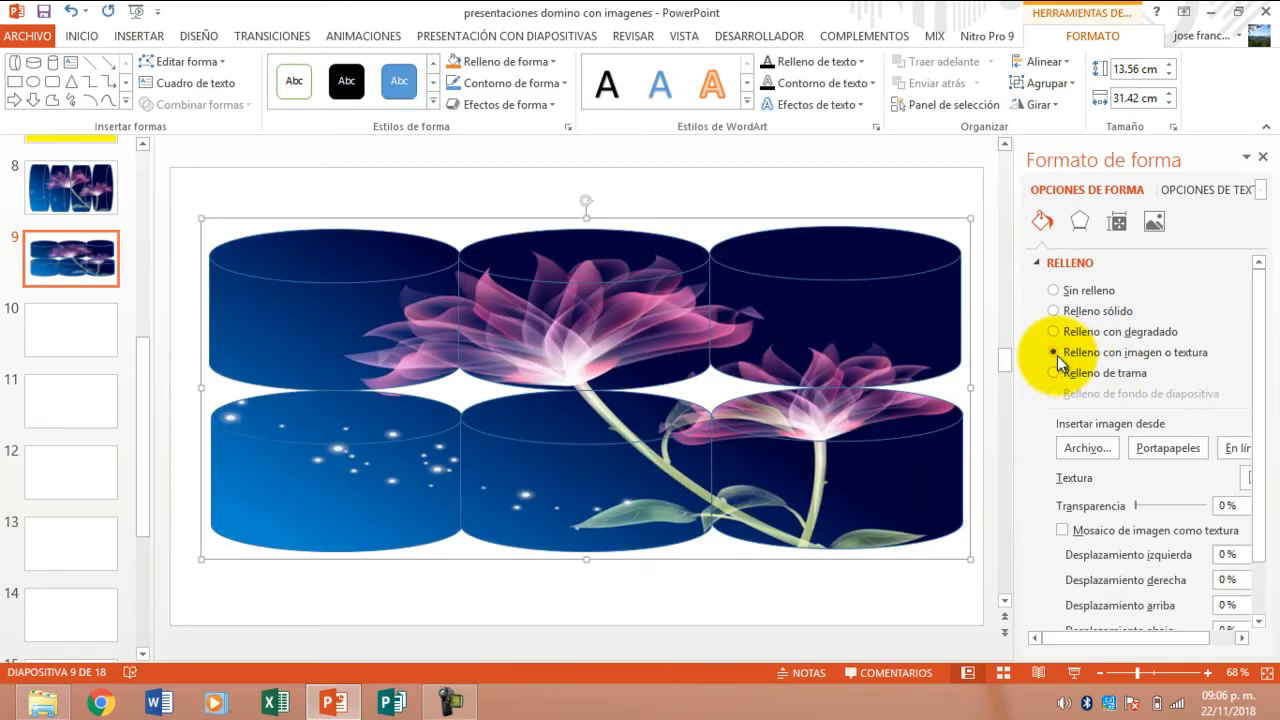
- Fill the cylinder group with the Houses_Holidays photo from file
click(1086, 448)
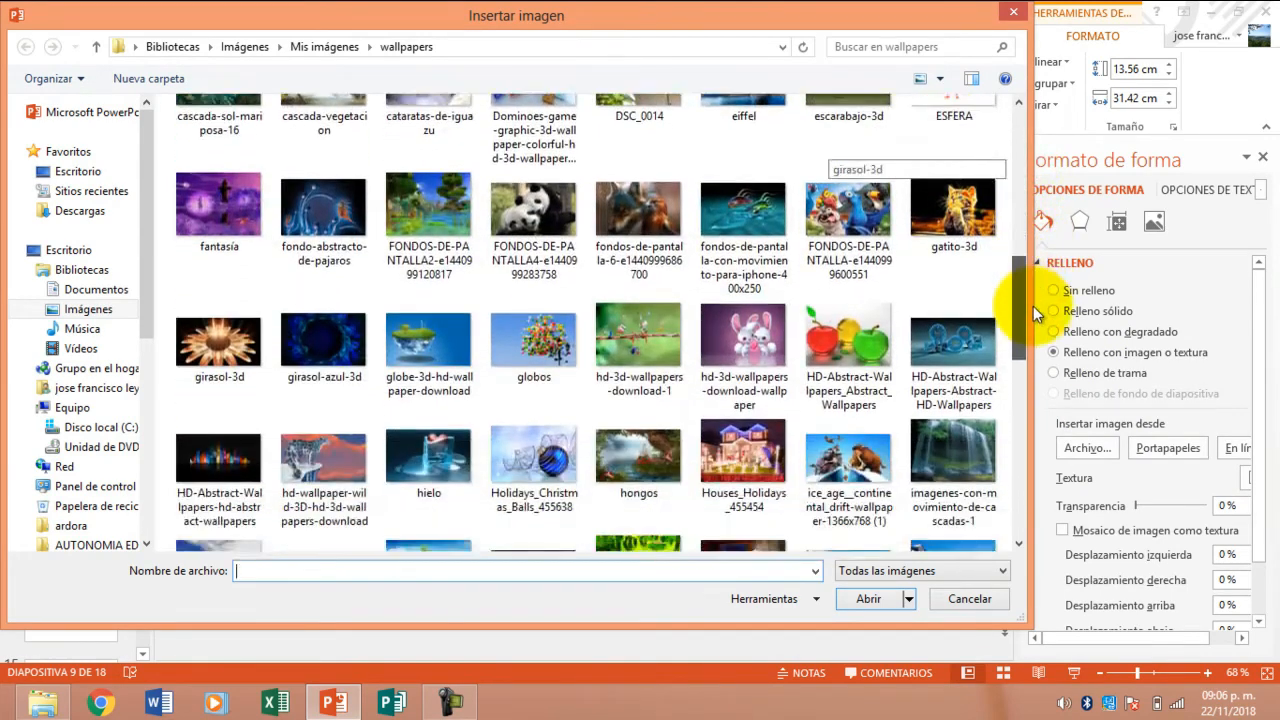
scroll(down, 3)
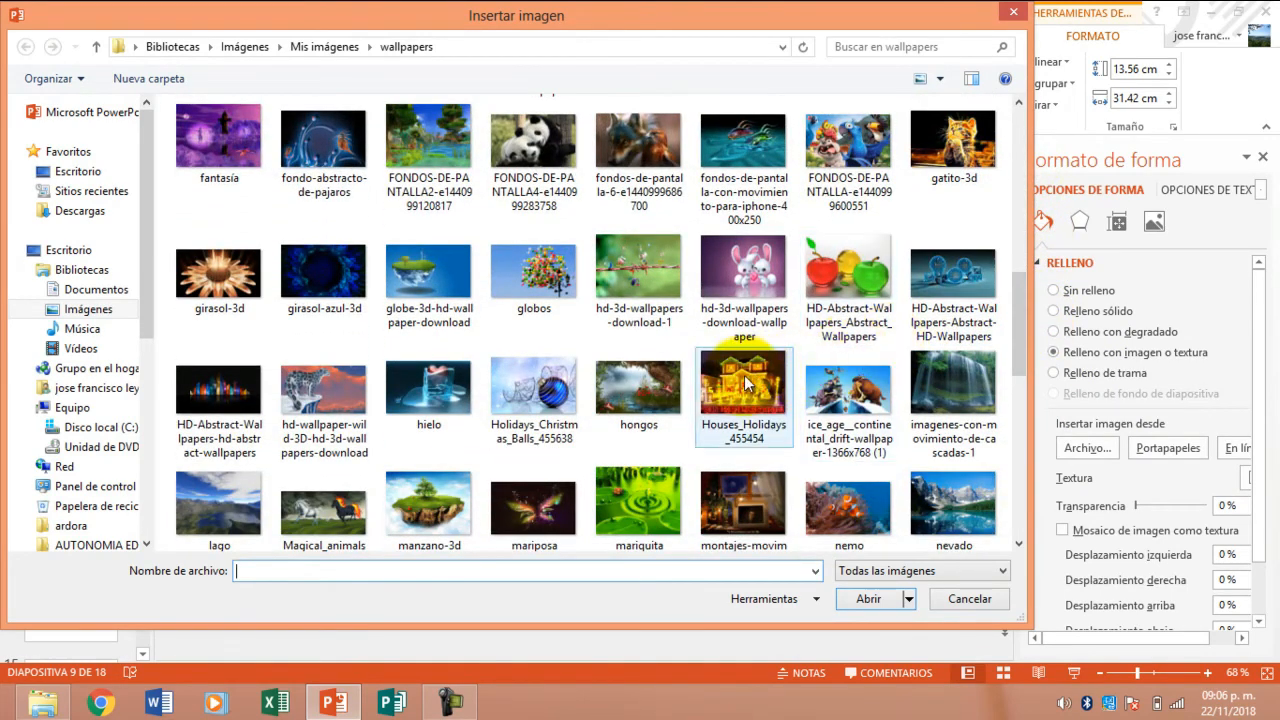
click(744, 390)
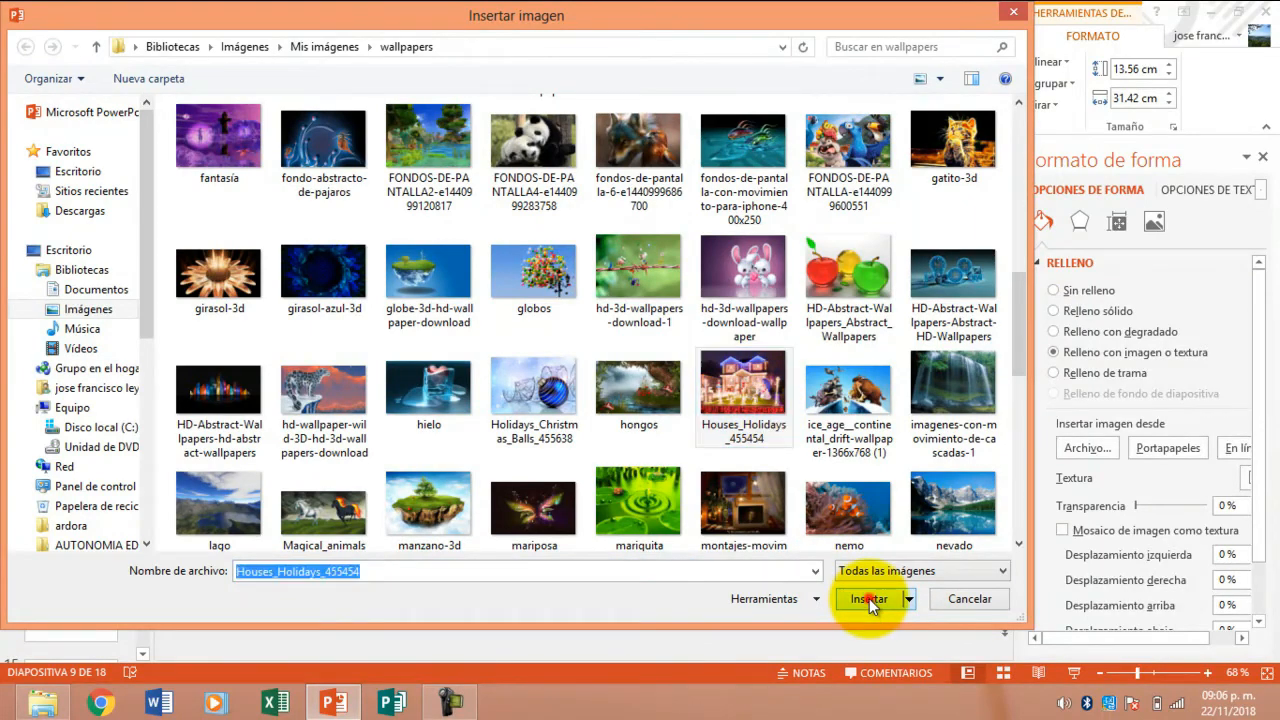
click(868, 598)
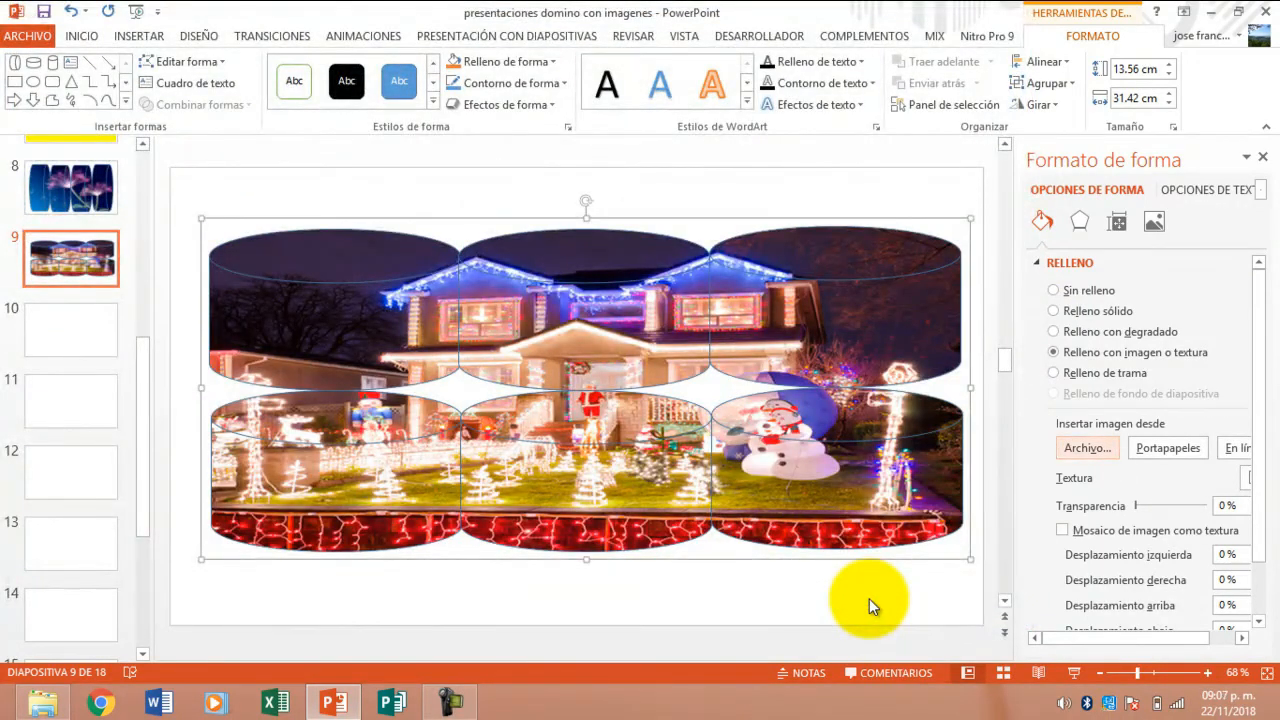
mouse_move(586, 562)
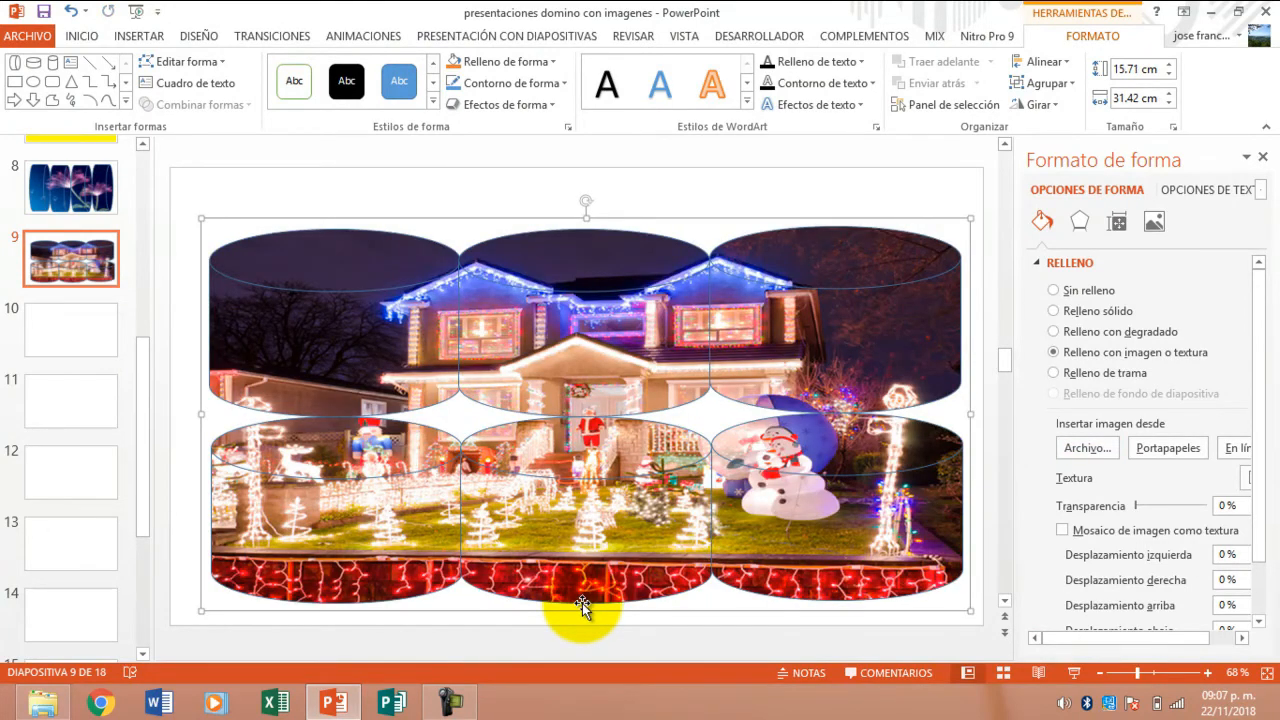
mouse_move(1076, 676)
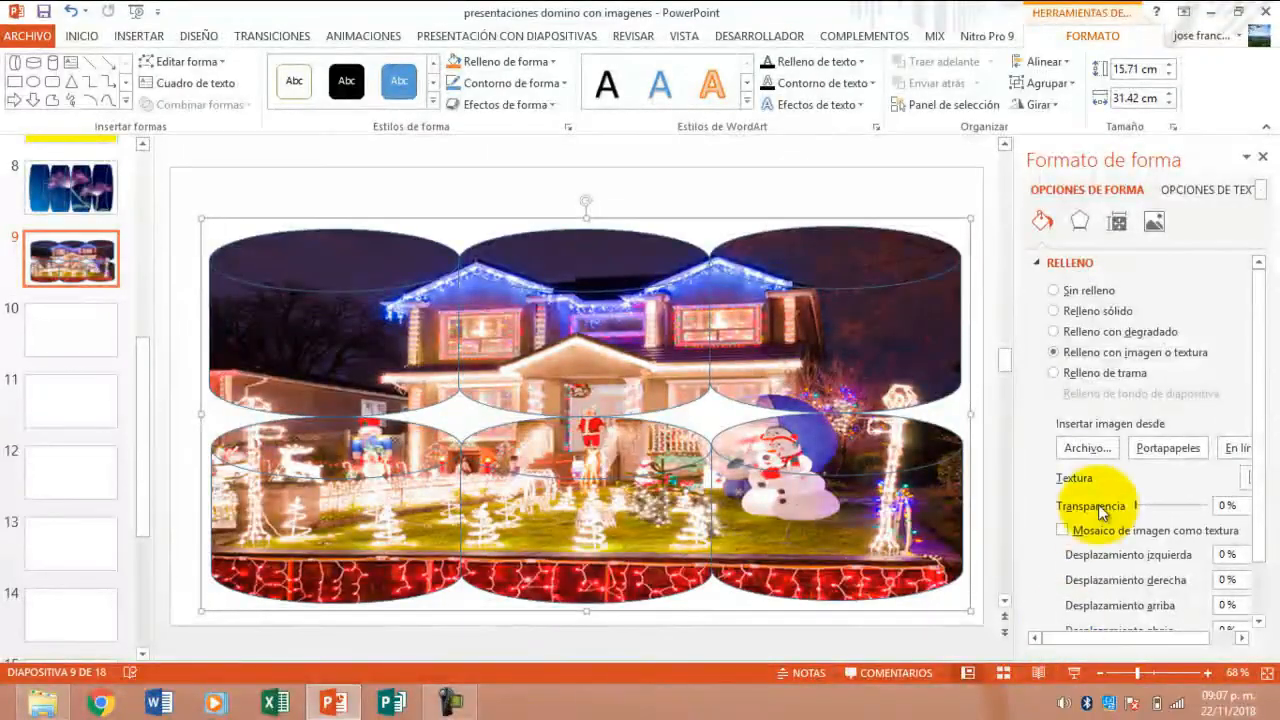
- Replace the group's fill with the colorful Dominoes wallpaper photo
click(1086, 448)
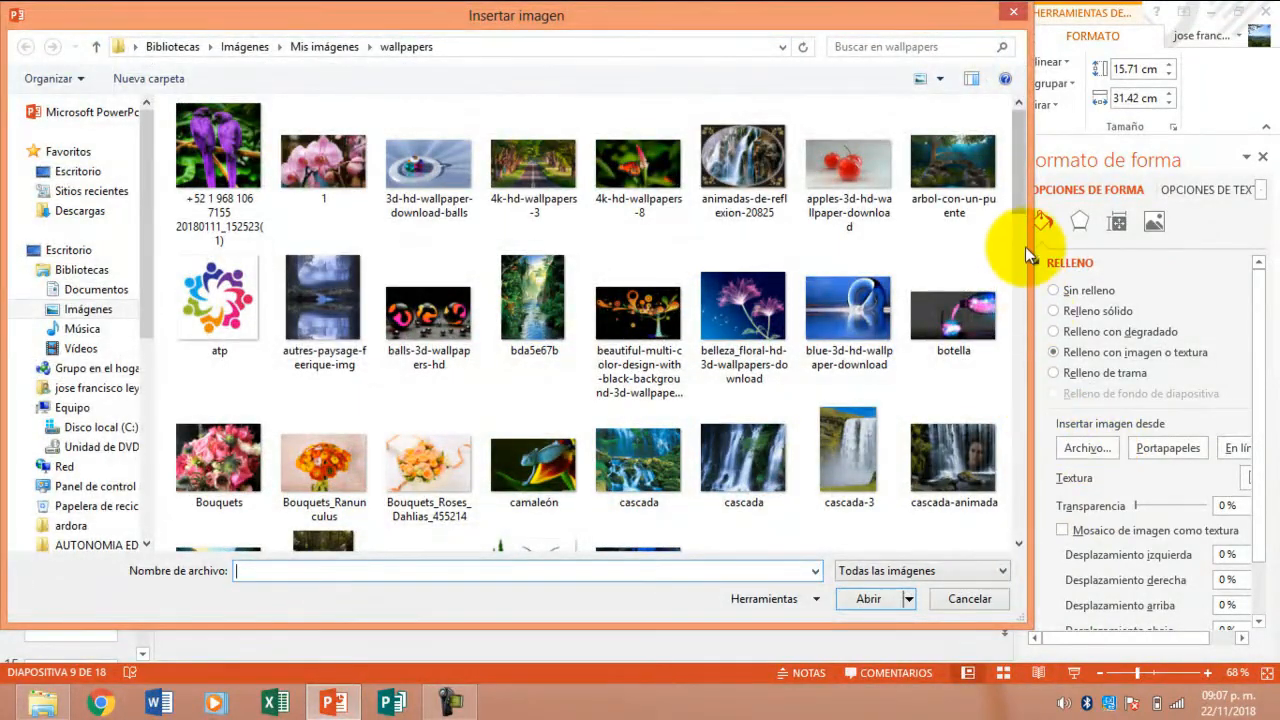
scroll(down, 3)
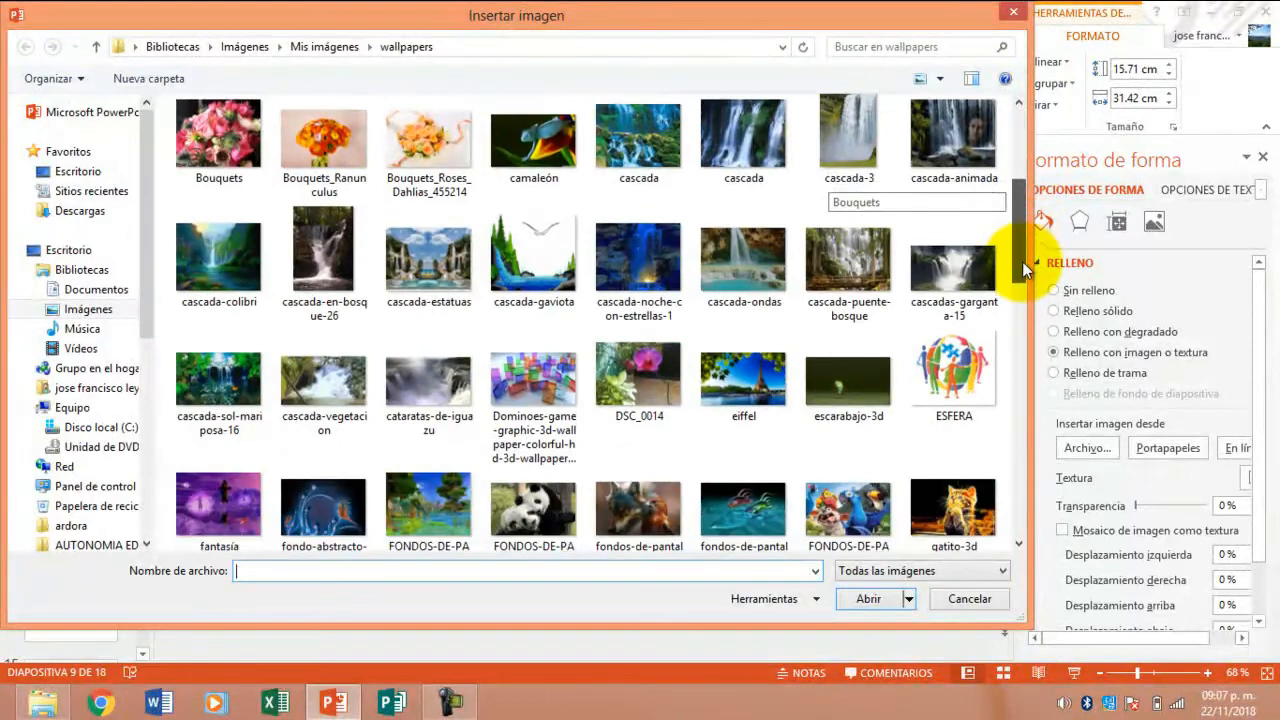
scroll(down, 3)
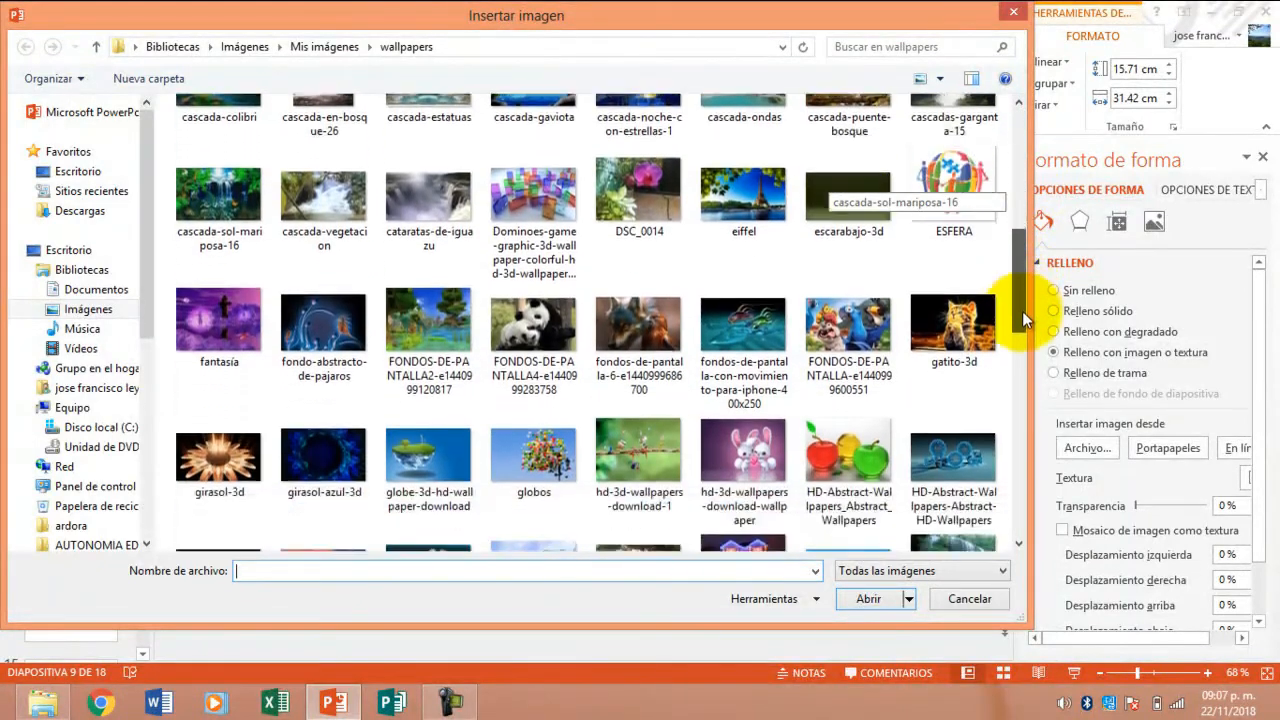
click(532, 190)
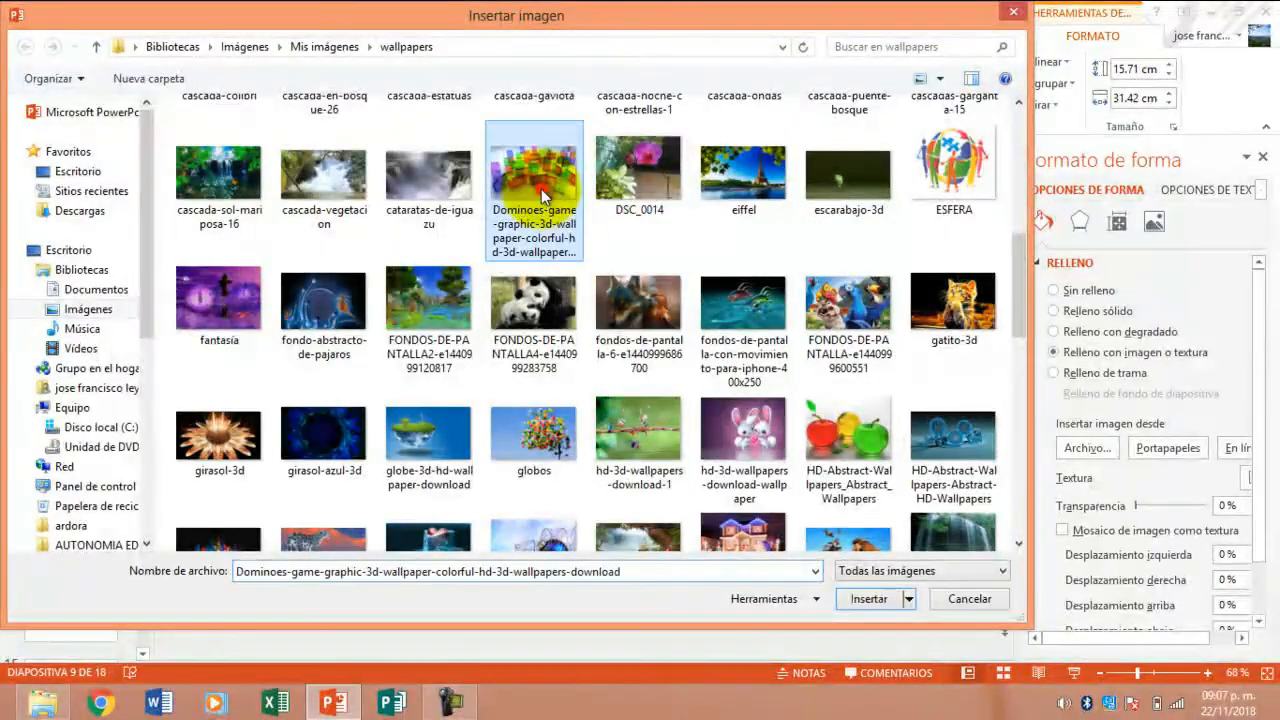
click(868, 598)
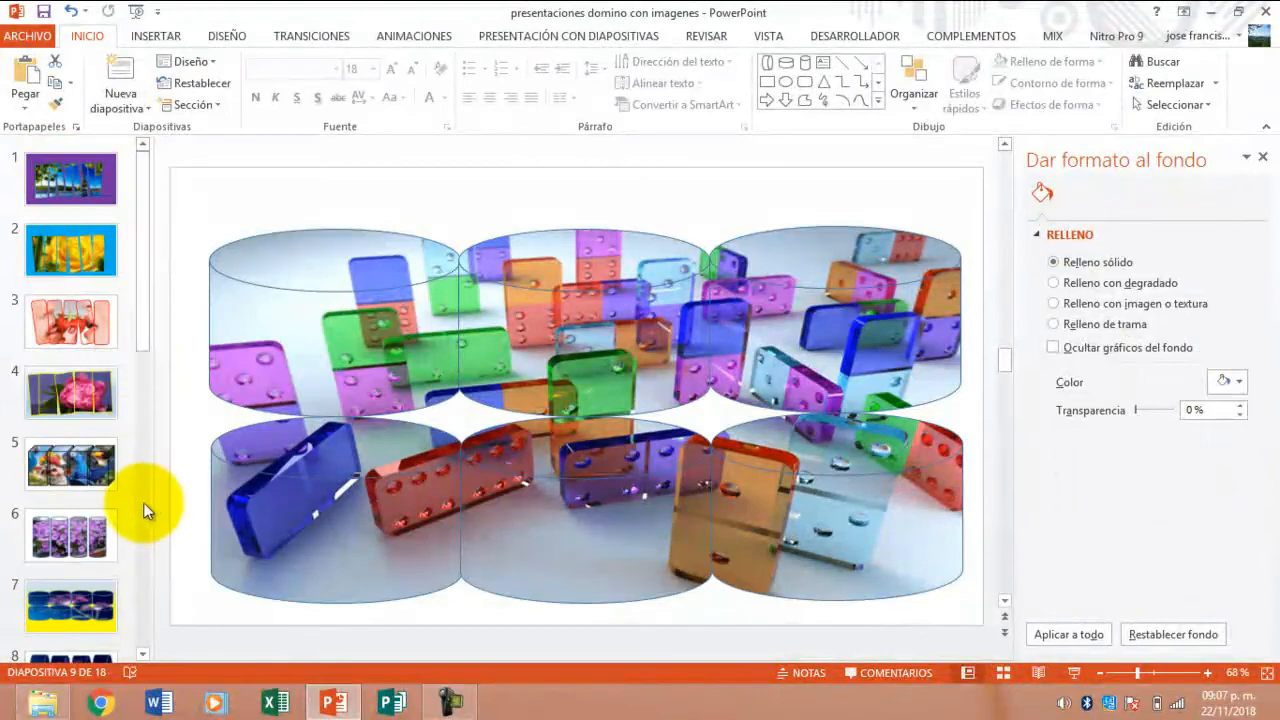
- Return to slide 1 showing the Eiffel Tower split into slanted panels
click(70, 464)
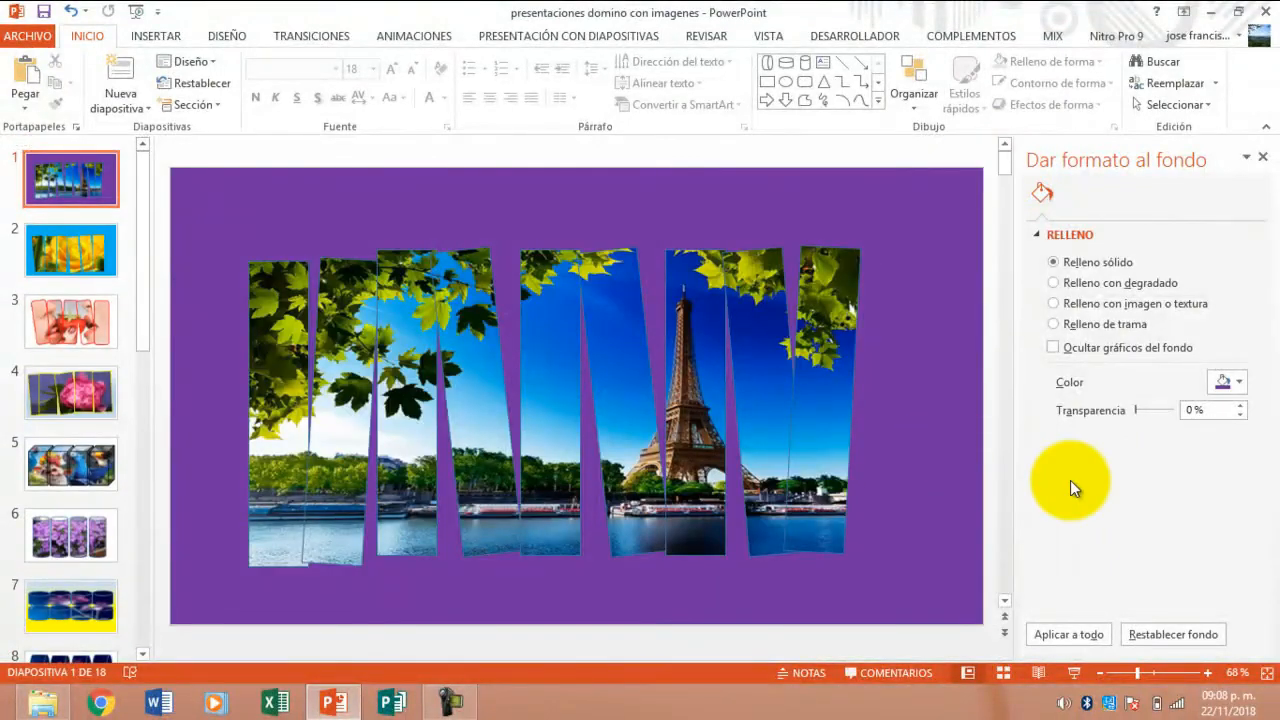
mouse_move(436, 638)
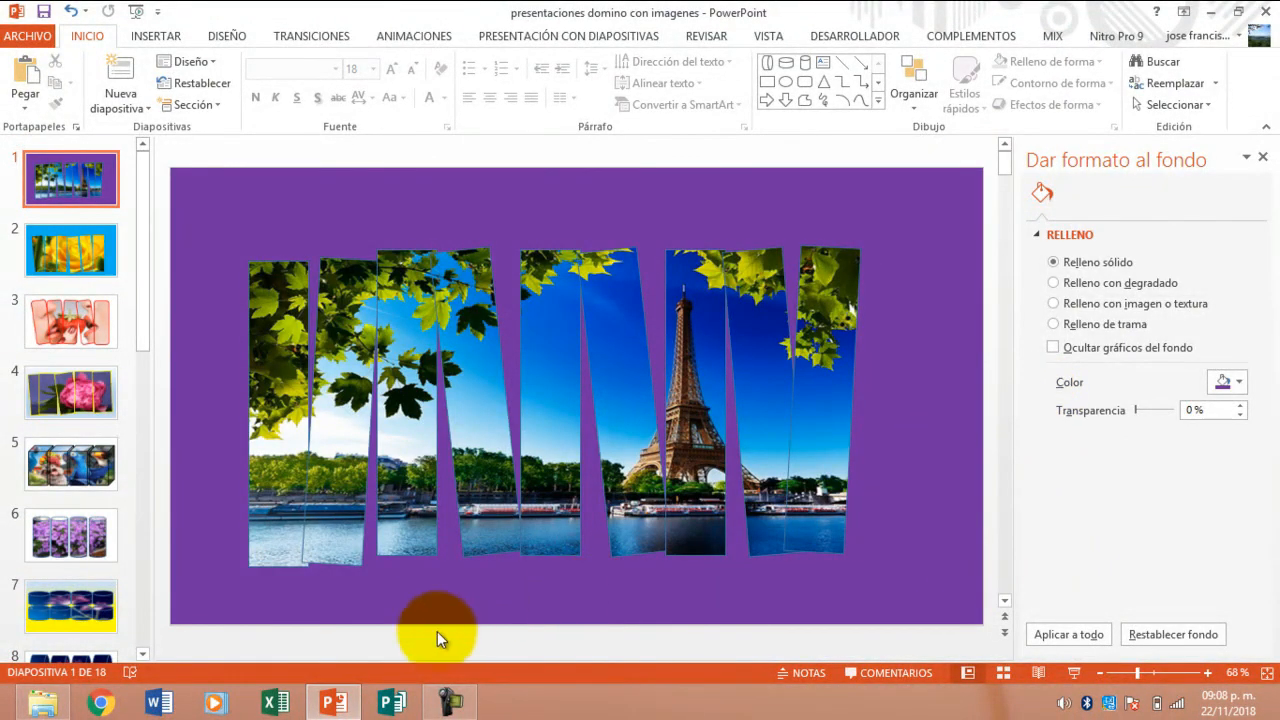